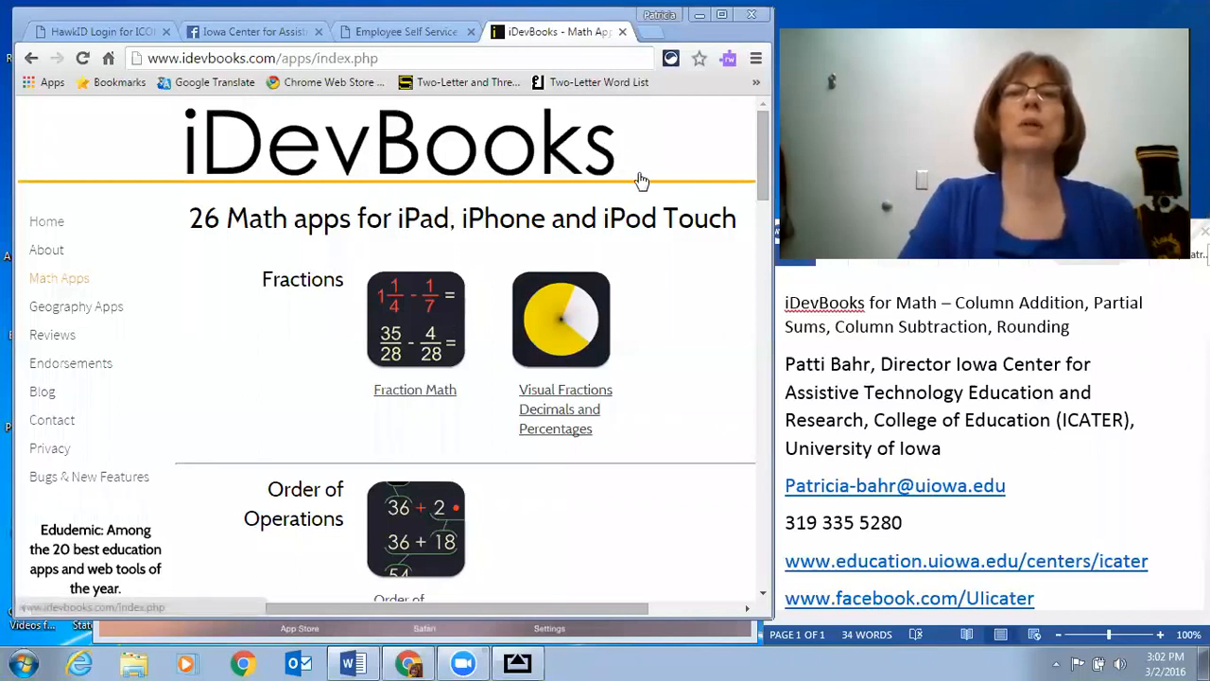
mouse_move(66, 255)
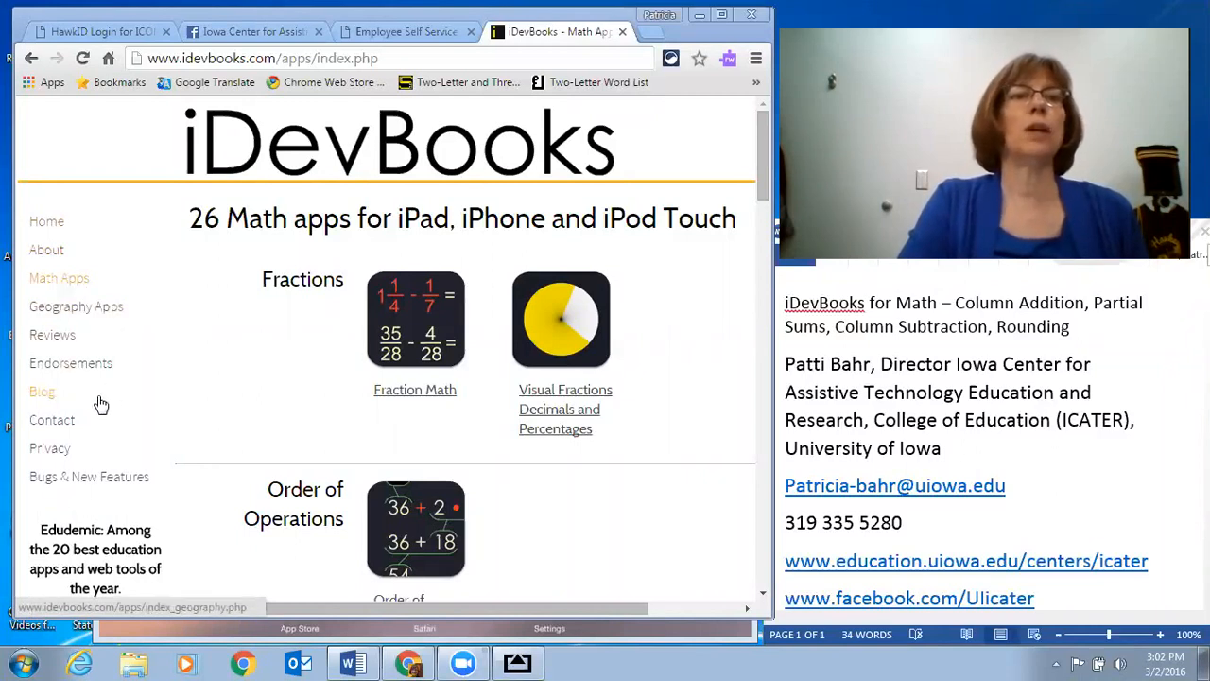
mouse_move(160, 369)
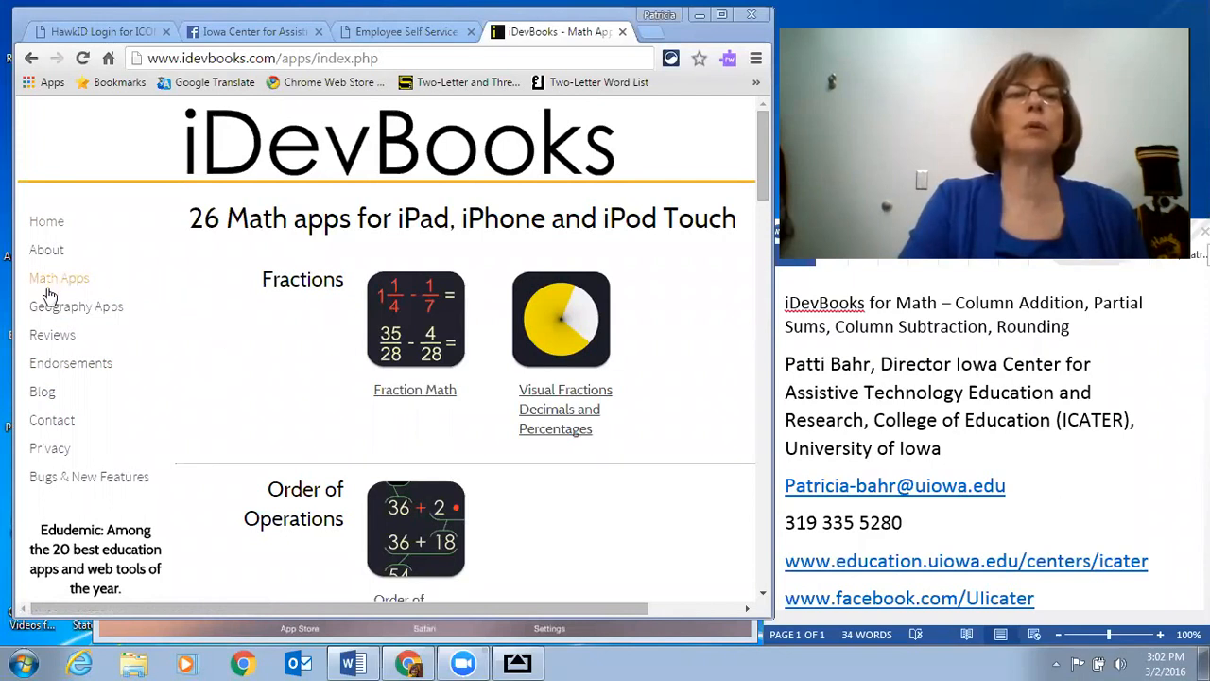
mouse_move(326, 401)
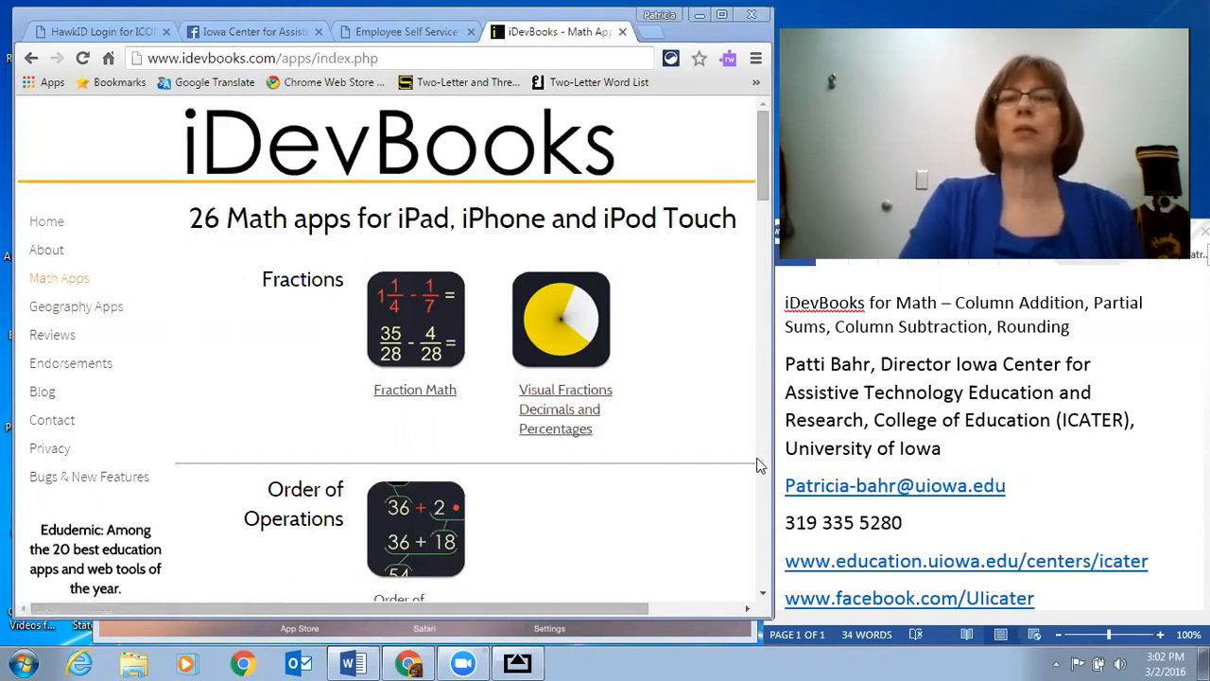
mouse_move(384, 433)
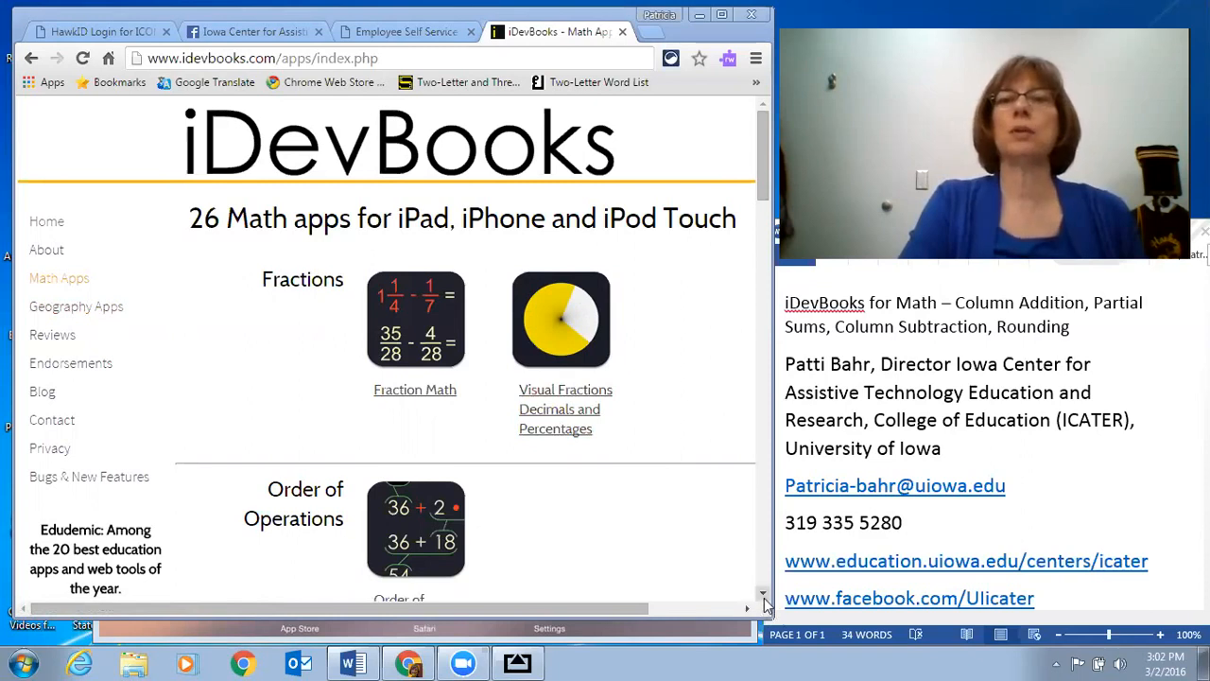
Scroll the iDevBooks Math Apps page down through Division, Addition and Subtraction to Rounding.
scroll("down", 3)
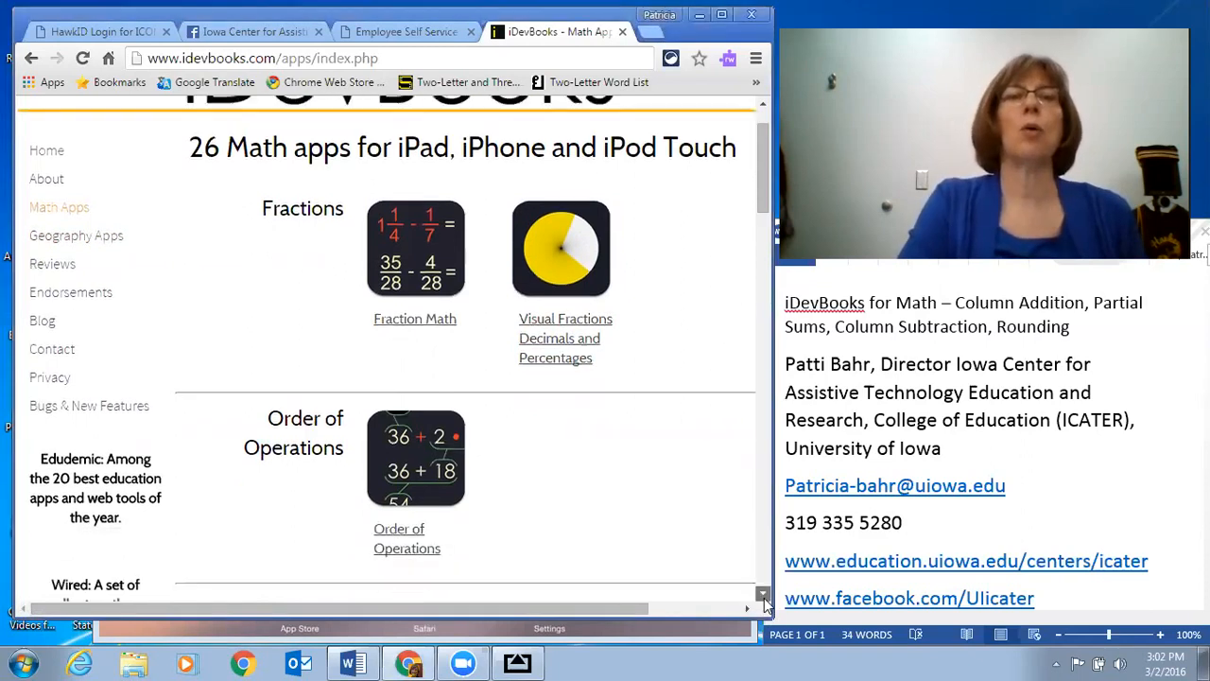
scroll("down", 3)
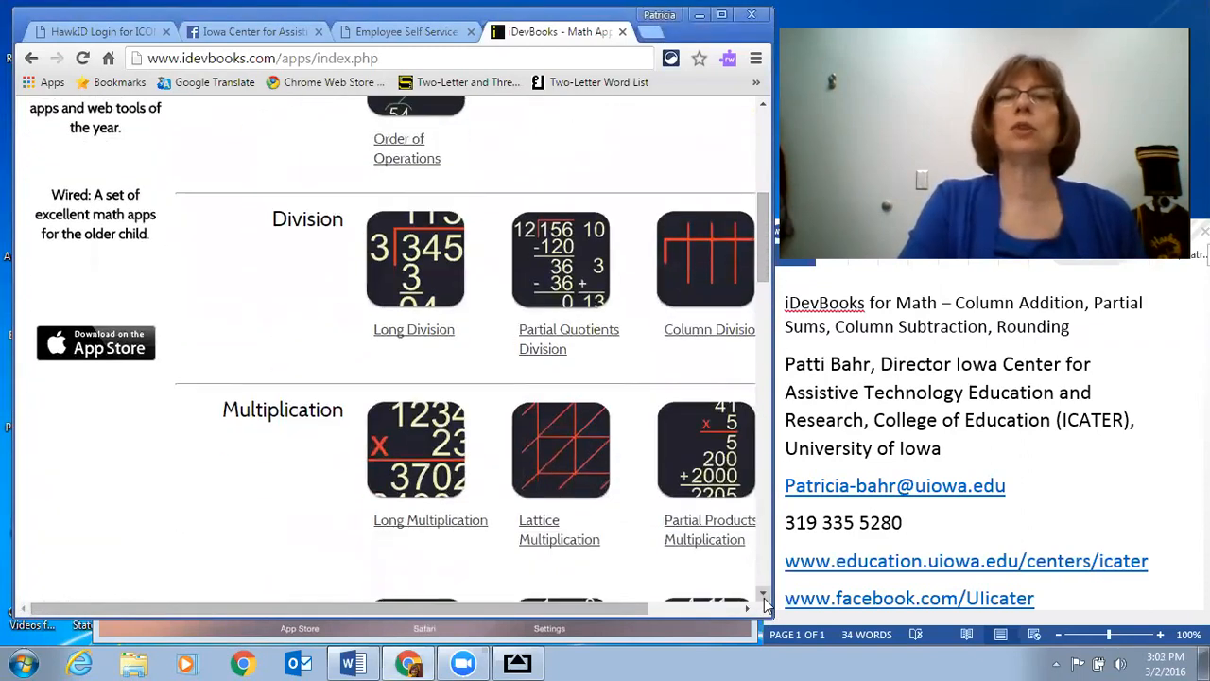
scroll("down", 3)
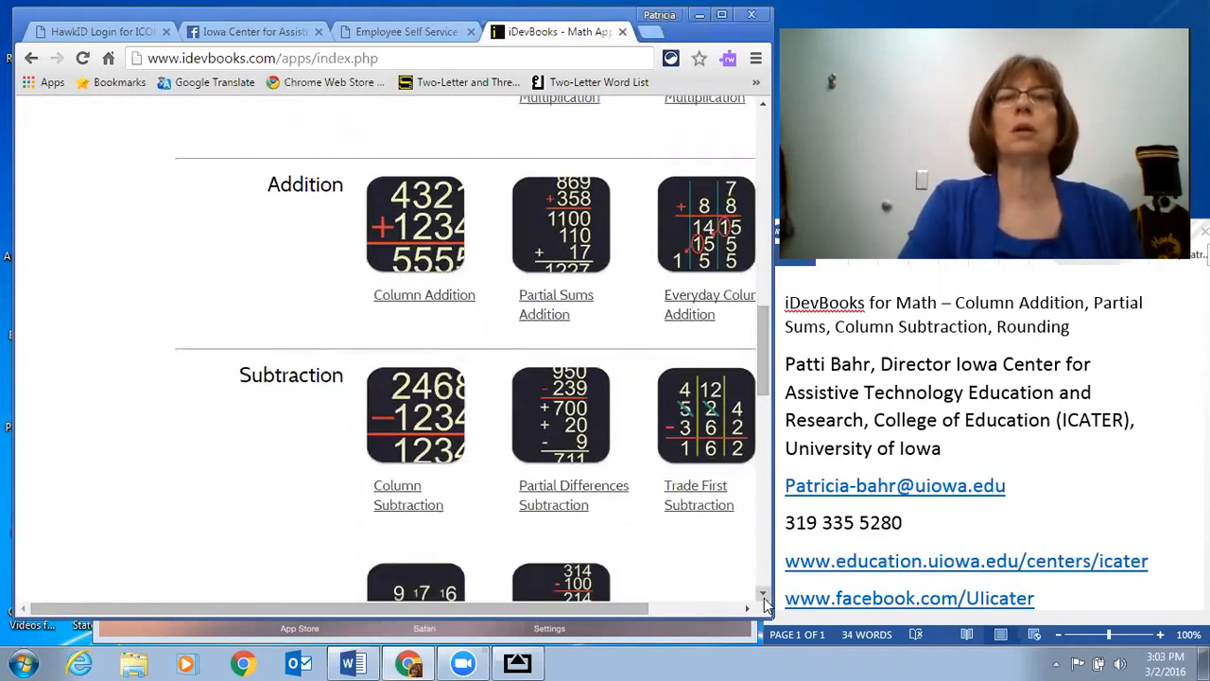
scroll("down", 3)
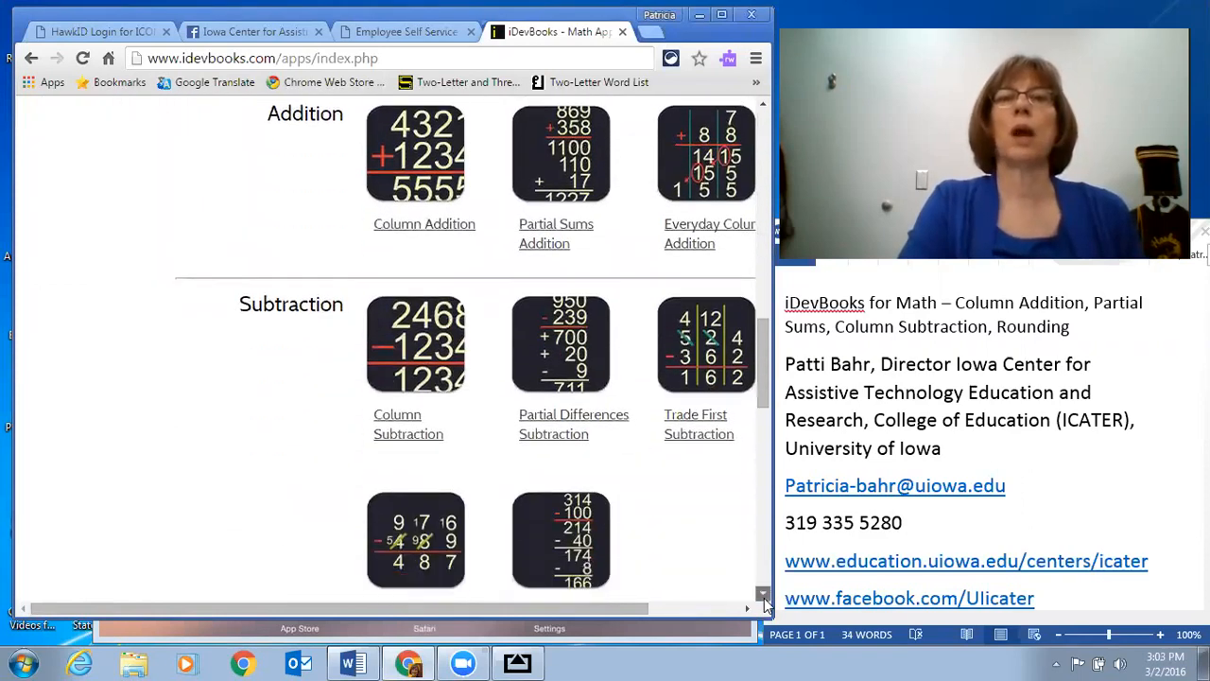
scroll("down", 3)
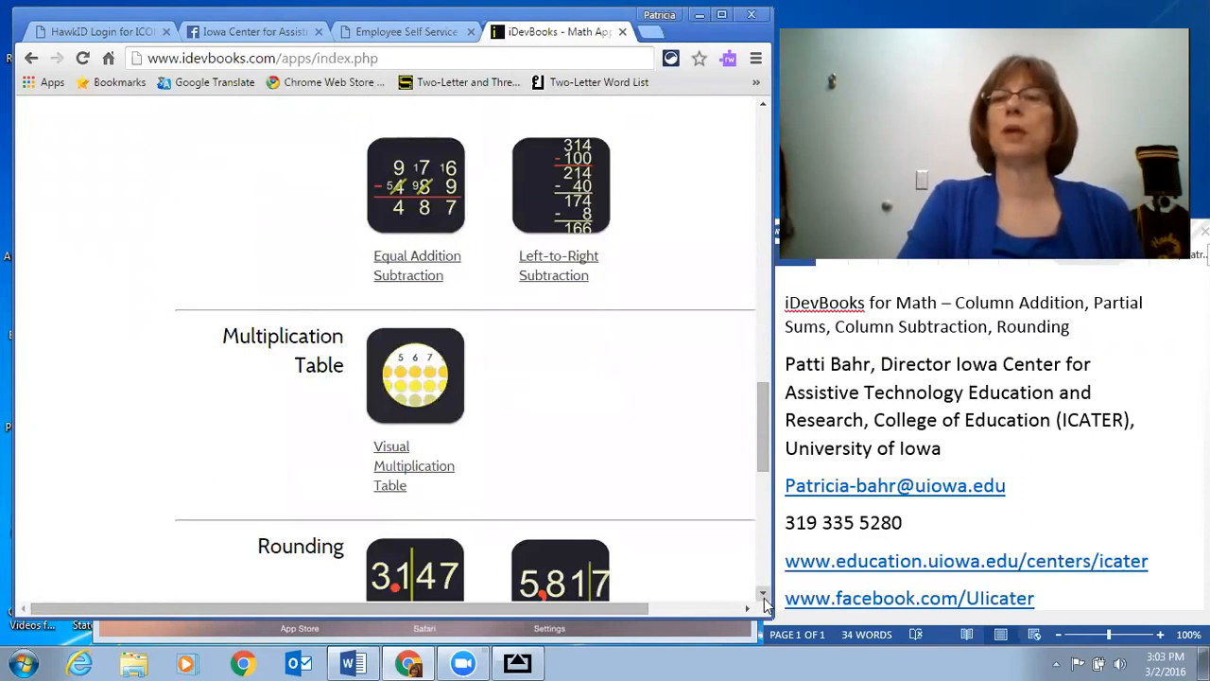
scroll("down", 3)
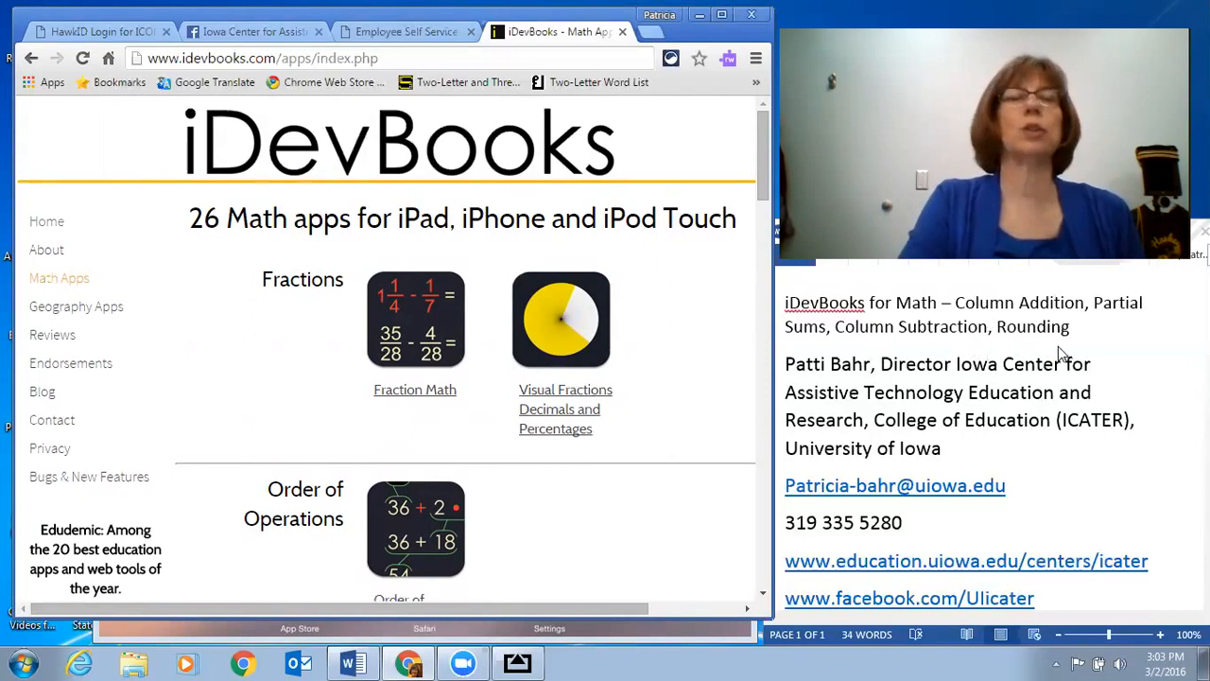
mouse_move(860, 383)
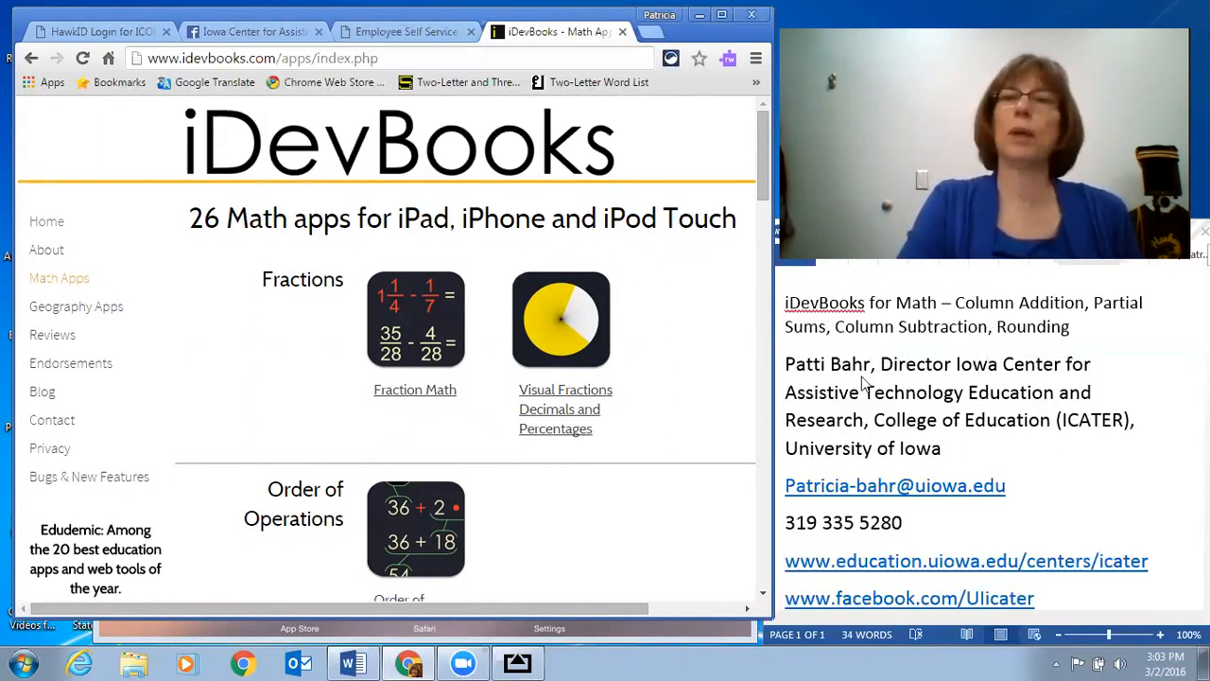
mouse_move(661, 582)
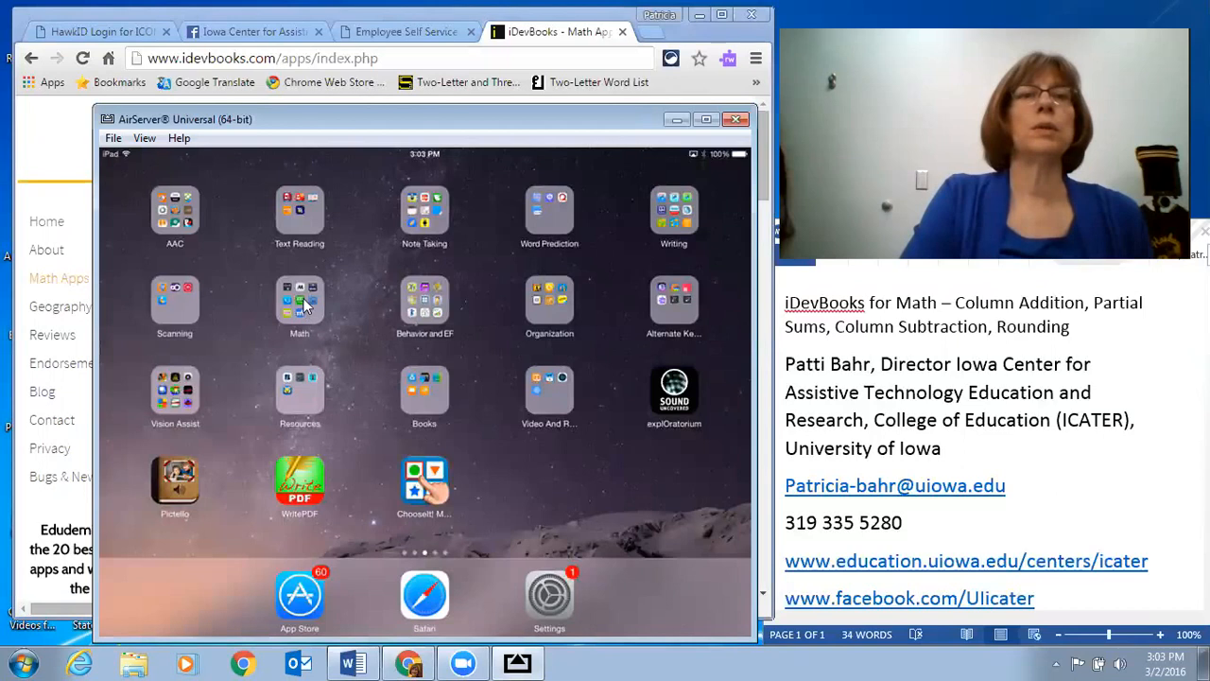
Open the iPad Math folder, swipe to the other page, and launch C Addition.
left_click(299, 301)
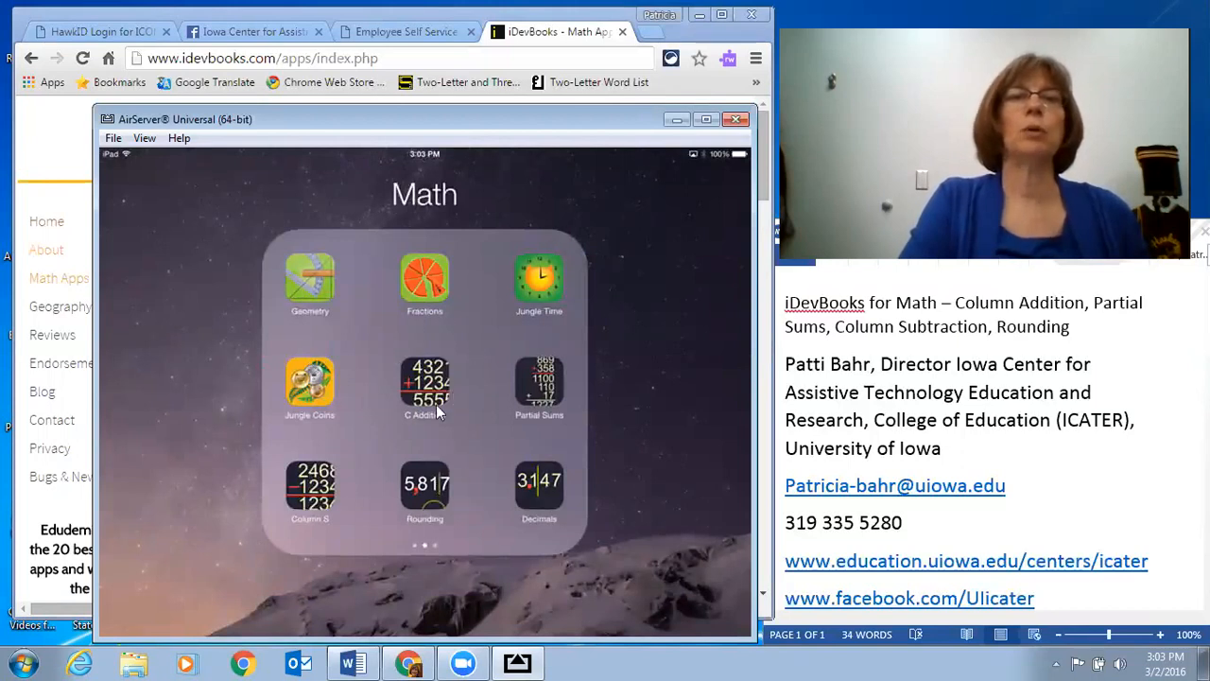
mouse_move(515, 468)
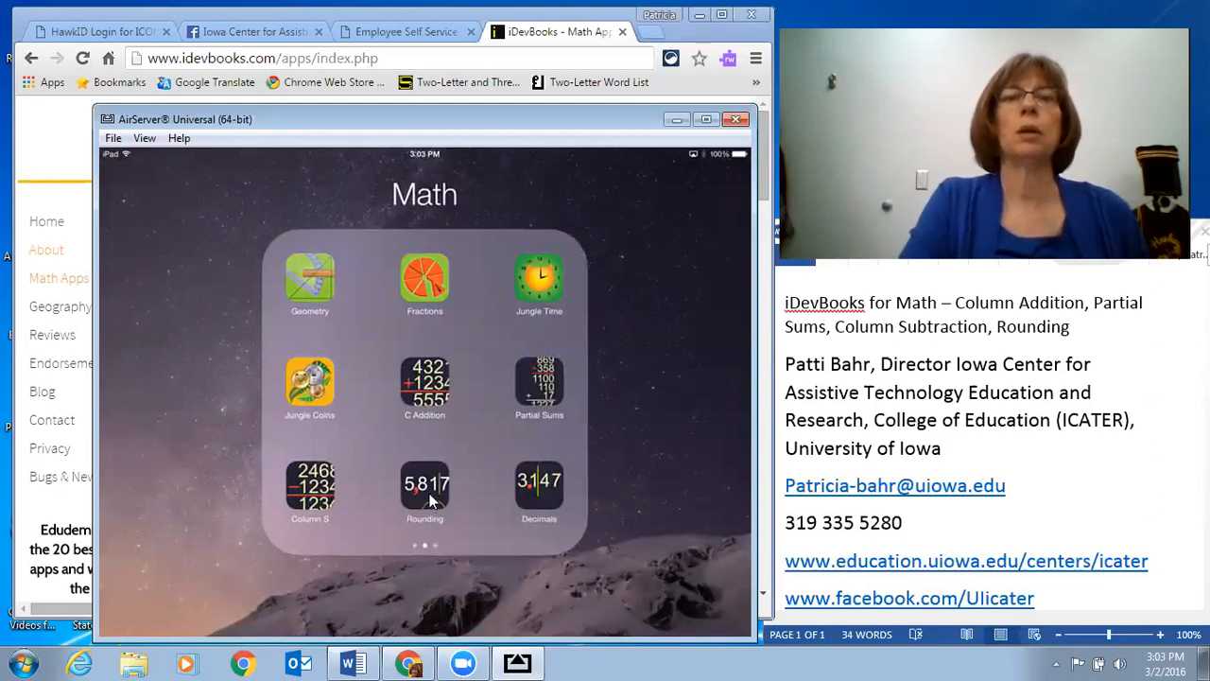
mouse_move(540, 492)
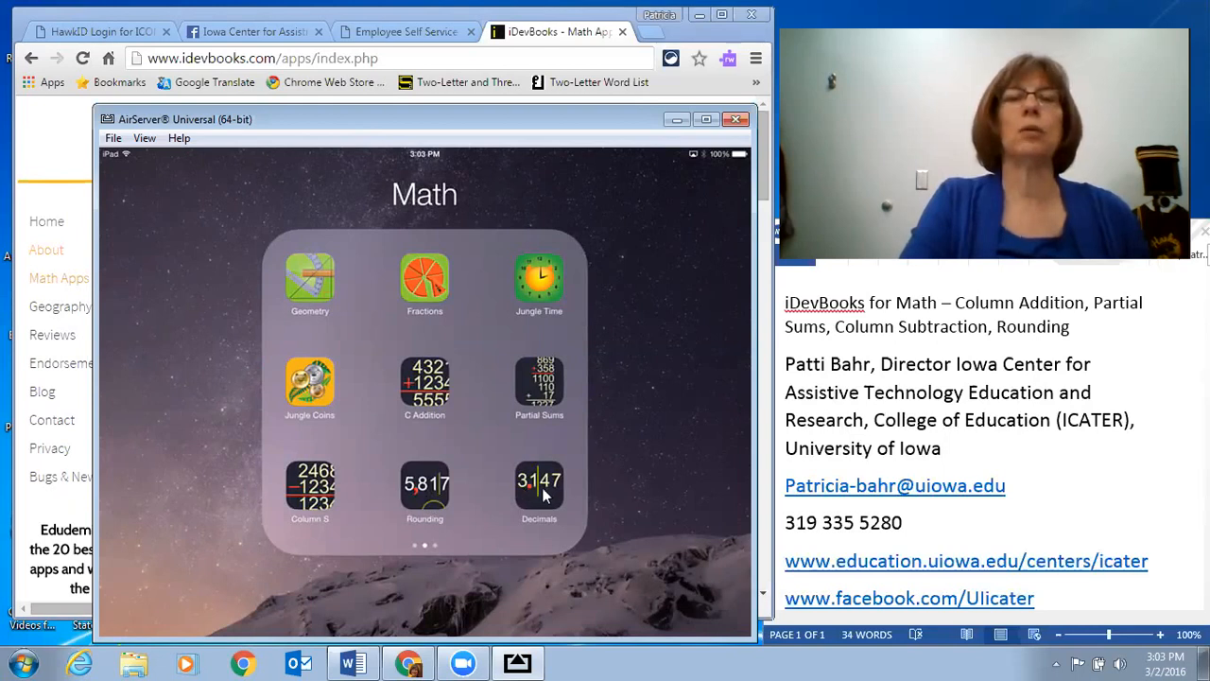
mouse_move(511, 435)
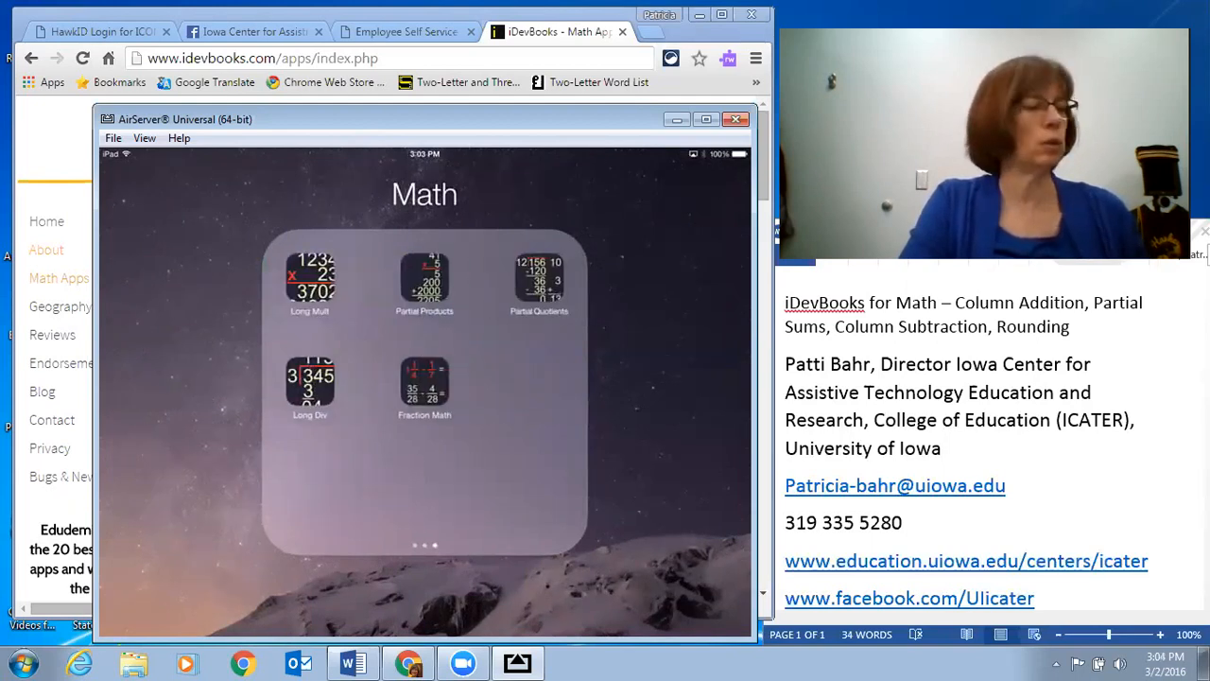
scroll("left", 3)
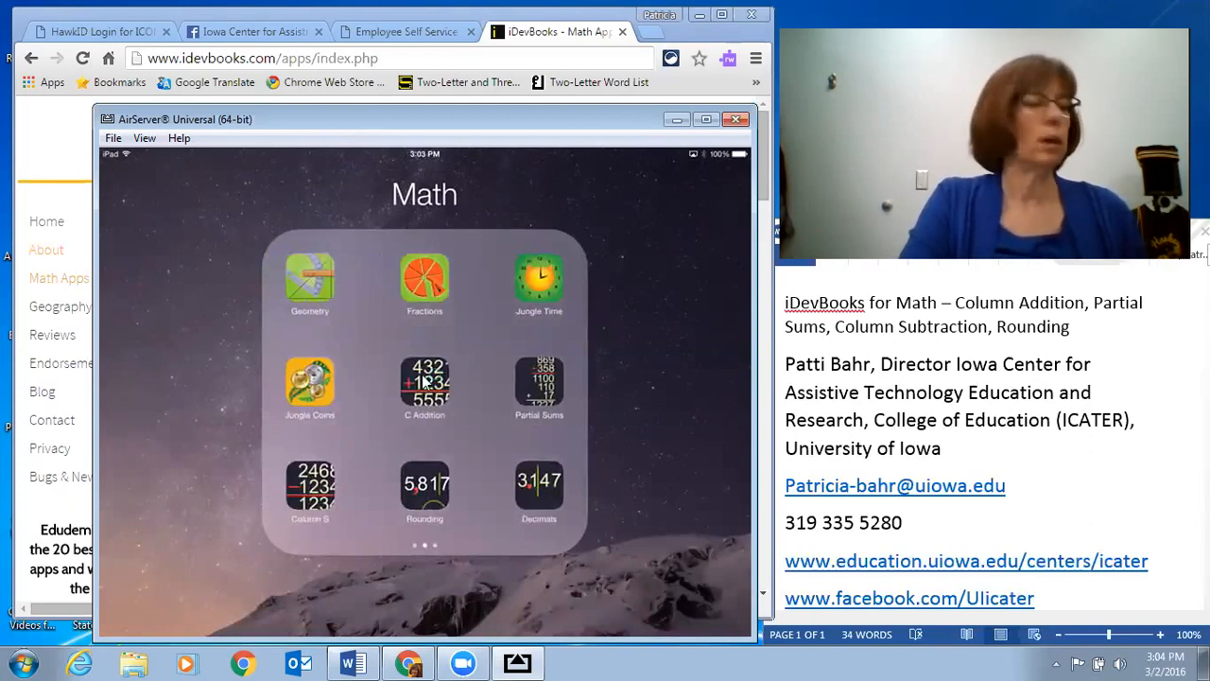
left_click(424, 388)
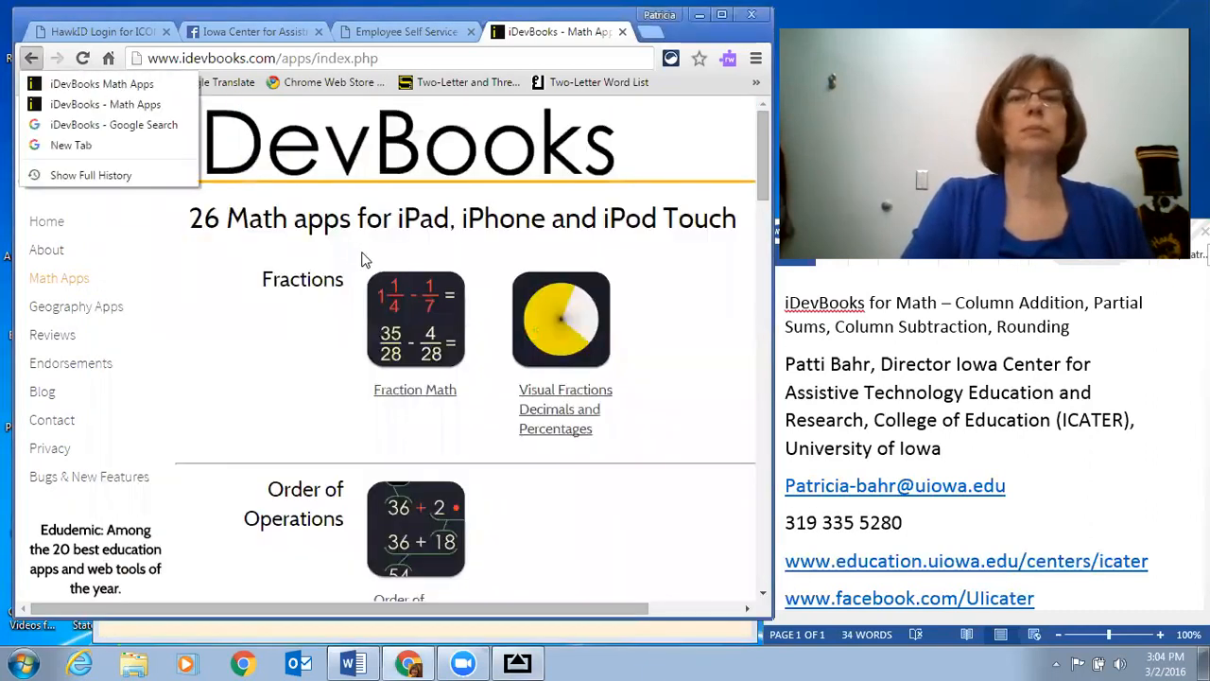
mouse_move(598, 636)
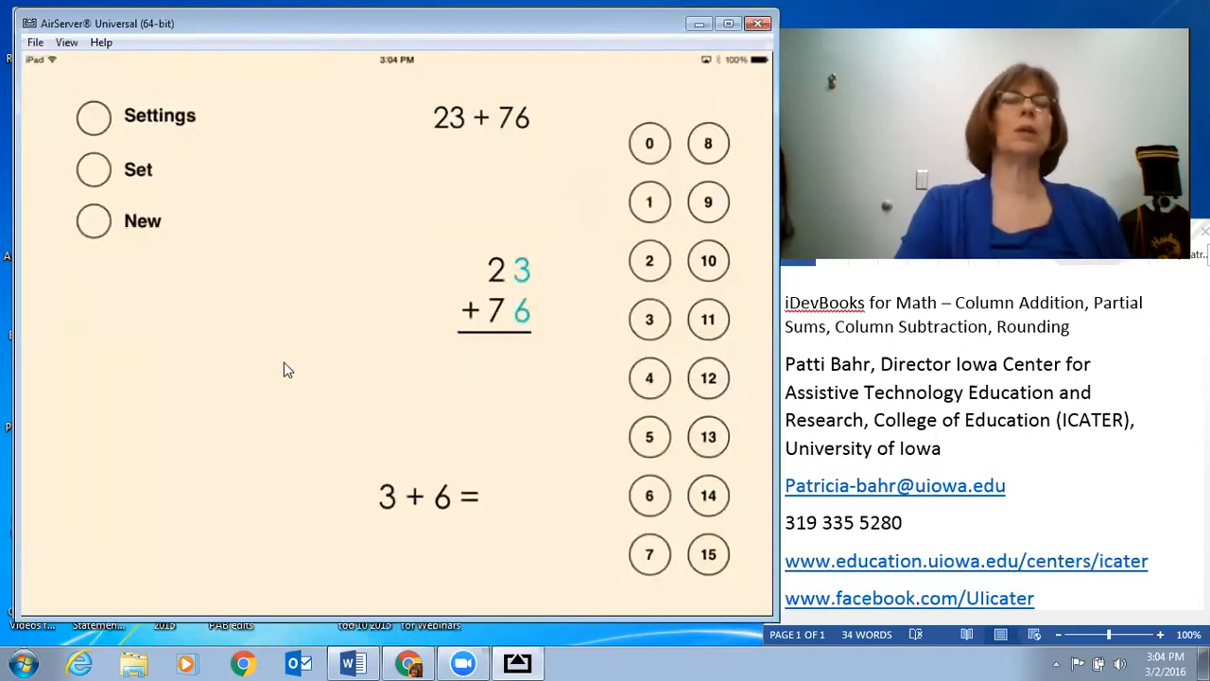
mouse_move(135, 262)
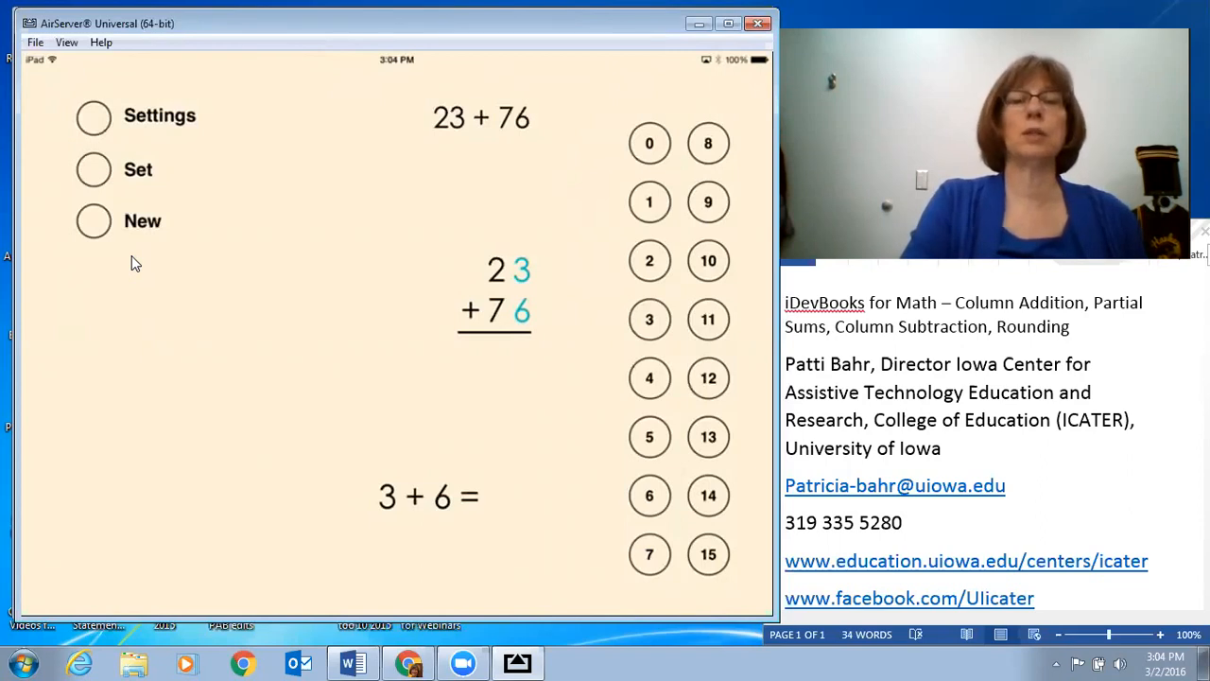
mouse_move(540, 339)
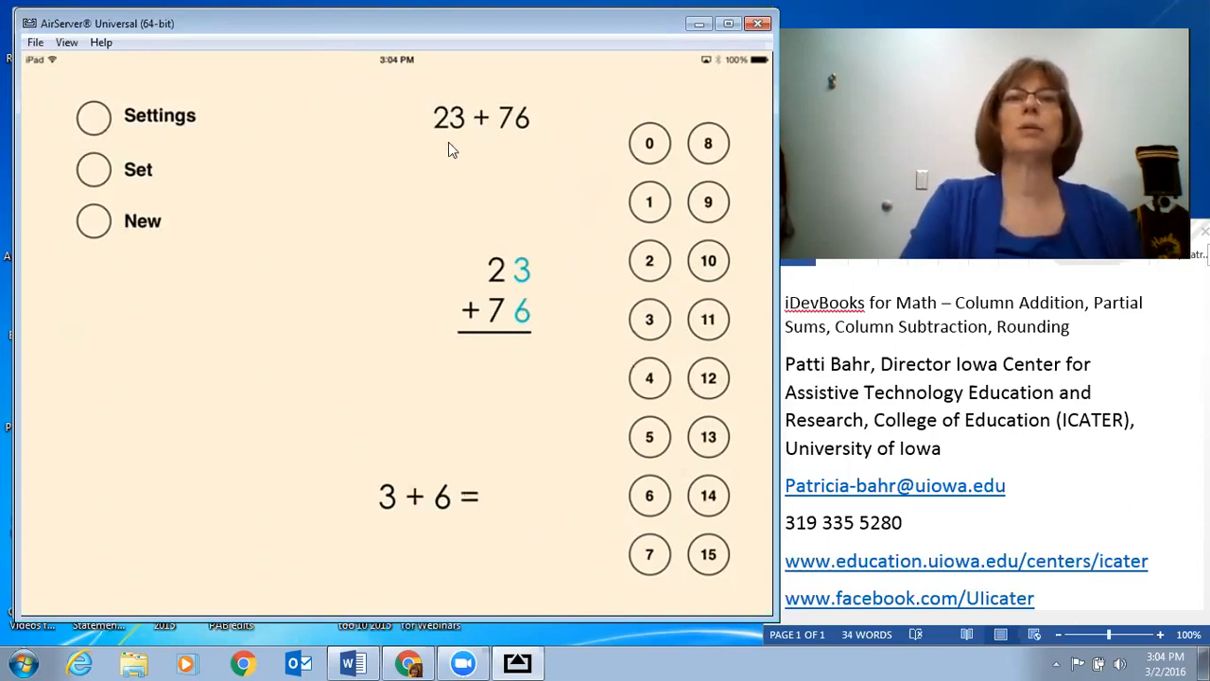
mouse_move(574, 142)
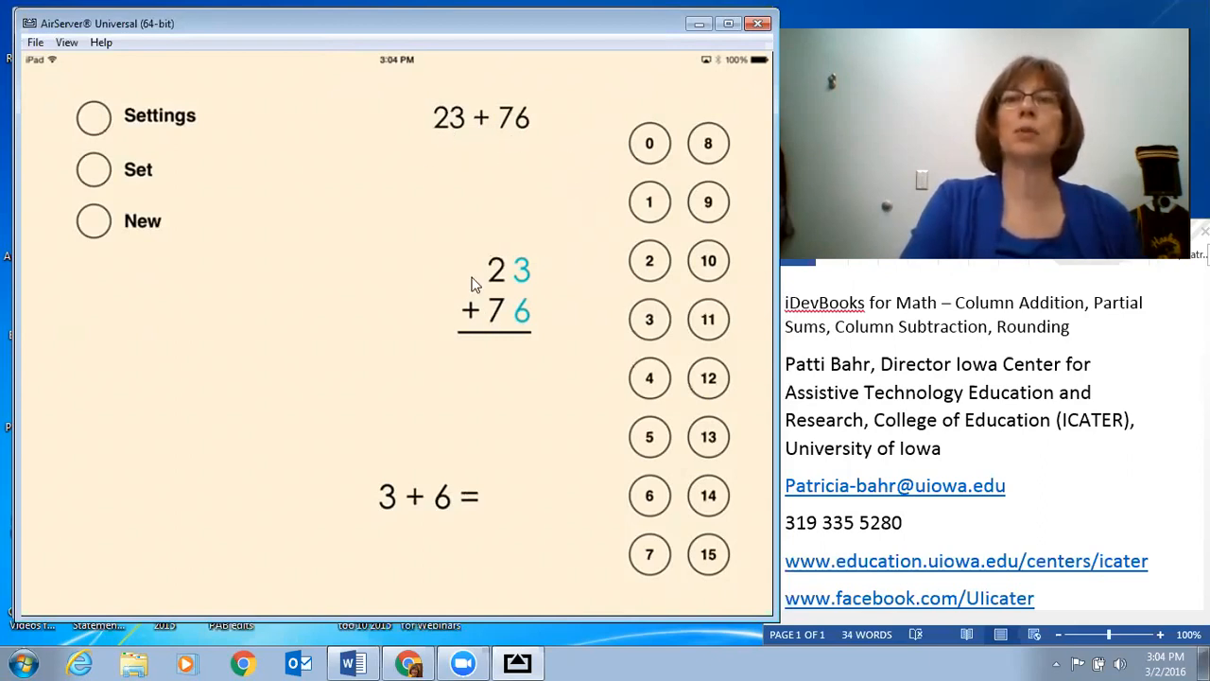
mouse_move(451, 226)
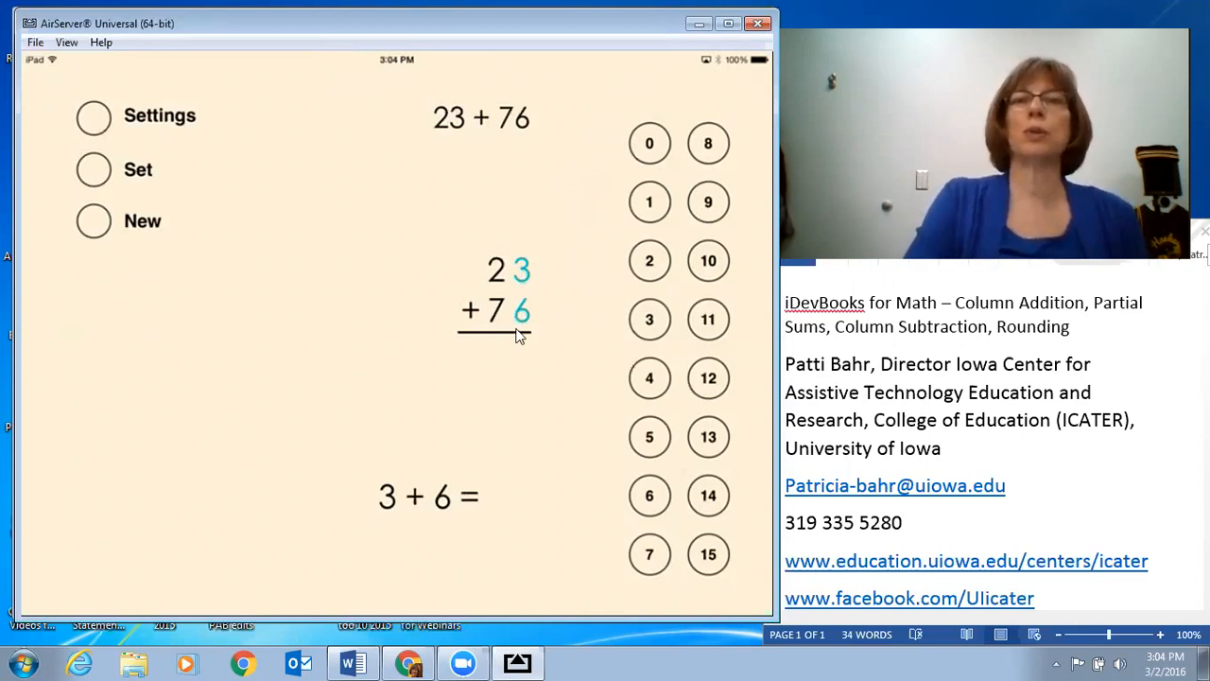
mouse_move(711, 452)
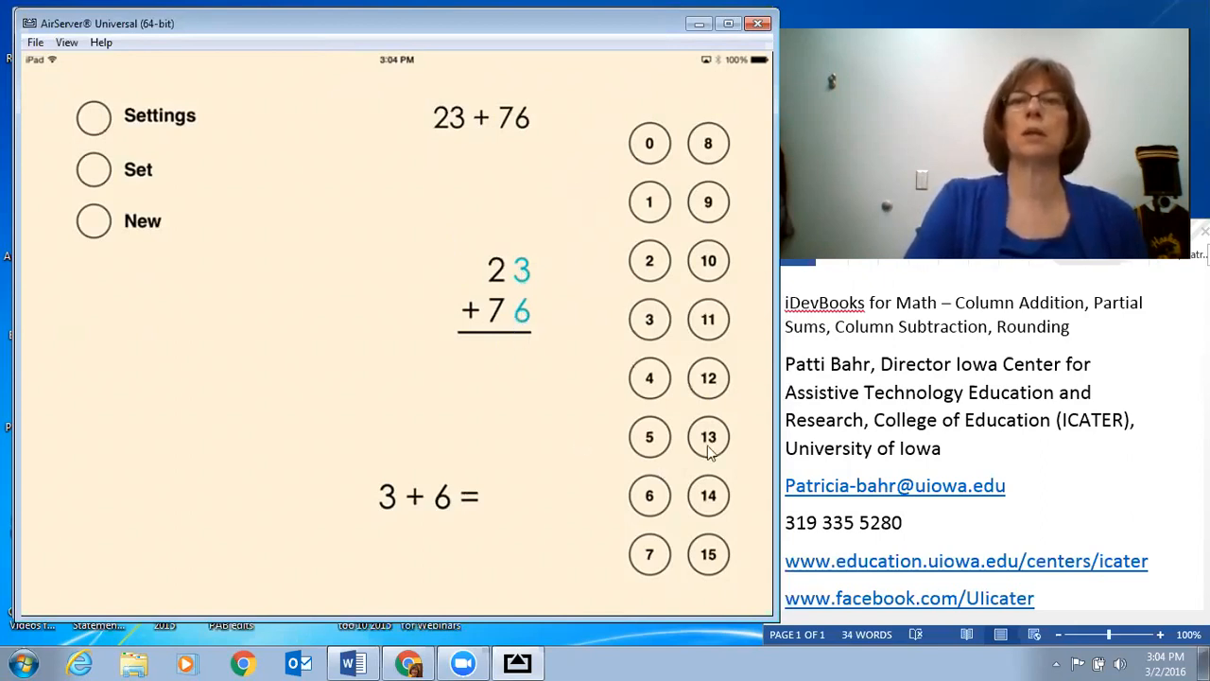
mouse_move(708, 201)
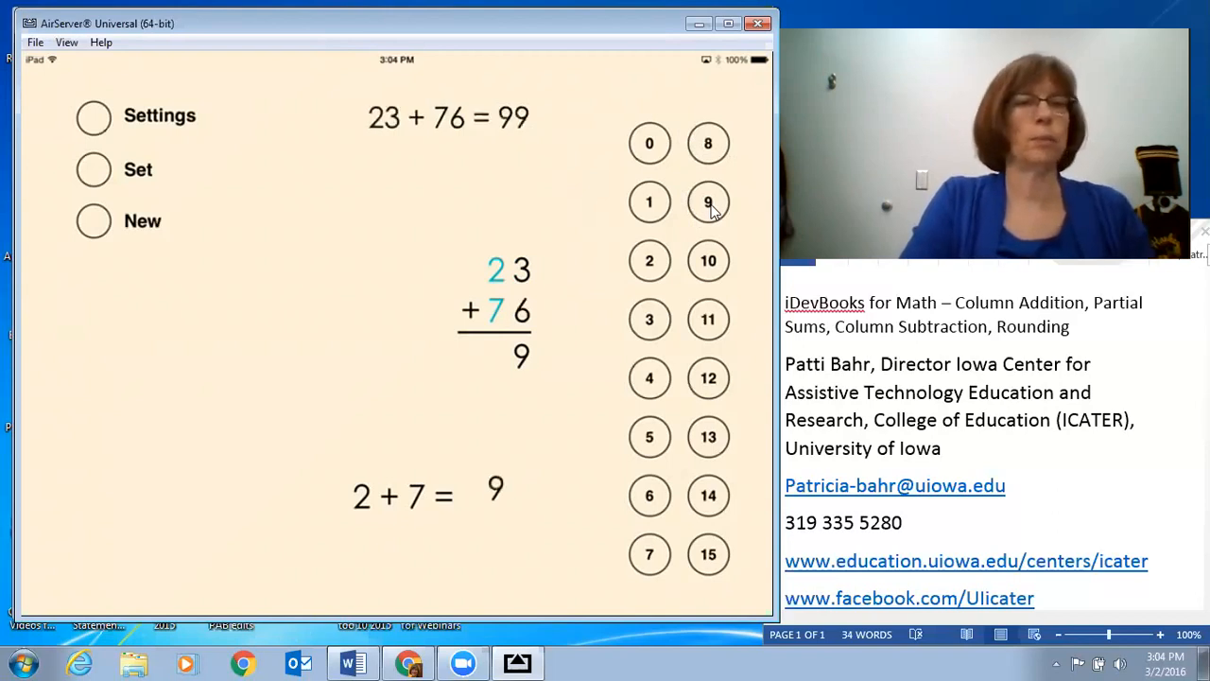
Enter 9 as the tens-column sum to finish 23 + 76 = 99.
left_click(708, 201)
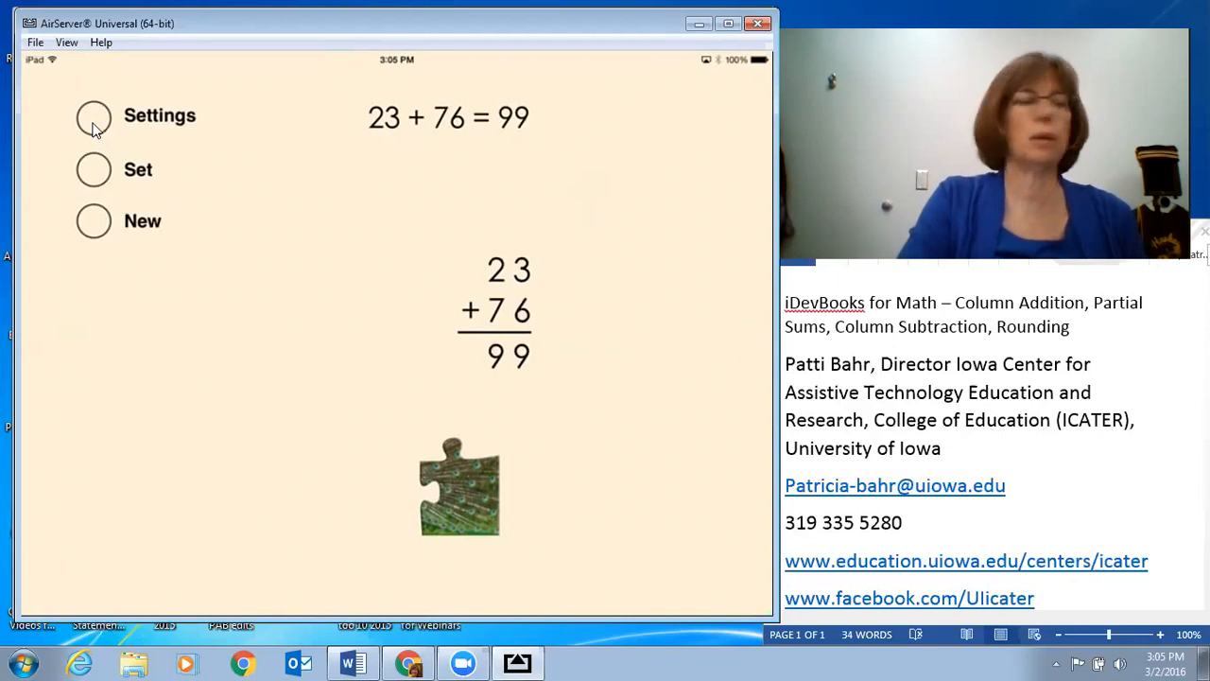
left_click(93, 119)
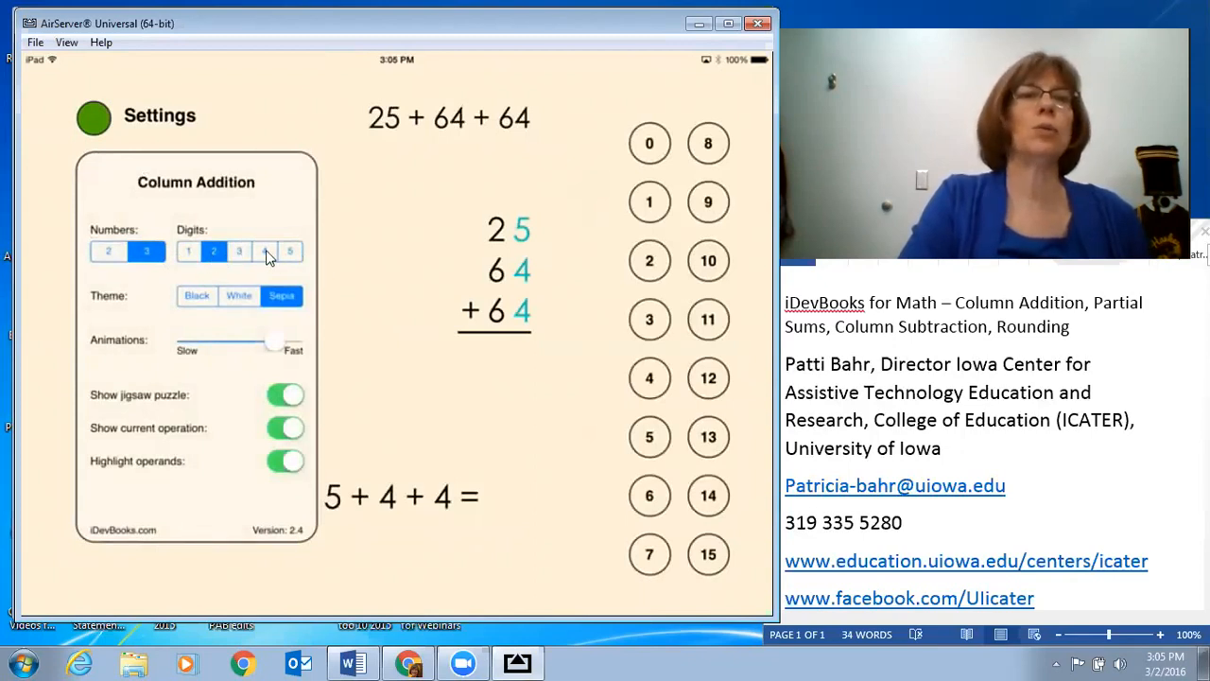
left_click(264, 251)
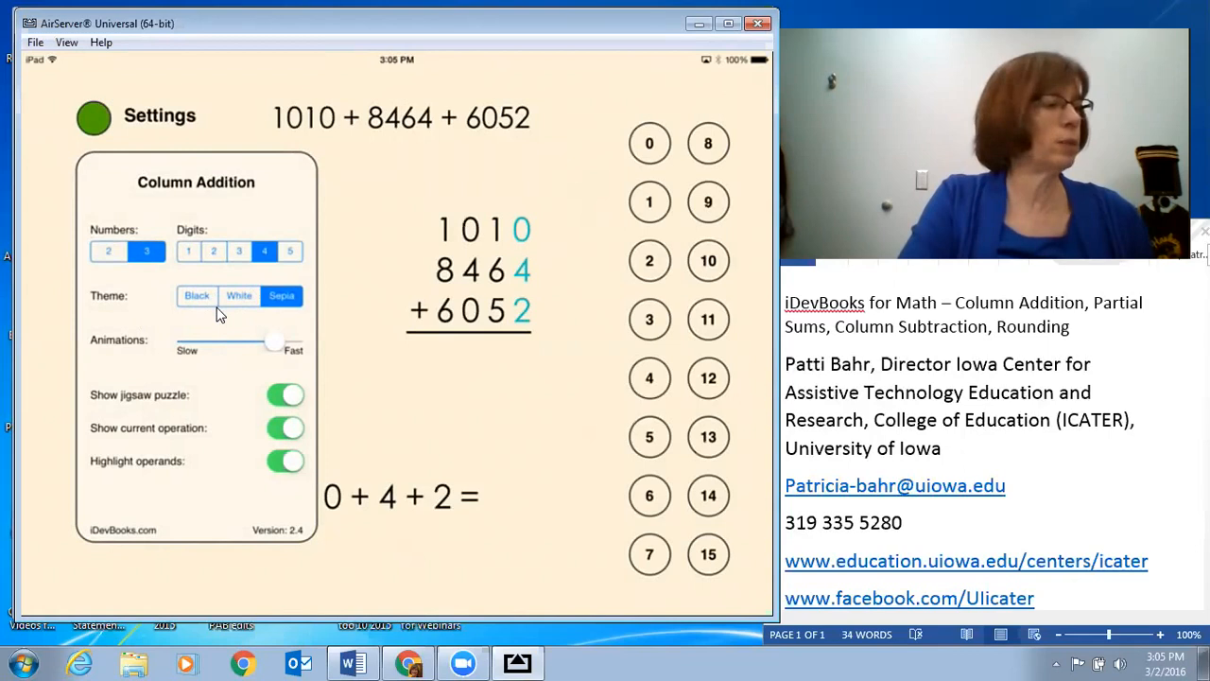
left_click(197, 296)
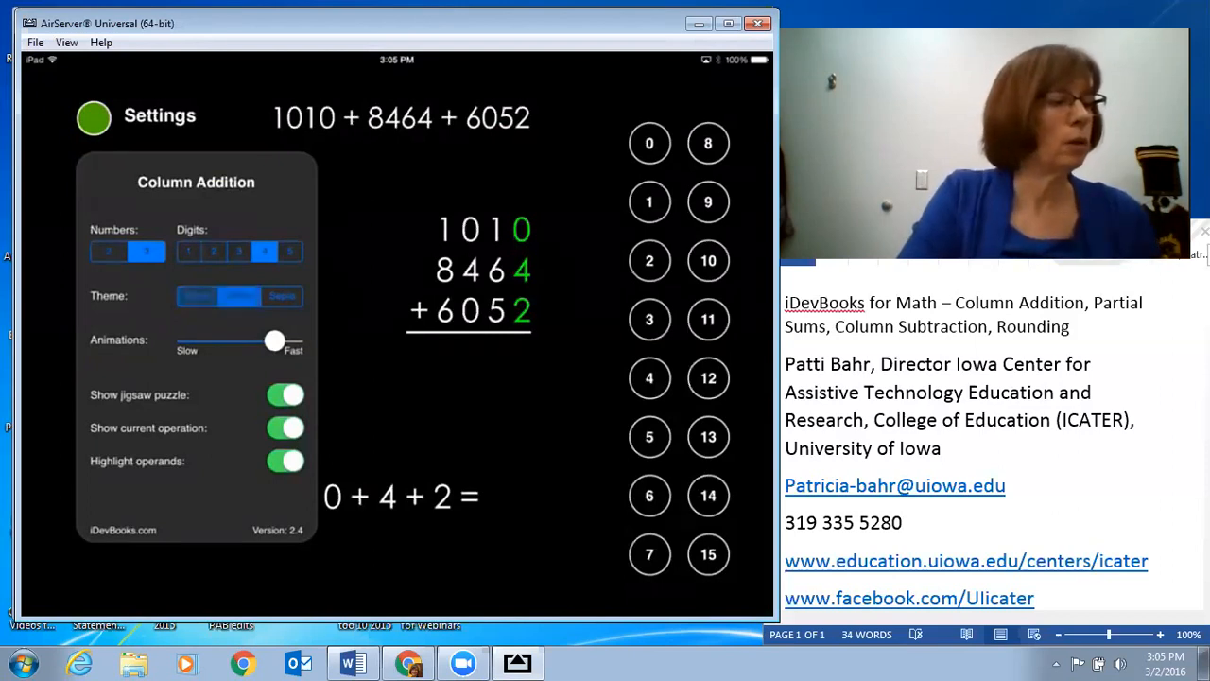
left_click(239, 296)
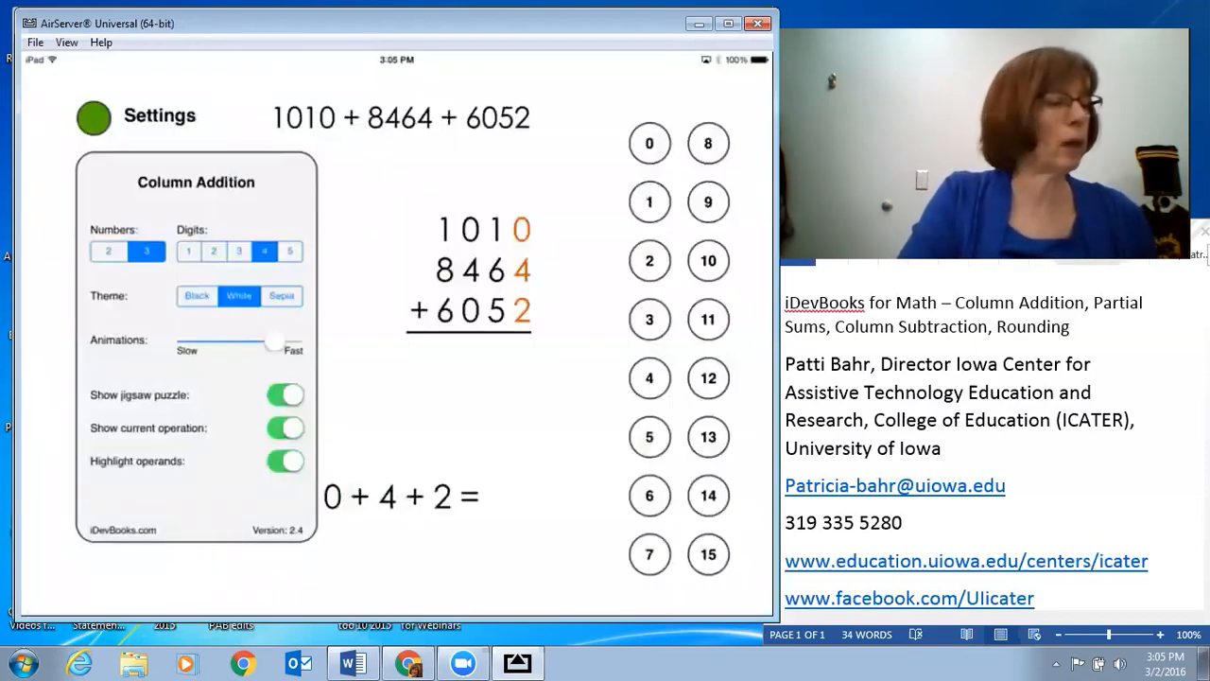
left_click(281, 296)
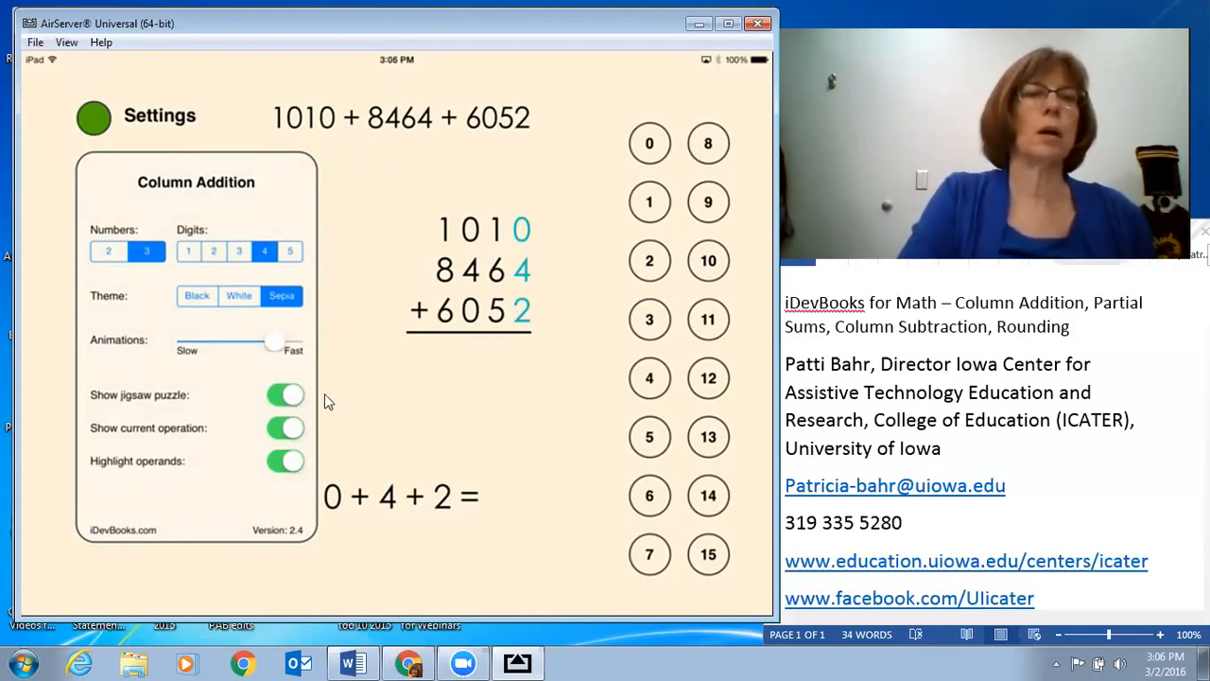
mouse_move(375, 400)
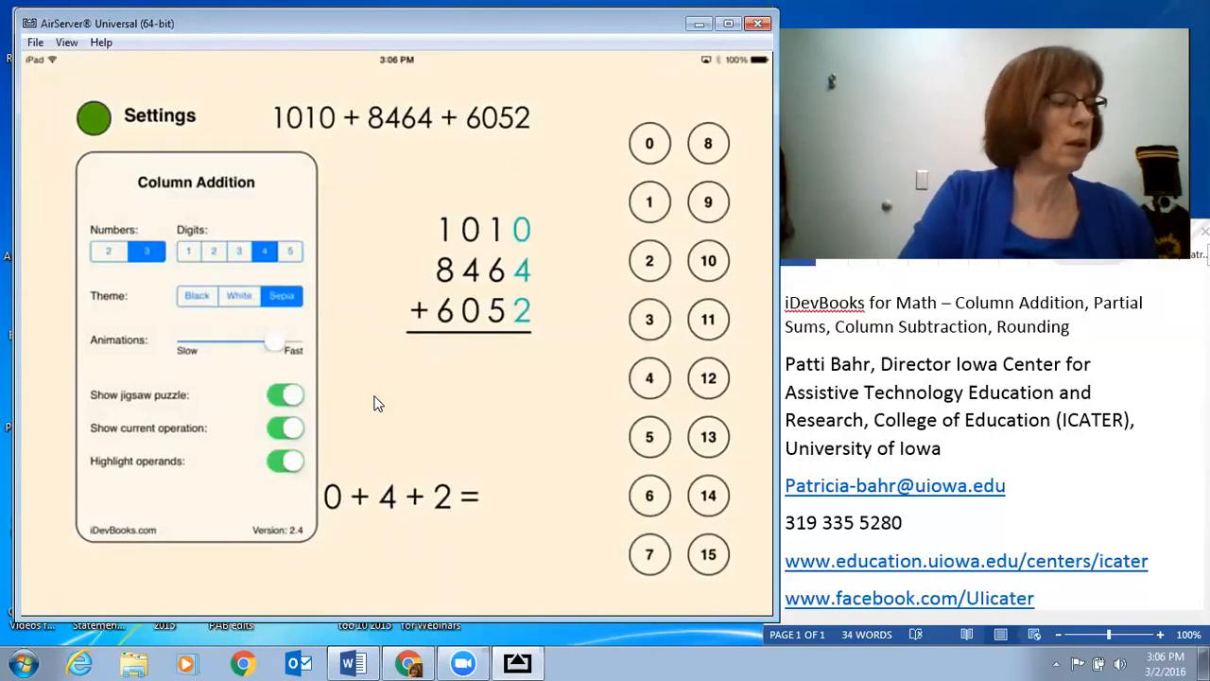
mouse_move(543, 265)
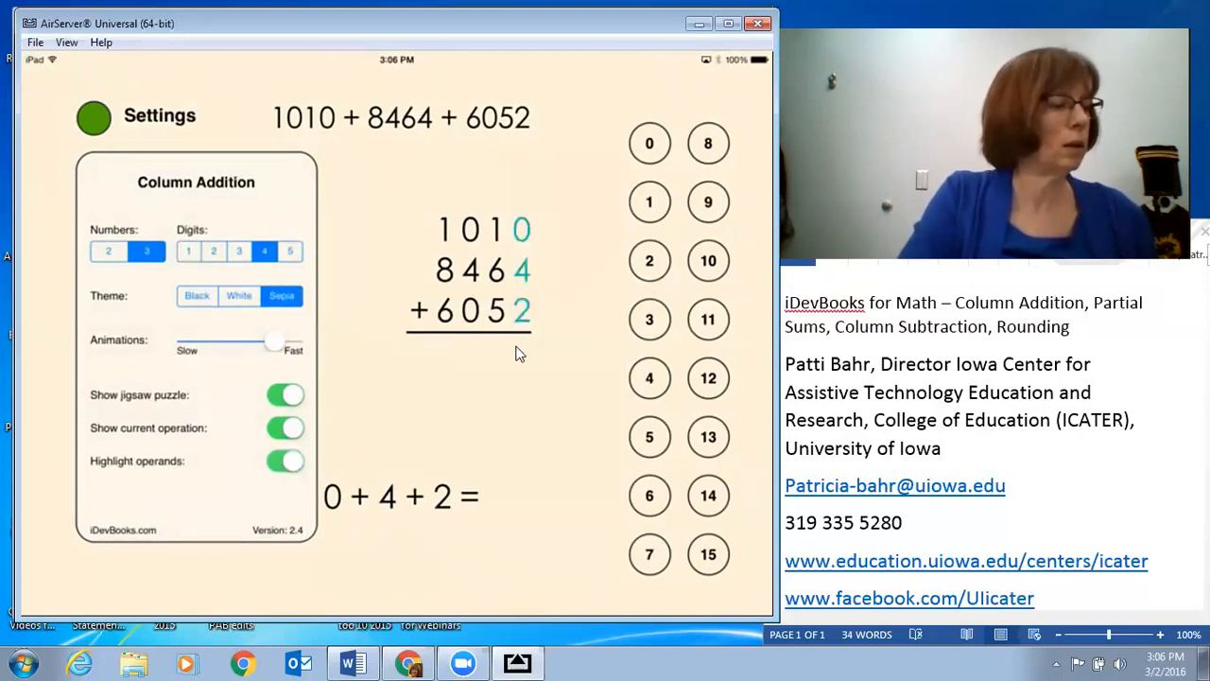
Toggle Show current operation and Show jigsaw puzzle off and back on, then close Settings.
left_click(286, 427)
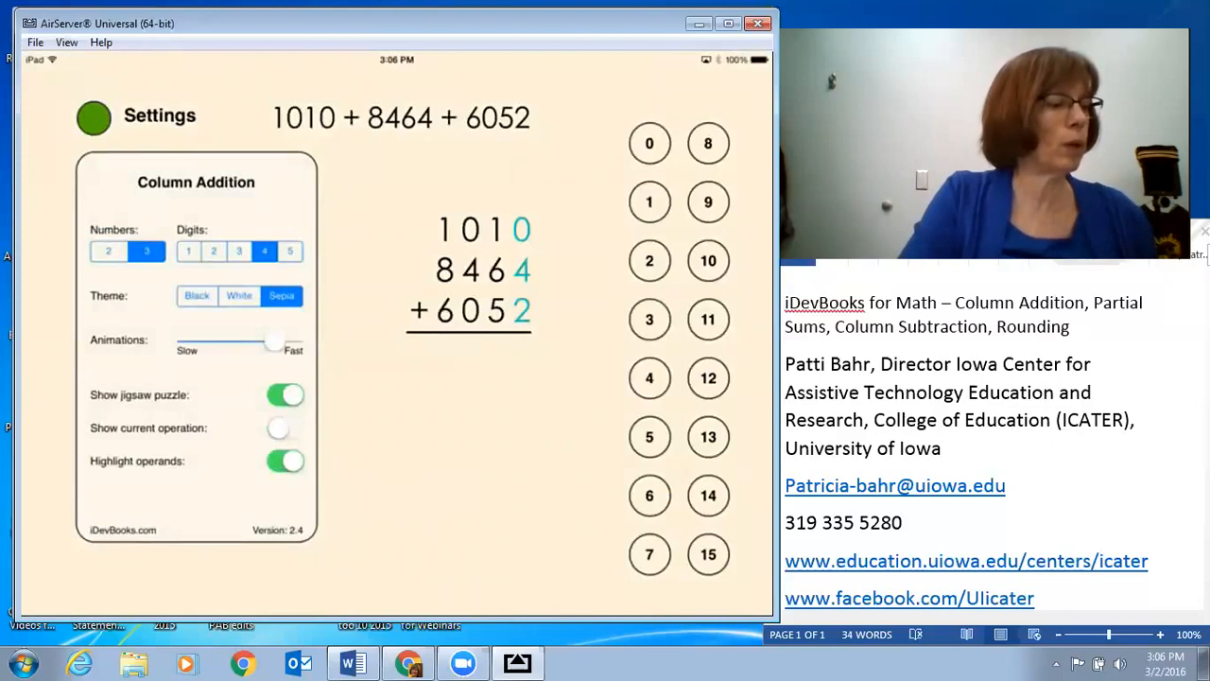
mouse_move(454, 560)
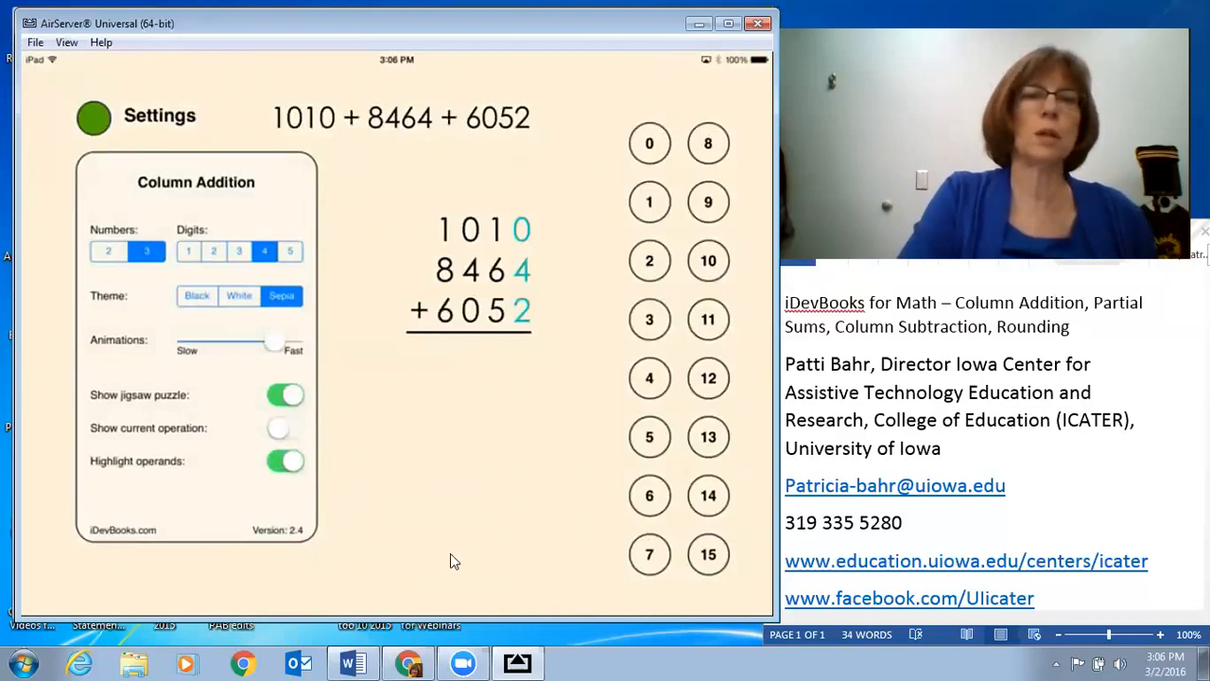
left_click(285, 427)
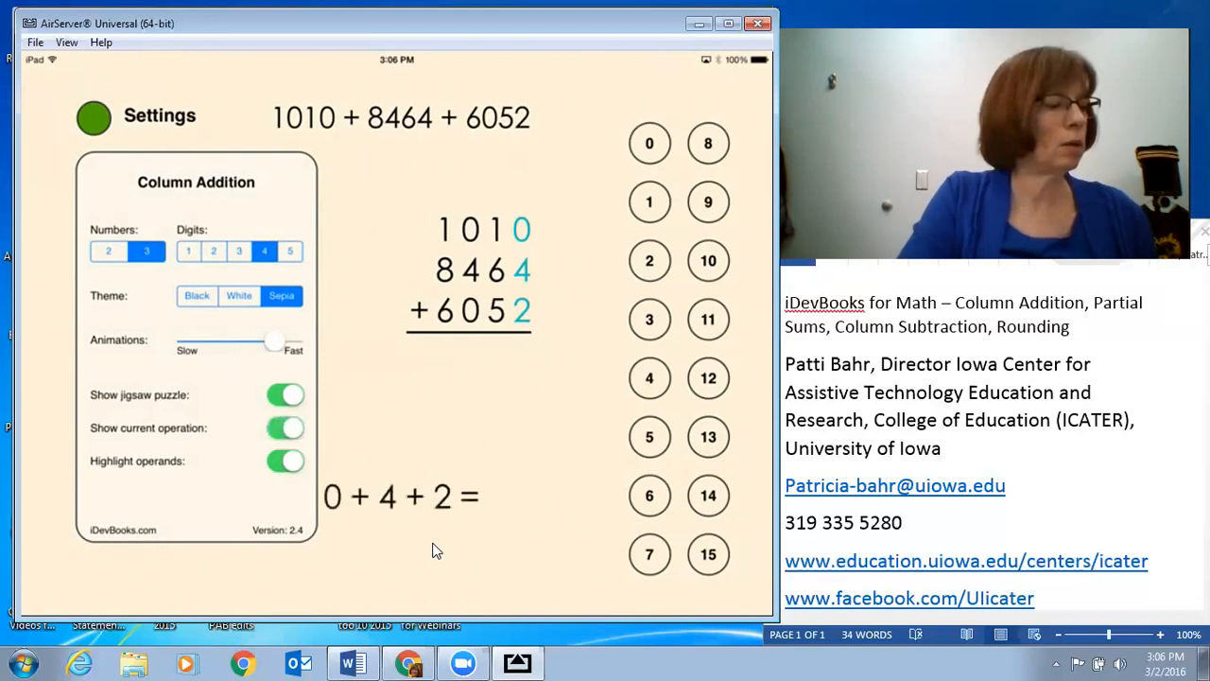
left_click(286, 394)
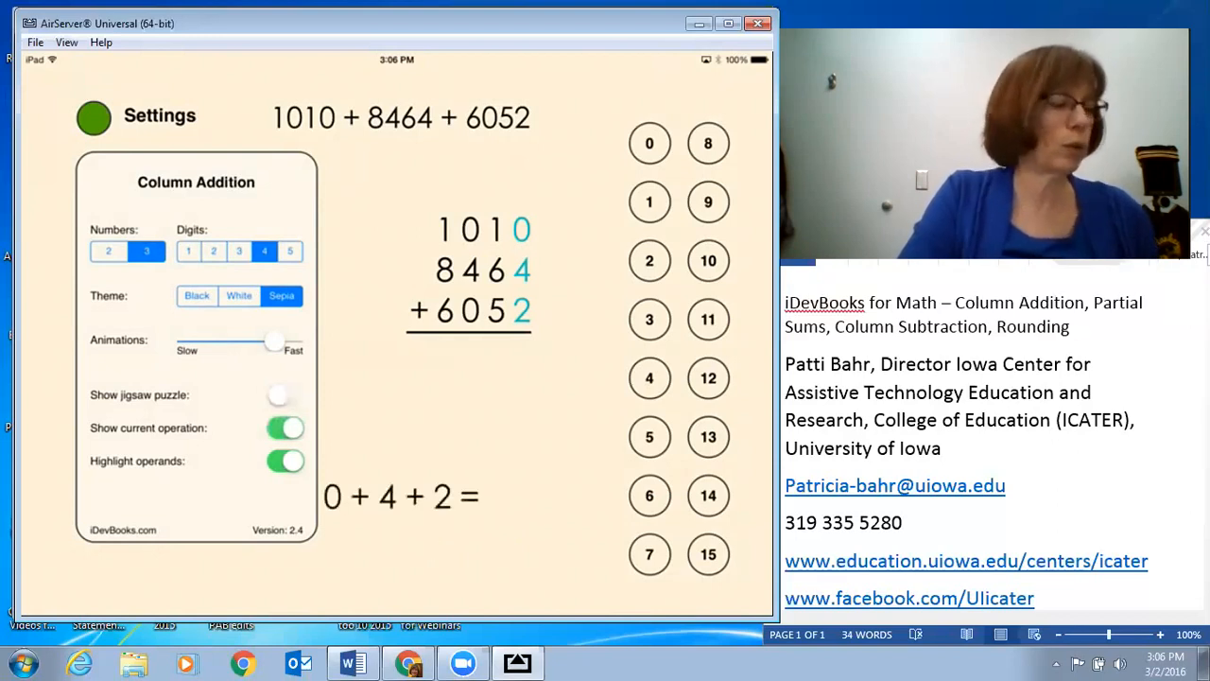
left_click(286, 394)
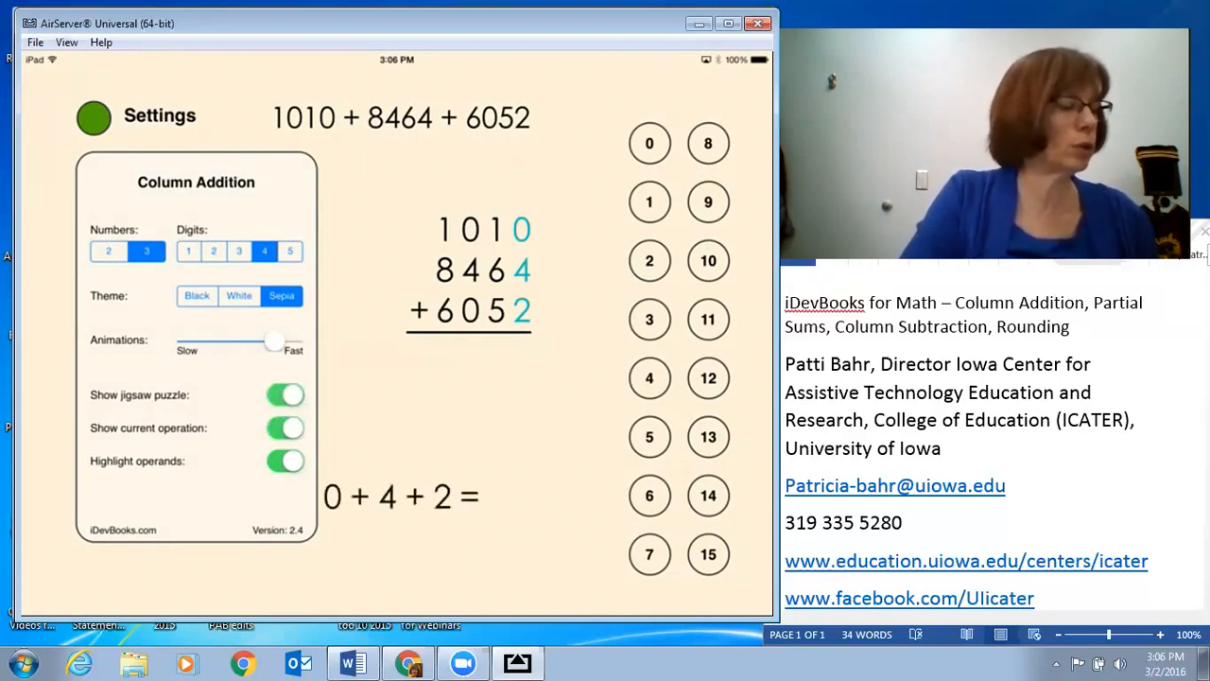
left_click(93, 116)
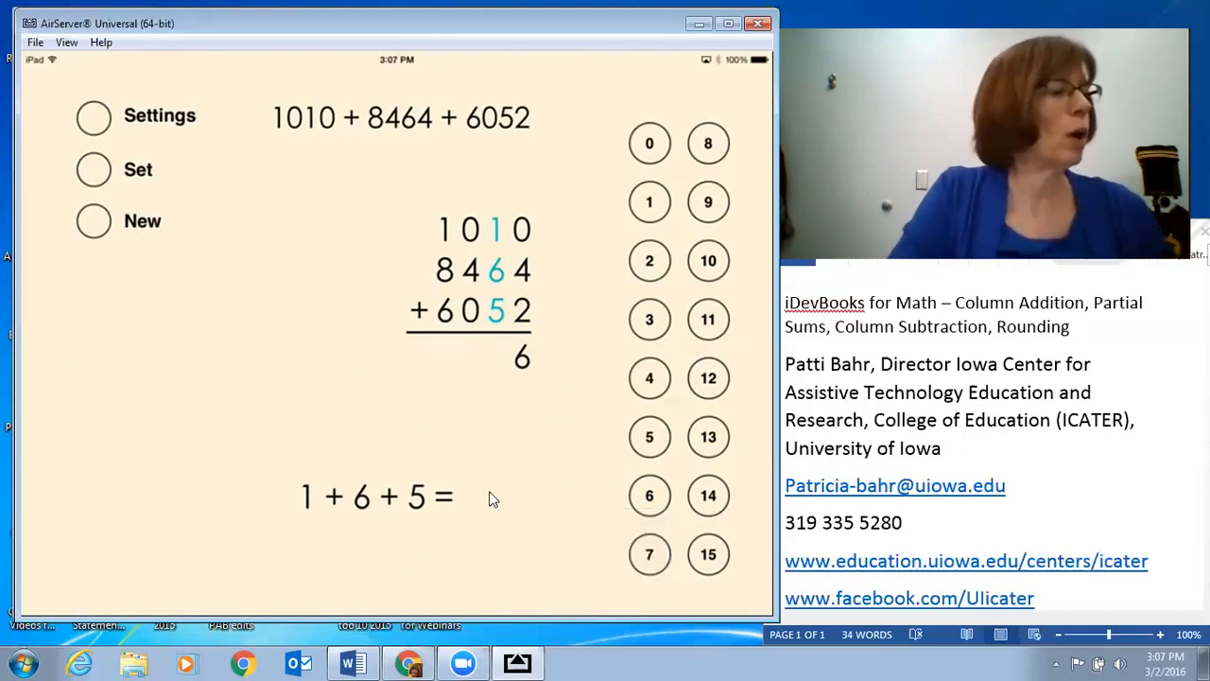
Set animations to Slow, answer the tens column, and join the jigsaw pieces for 15526.
left_click(93, 115)
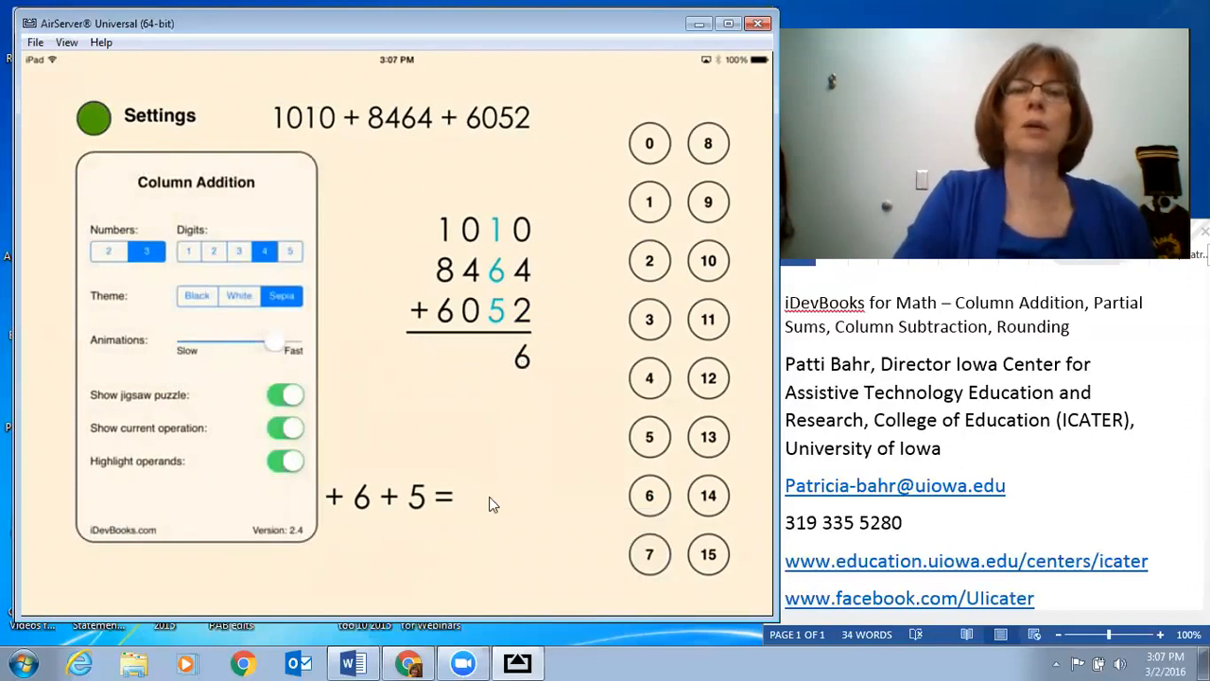
mouse_move(504, 514)
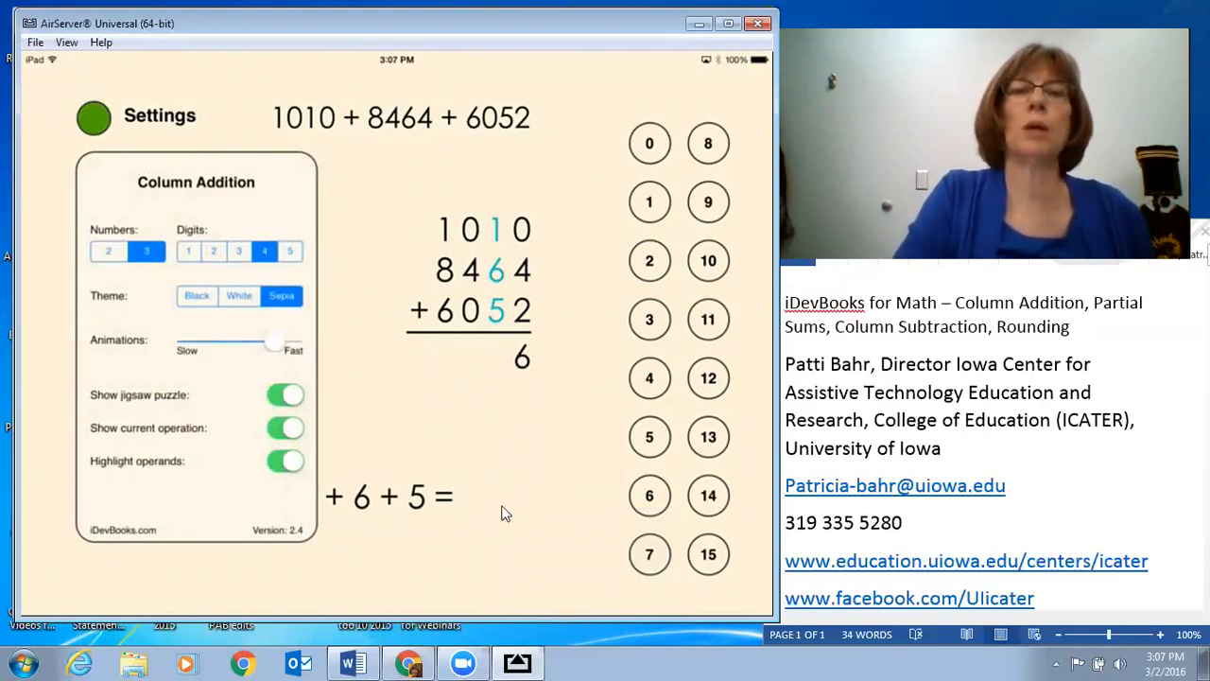
mouse_move(425, 373)
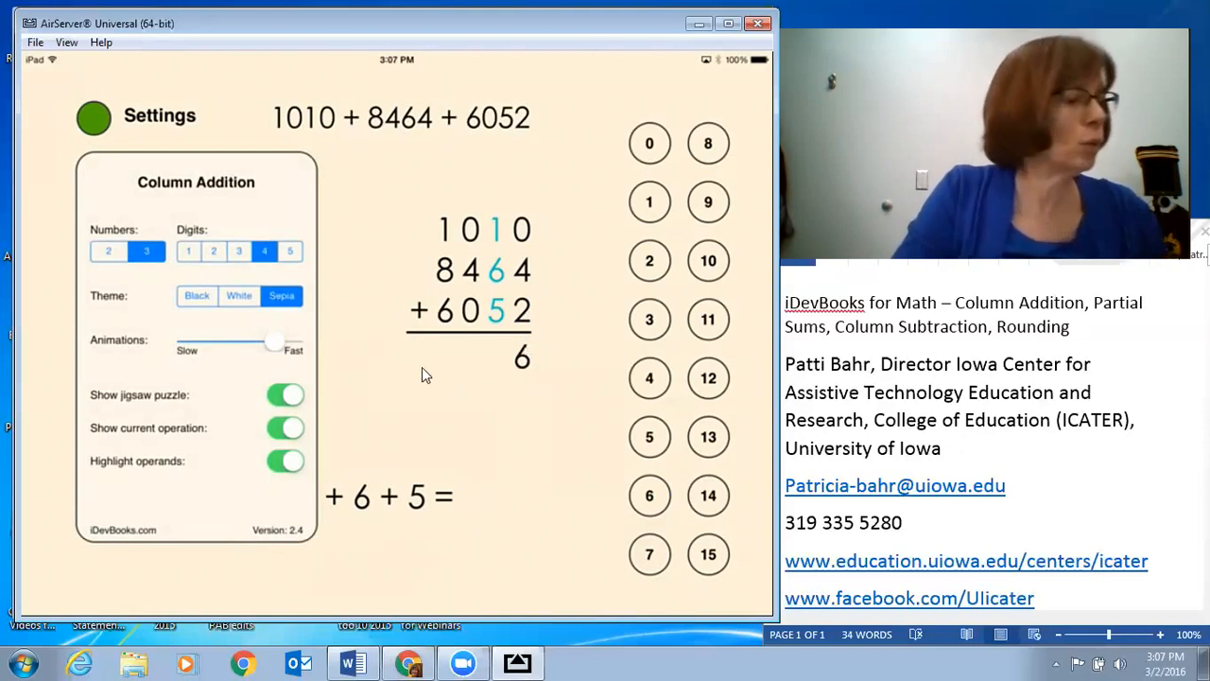
left_click_drag(274, 342, 185, 342)
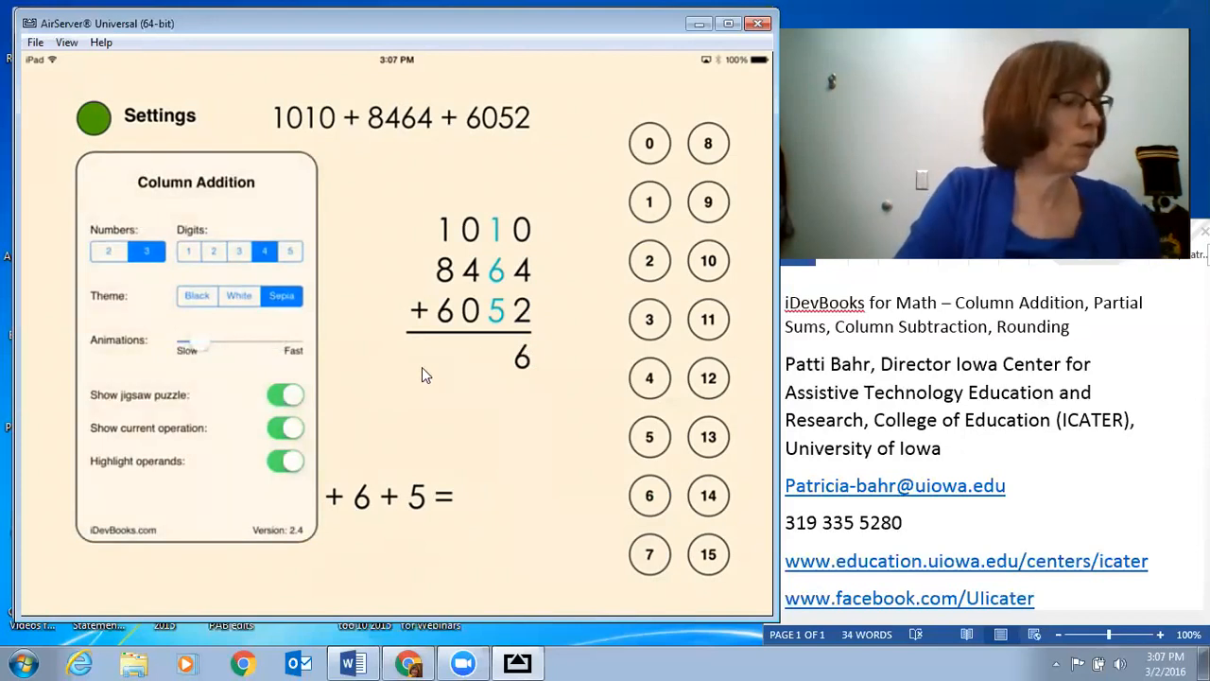
left_click(93, 116)
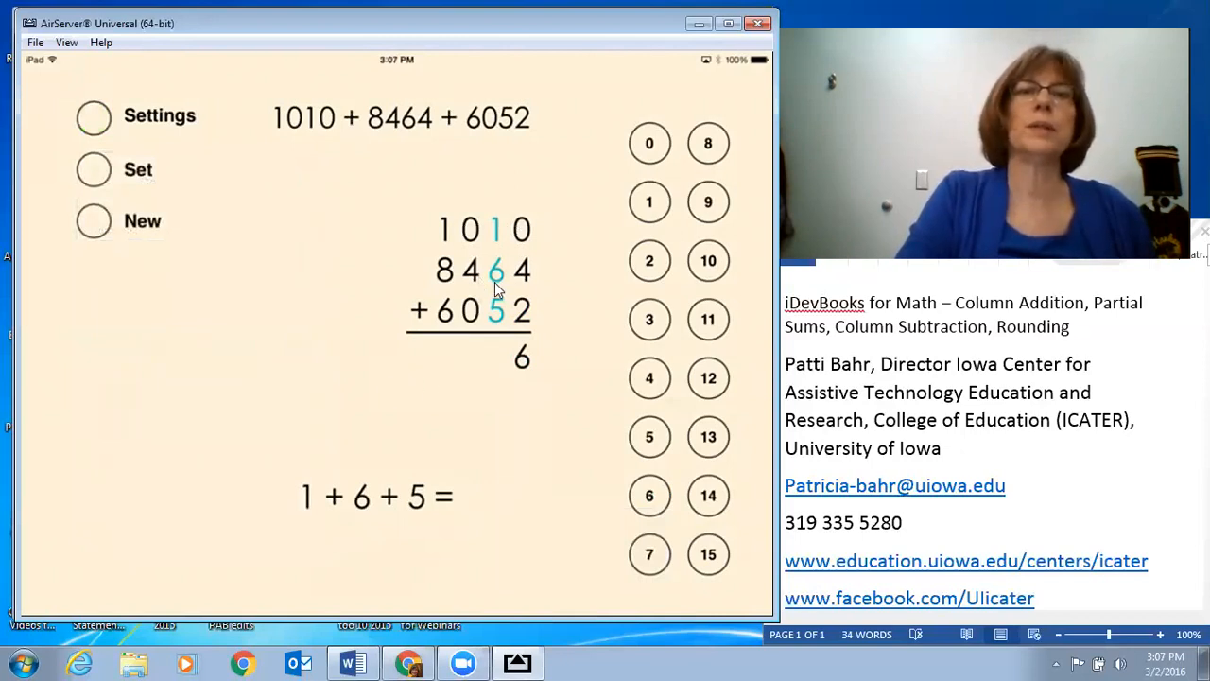
mouse_move(728, 312)
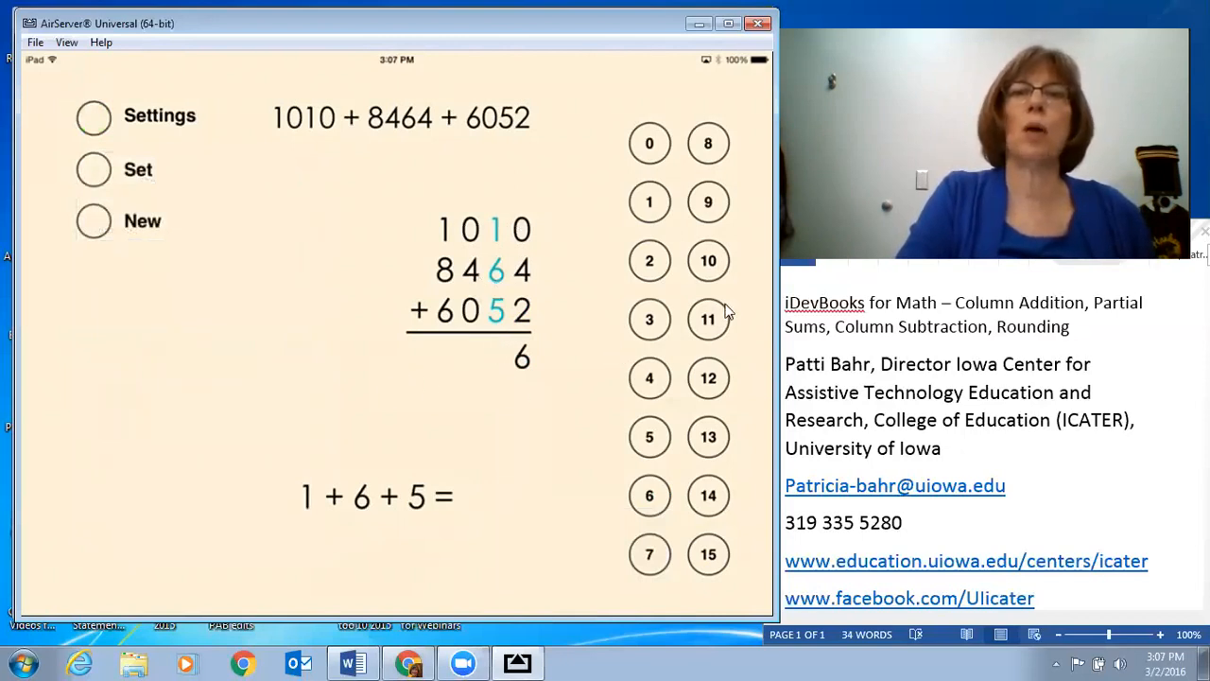
left_click(708, 377)
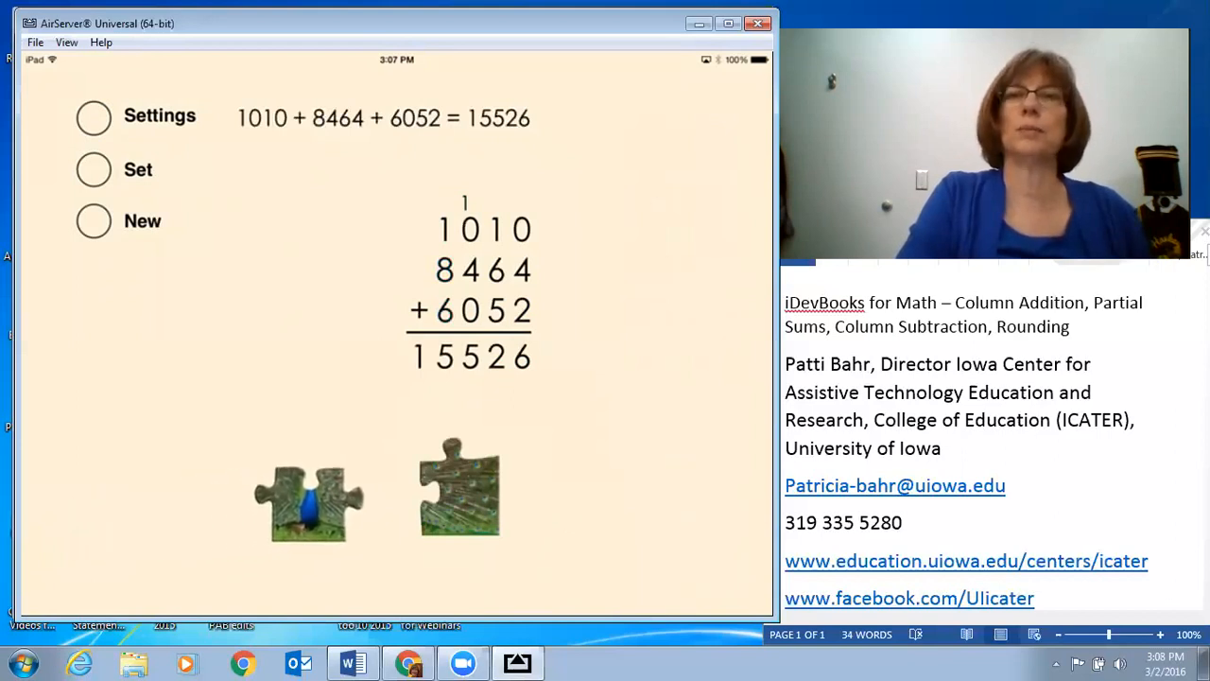
left_click_drag(309, 497, 397, 487)
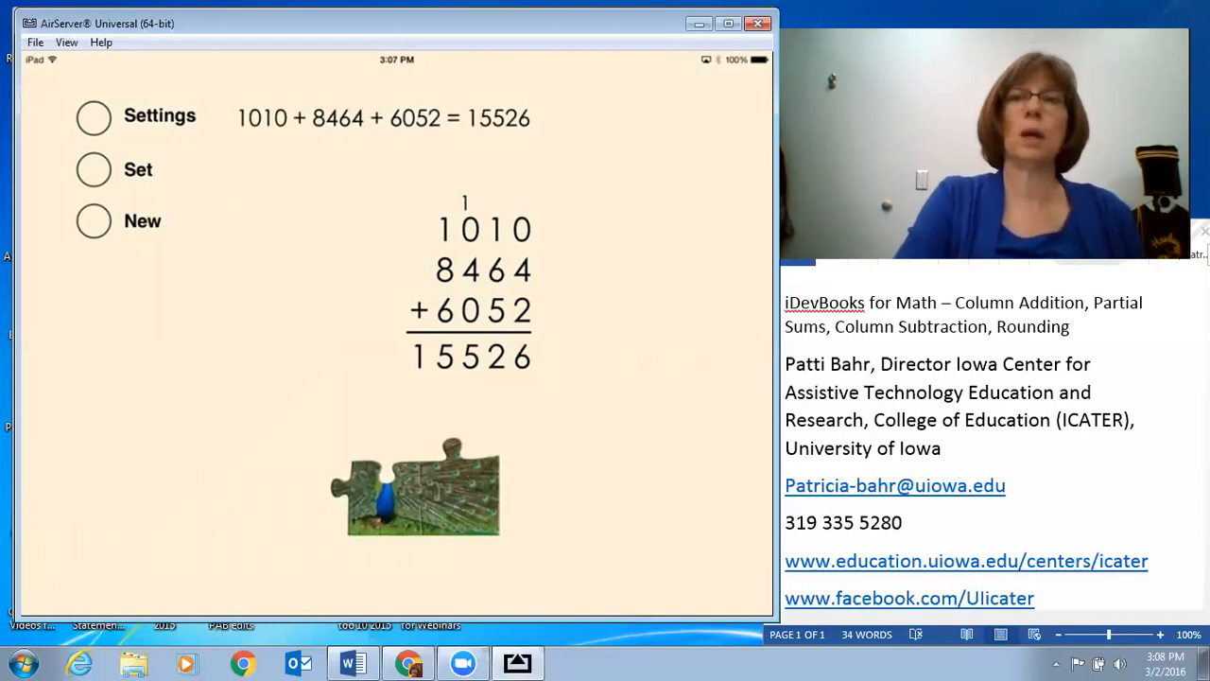
mouse_move(579, 427)
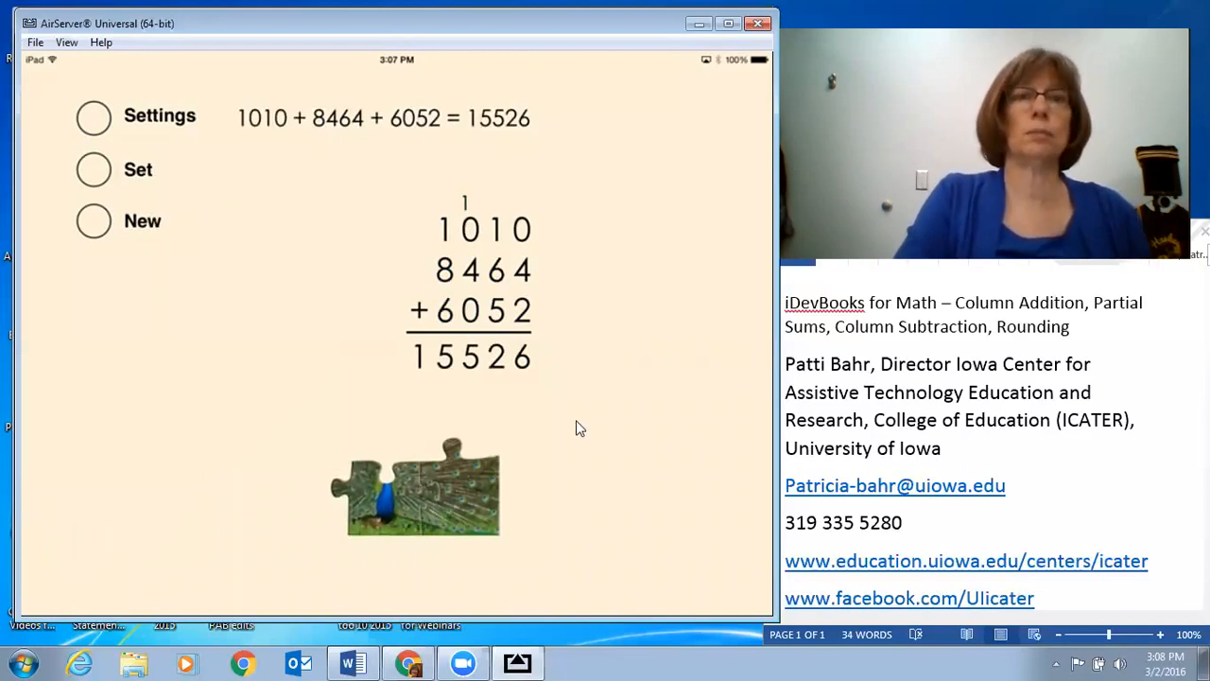
mouse_move(683, 146)
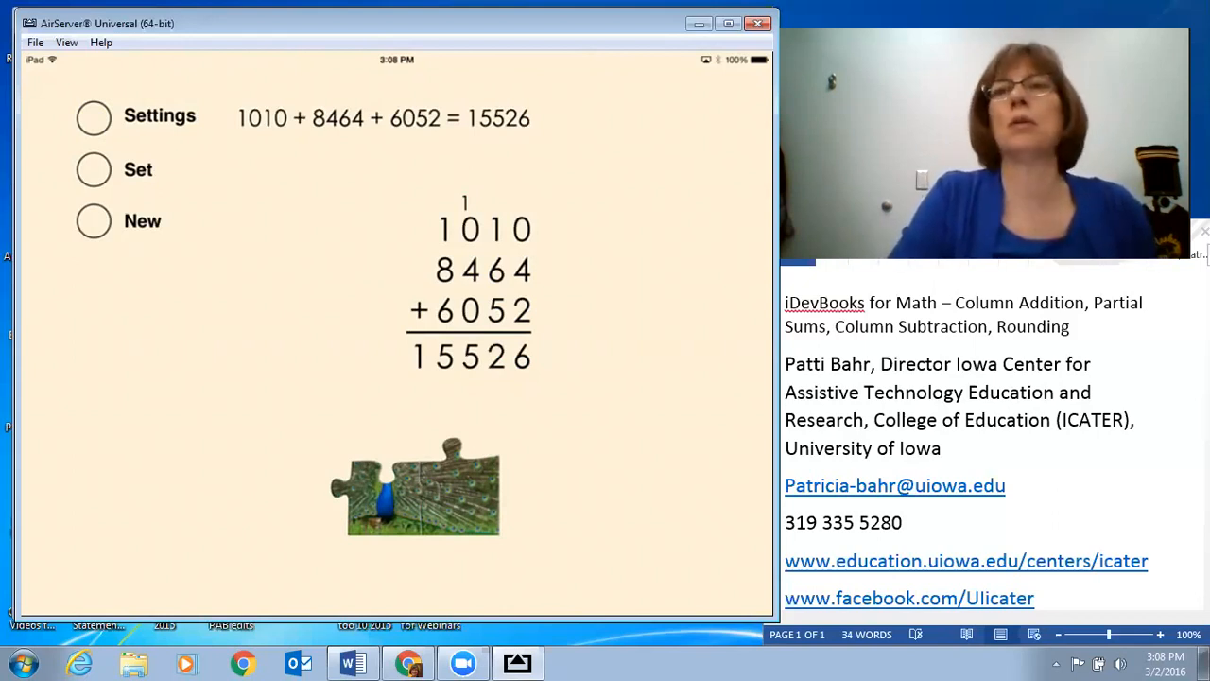
mouse_move(567, 127)
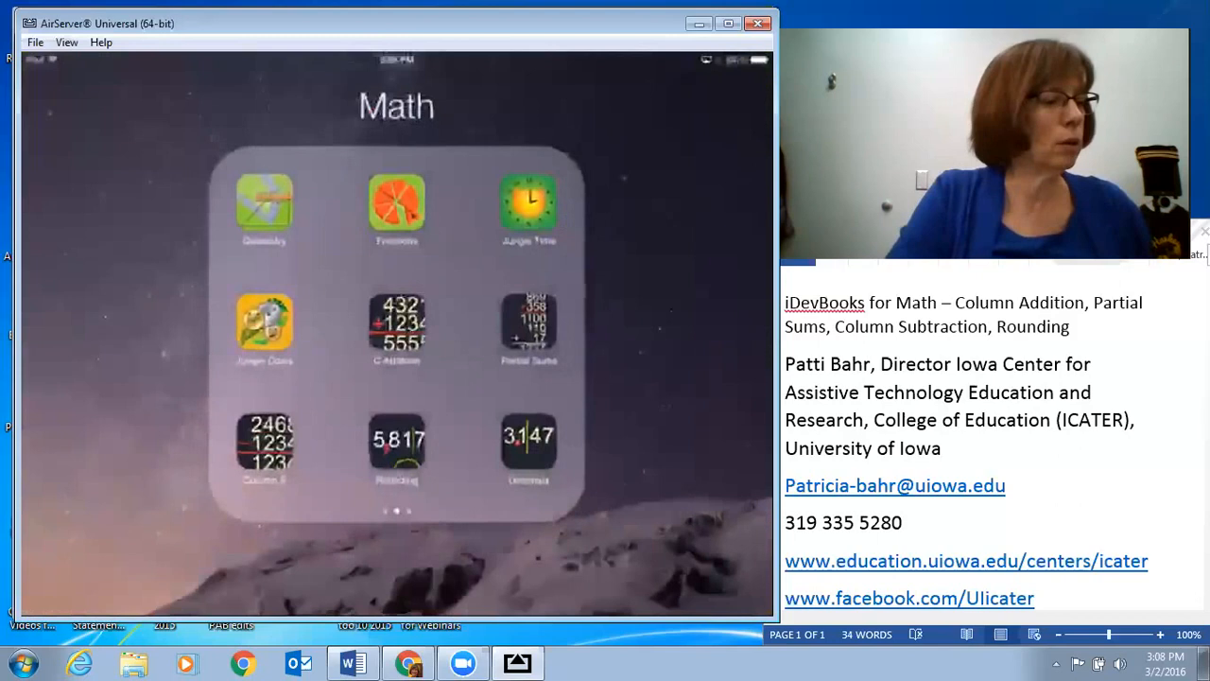
Launch Partial Sums and answer 90 + 20 with 110, then 110 + 8 with 118.
left_click(396, 326)
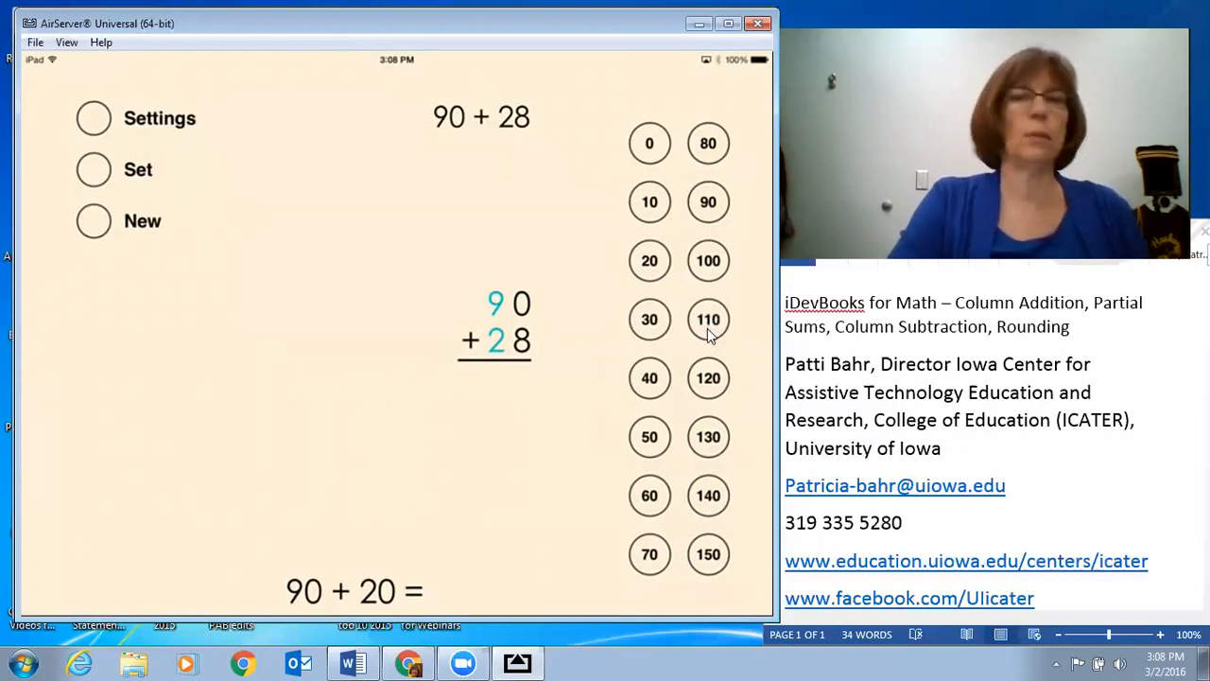
left_click(708, 319)
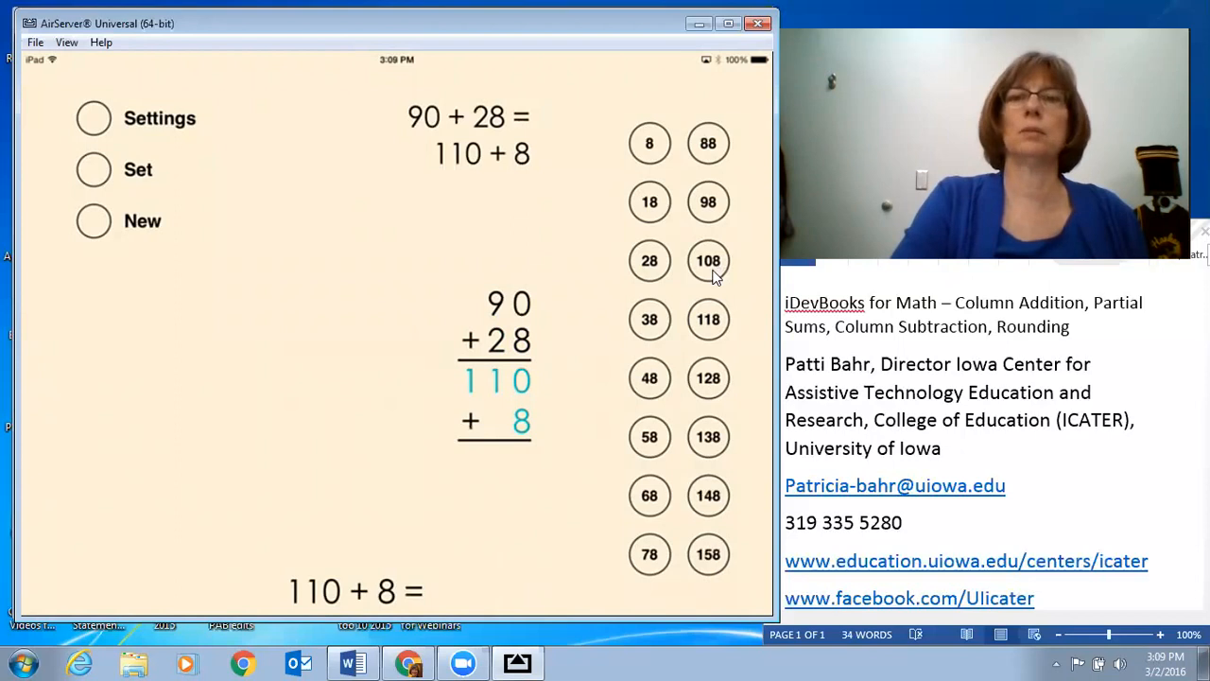
left_click(708, 260)
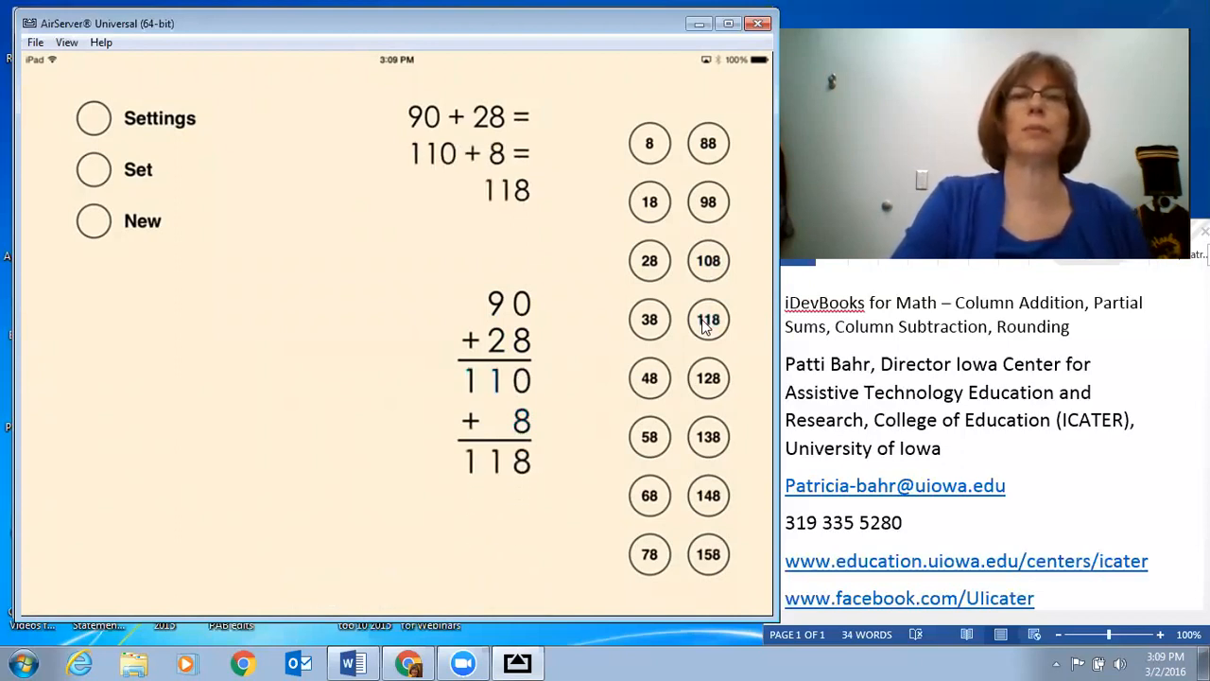
mouse_move(95, 117)
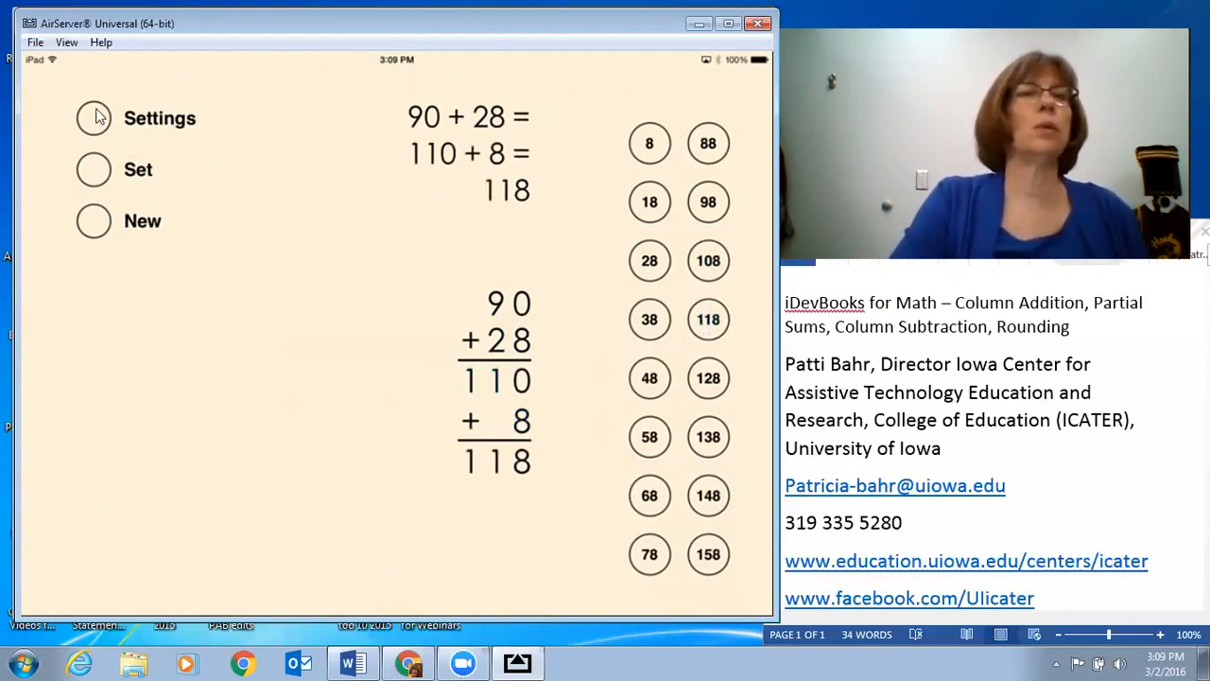
Try two-number practice, switch the theme back to Sepia, and slow animations slightly.
left_click(93, 117)
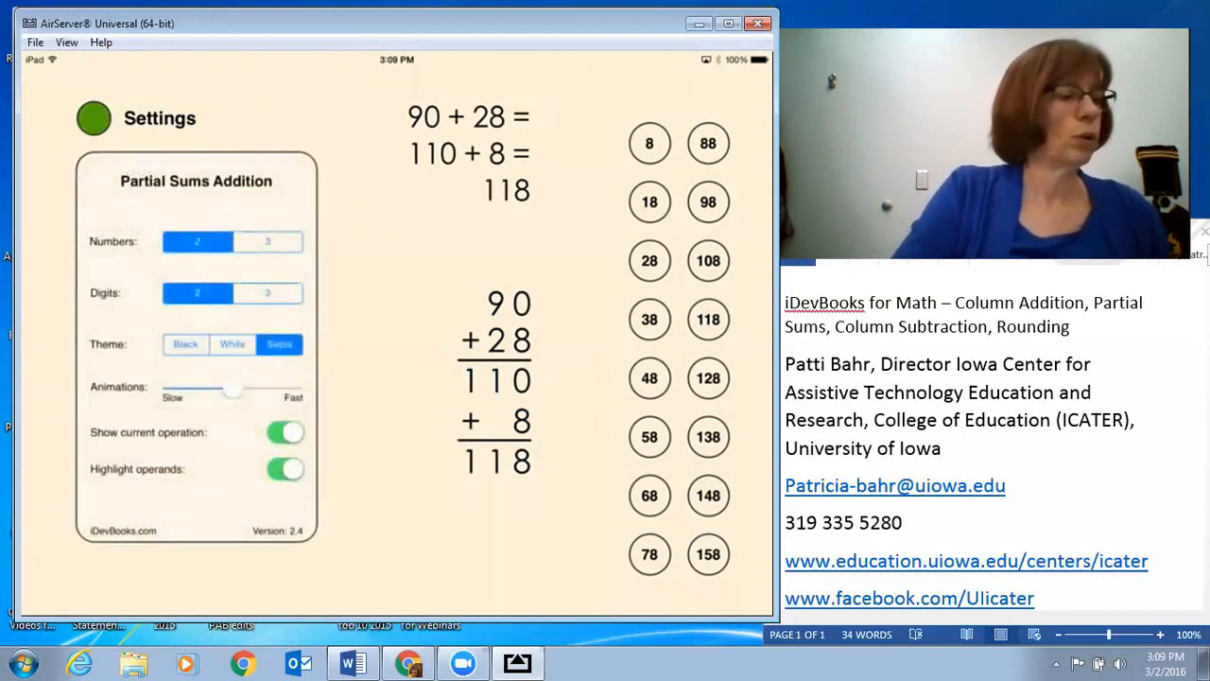
left_click(268, 241)
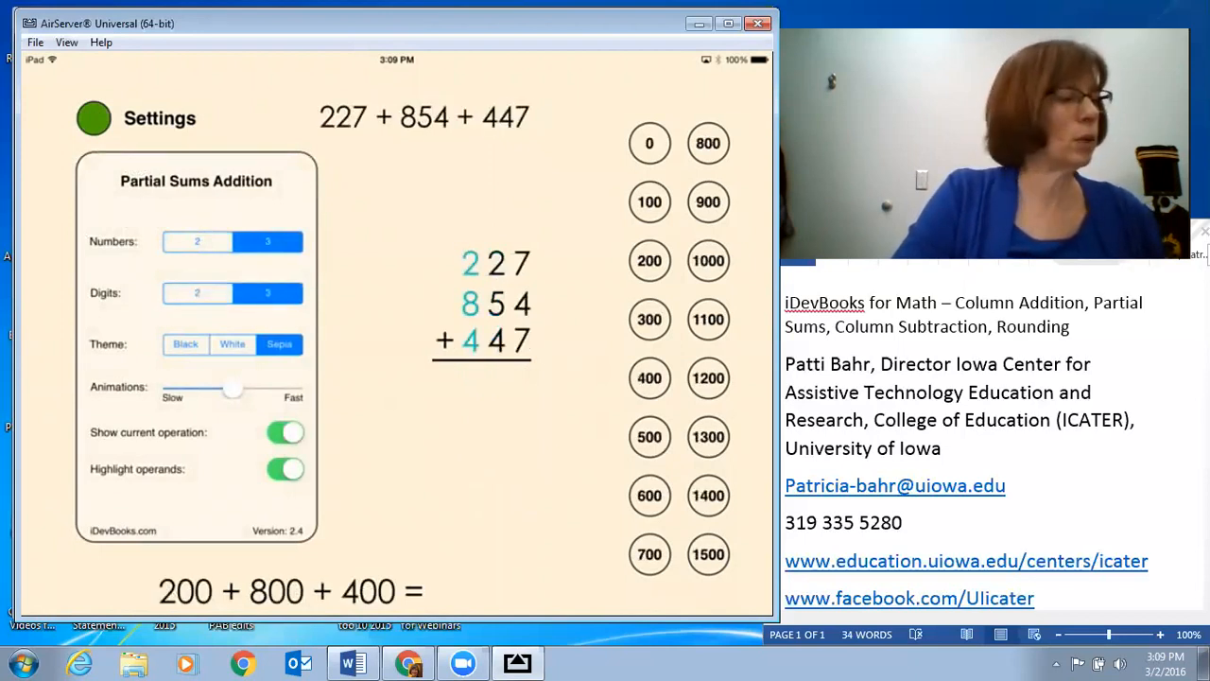
left_click(197, 241)
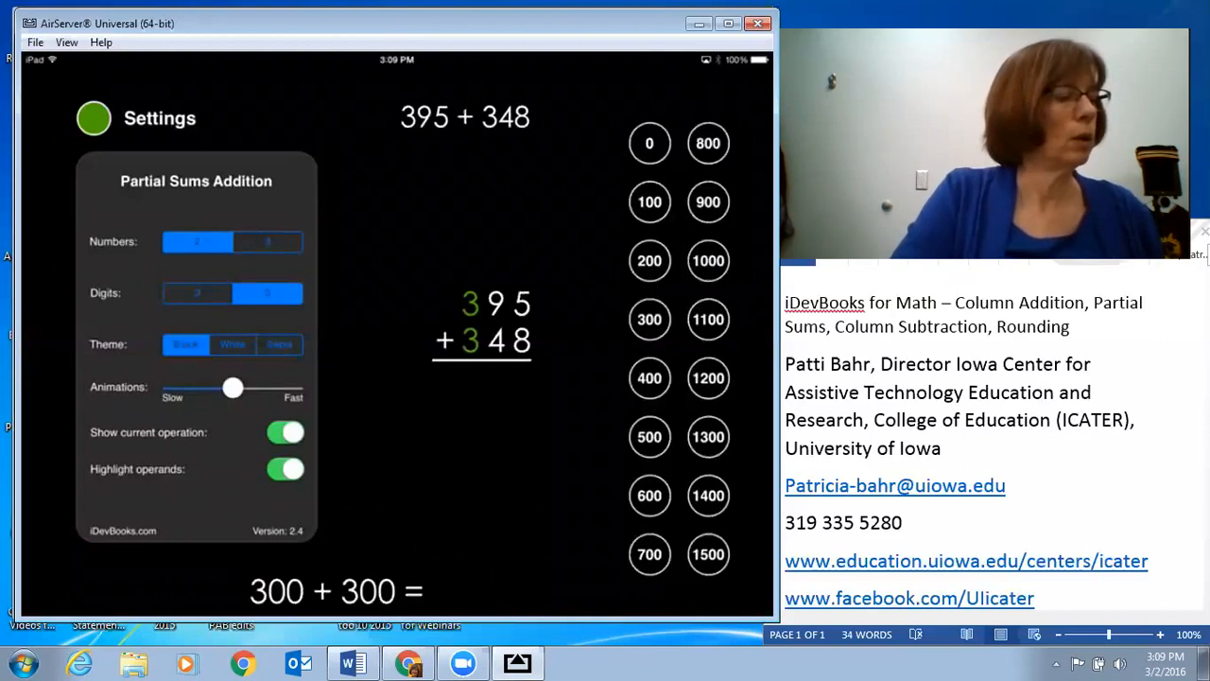
left_click(279, 344)
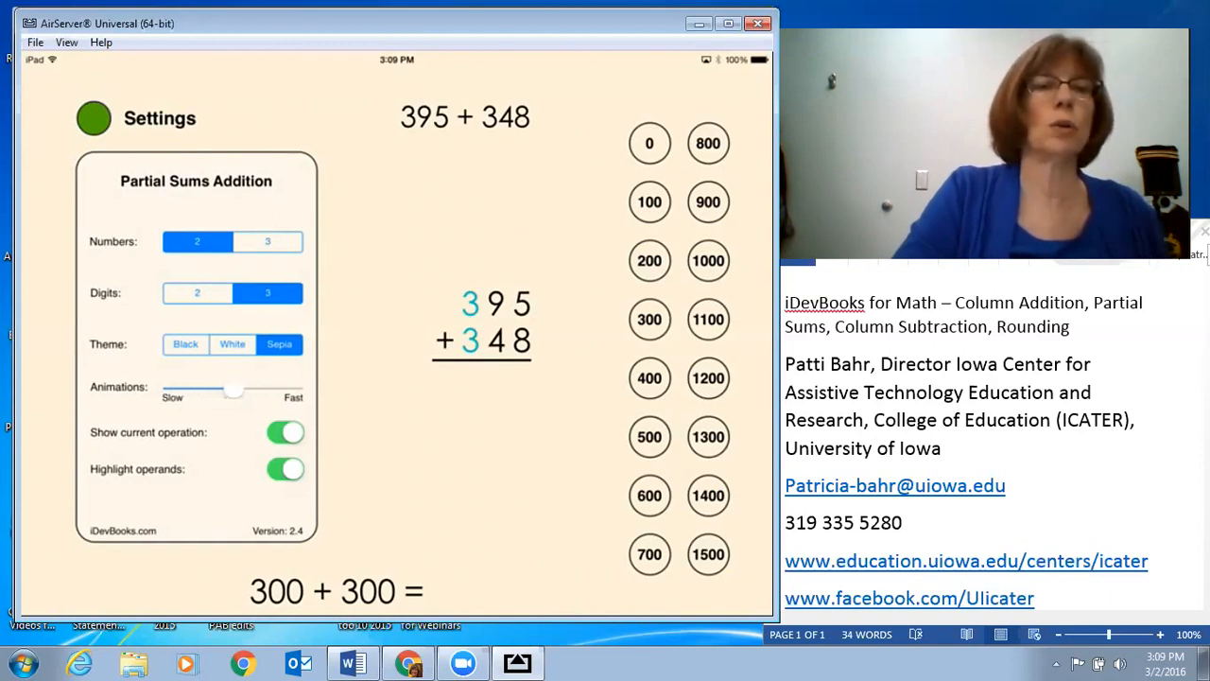
left_click_drag(233, 389, 220, 389)
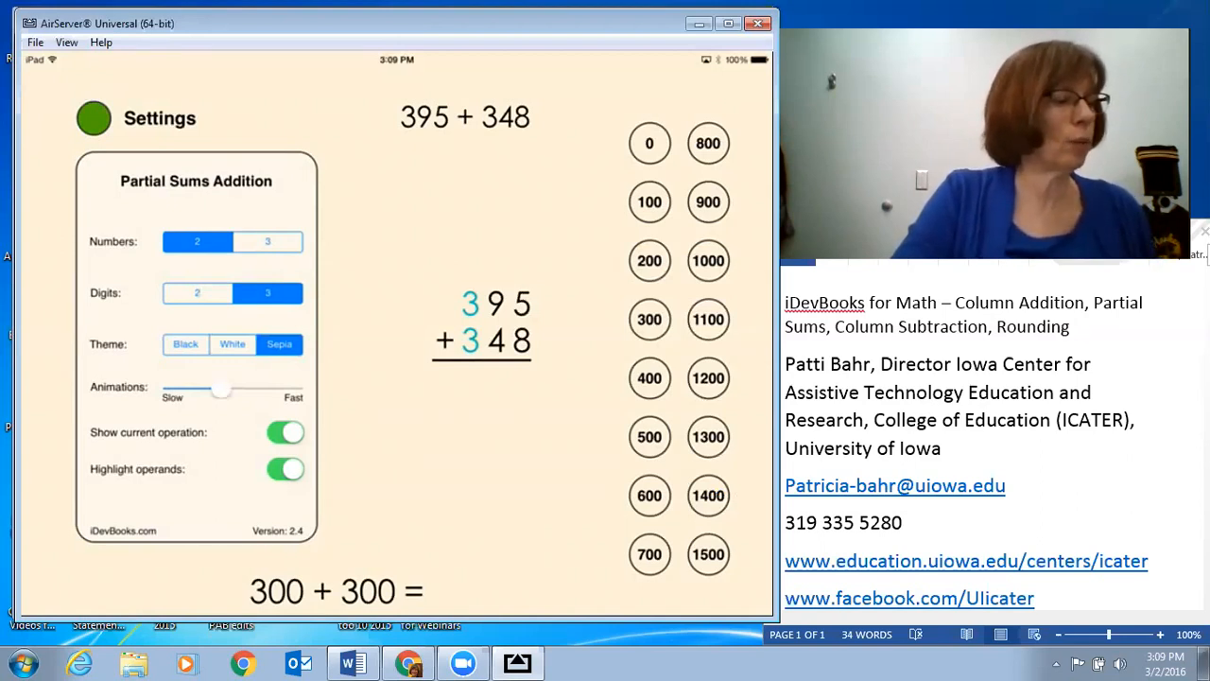
Hide the current-operation prompt, keep operands highlighted, set three numbers, and close Settings.
left_click(285, 432)
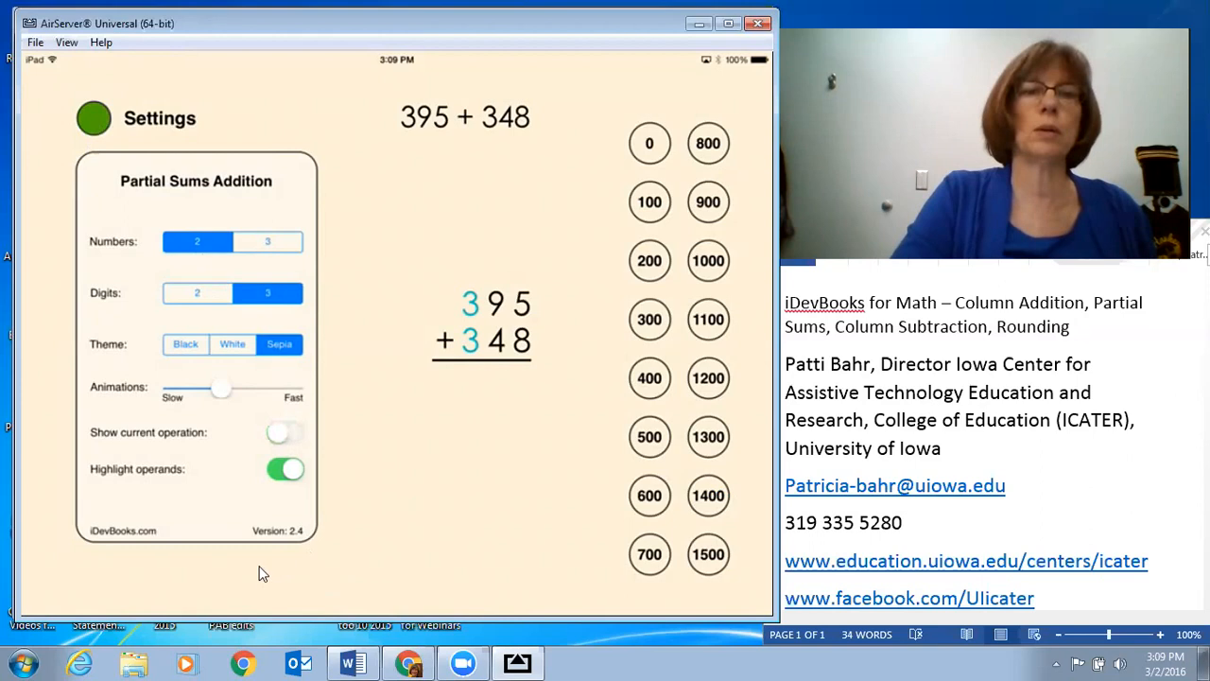
left_click(286, 432)
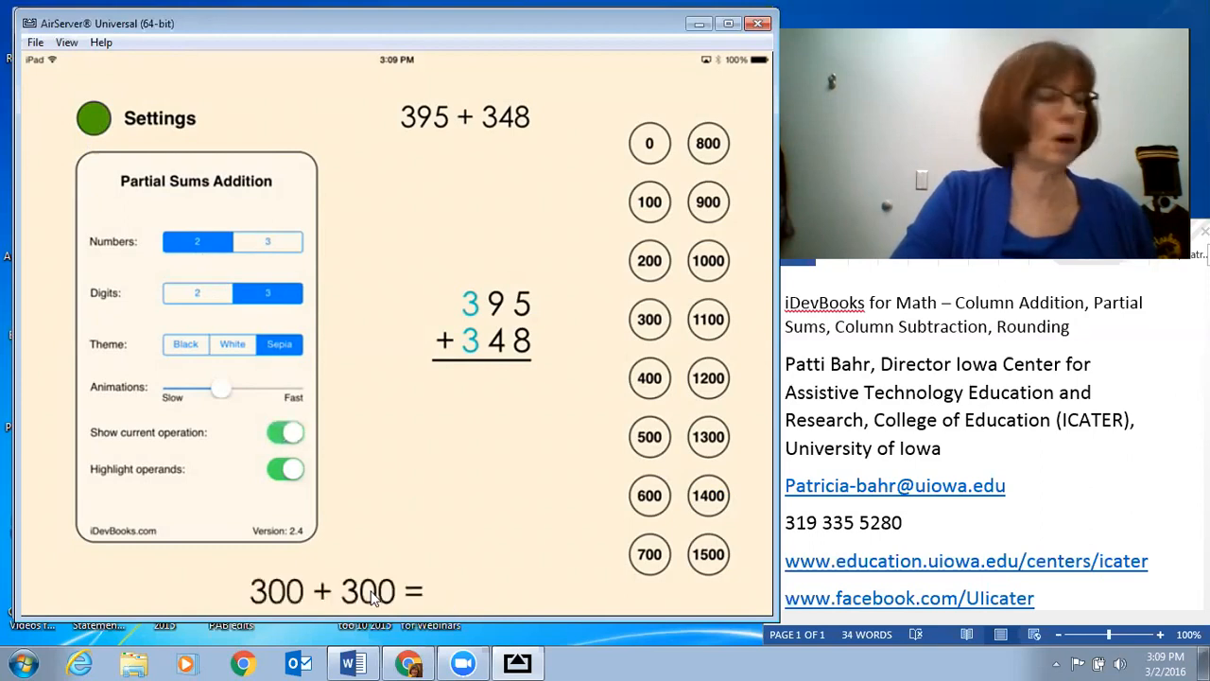
left_click(286, 432)
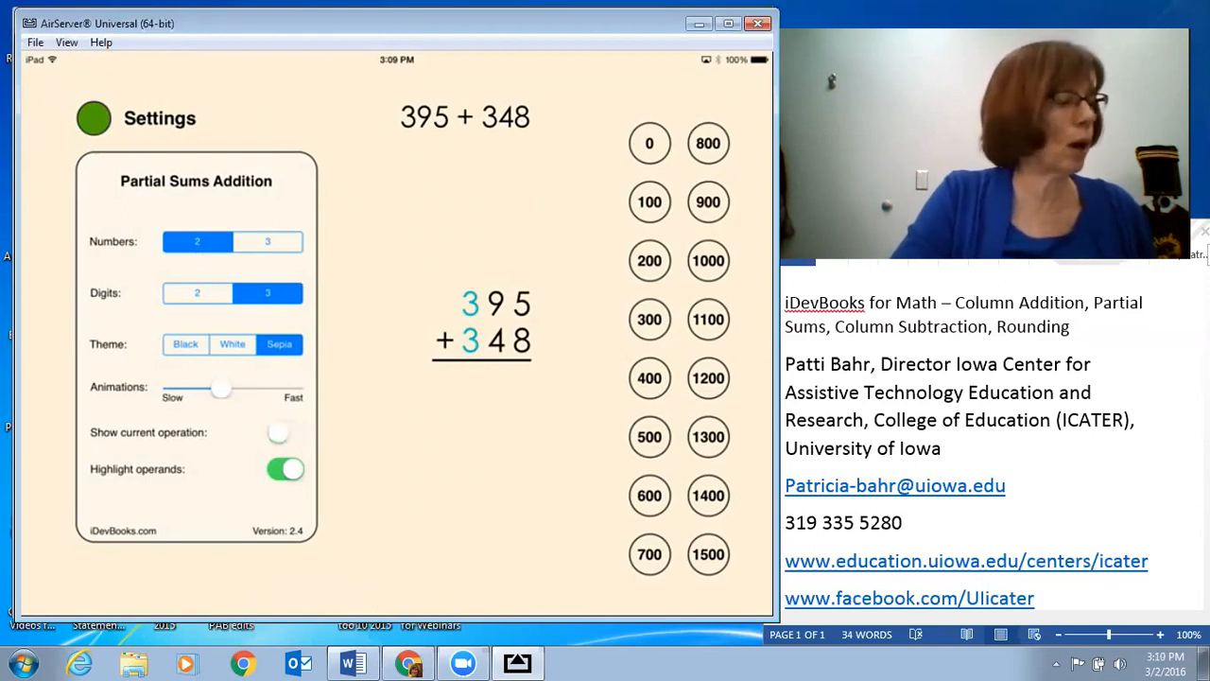
left_click(287, 469)
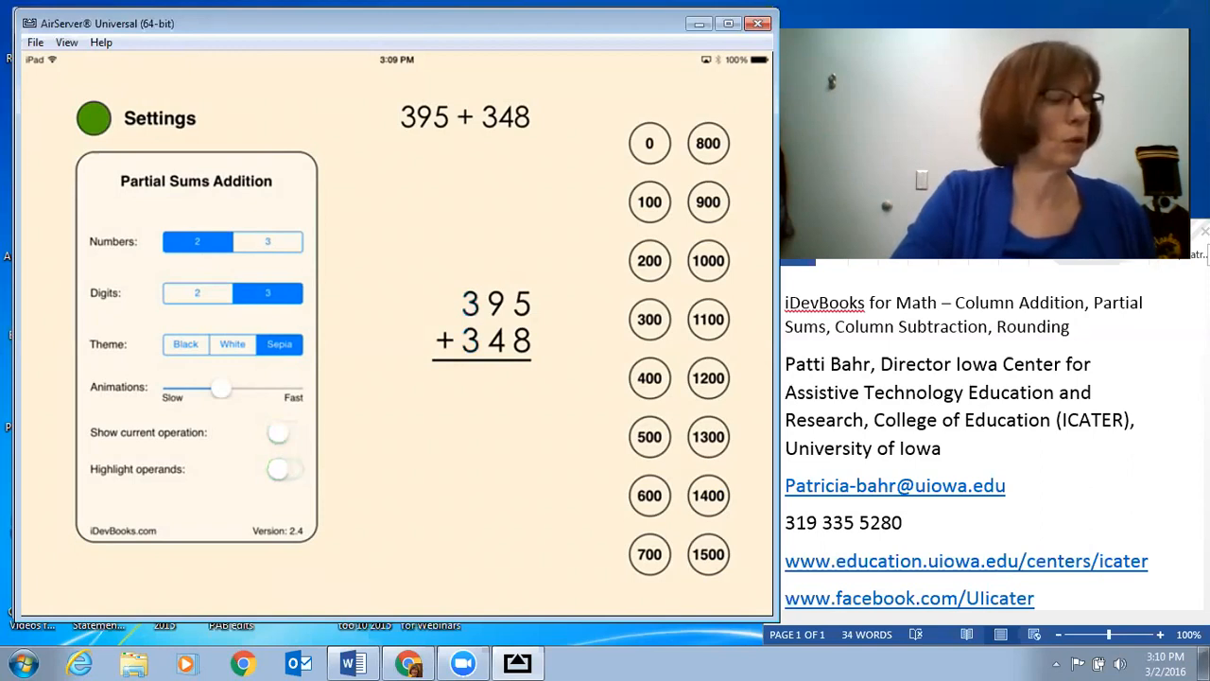
left_click(285, 468)
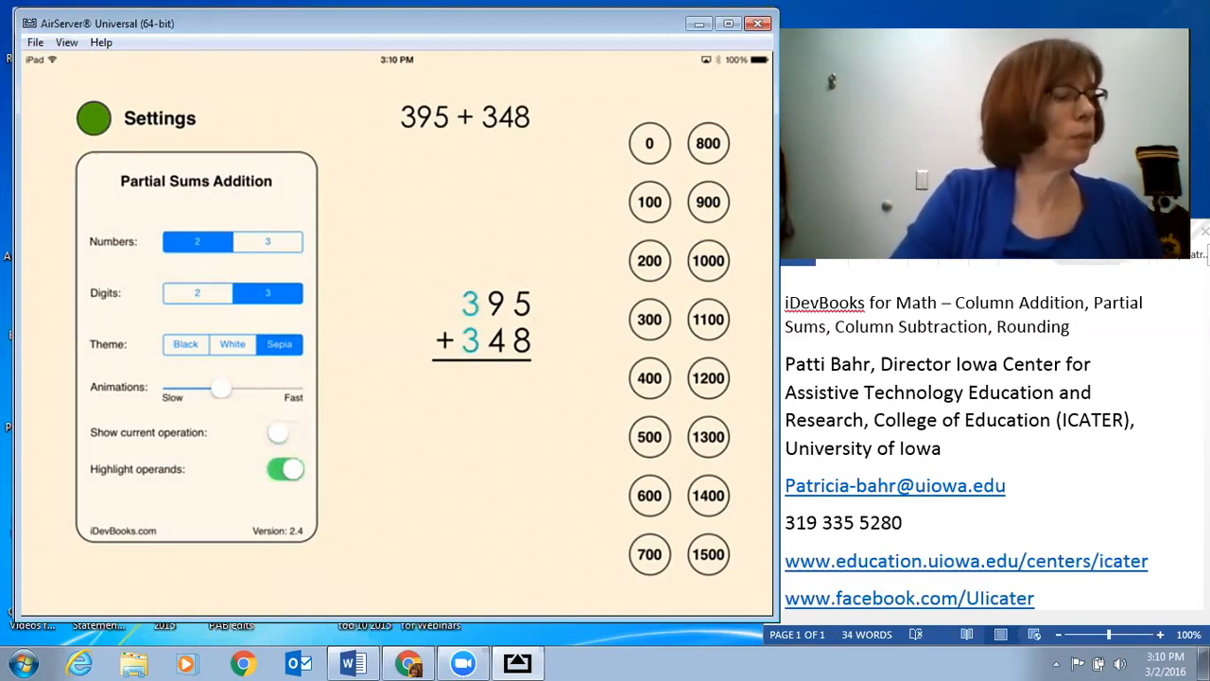
left_click(267, 241)
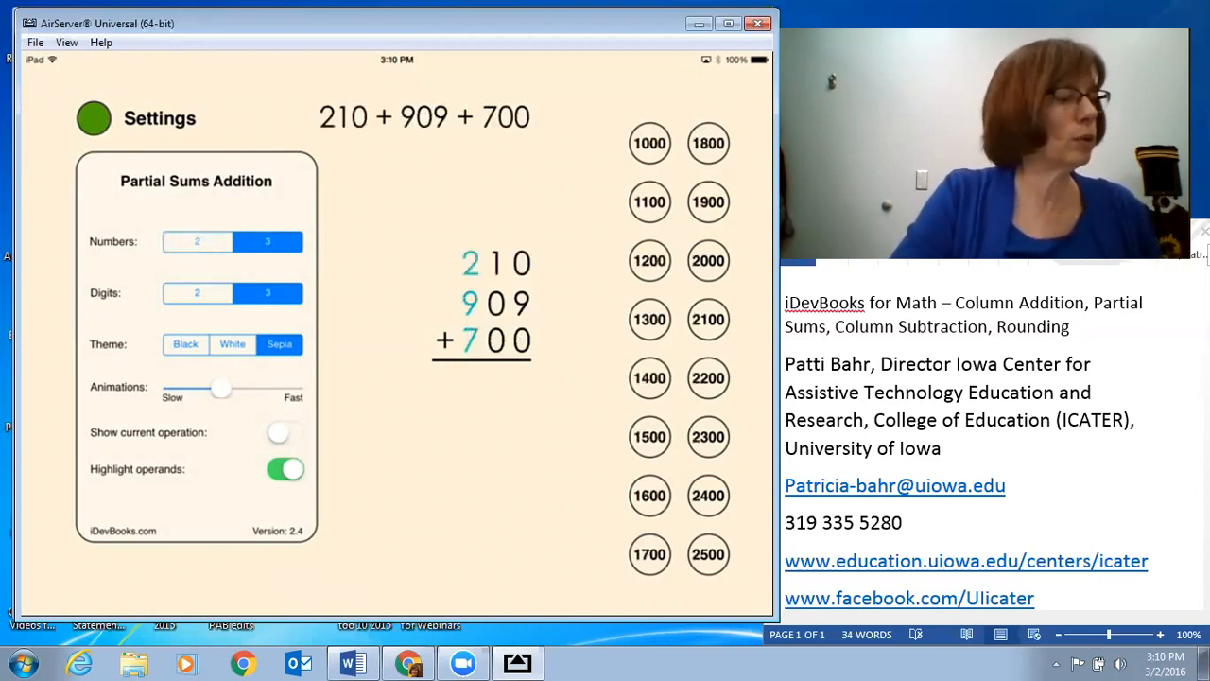
left_click(93, 117)
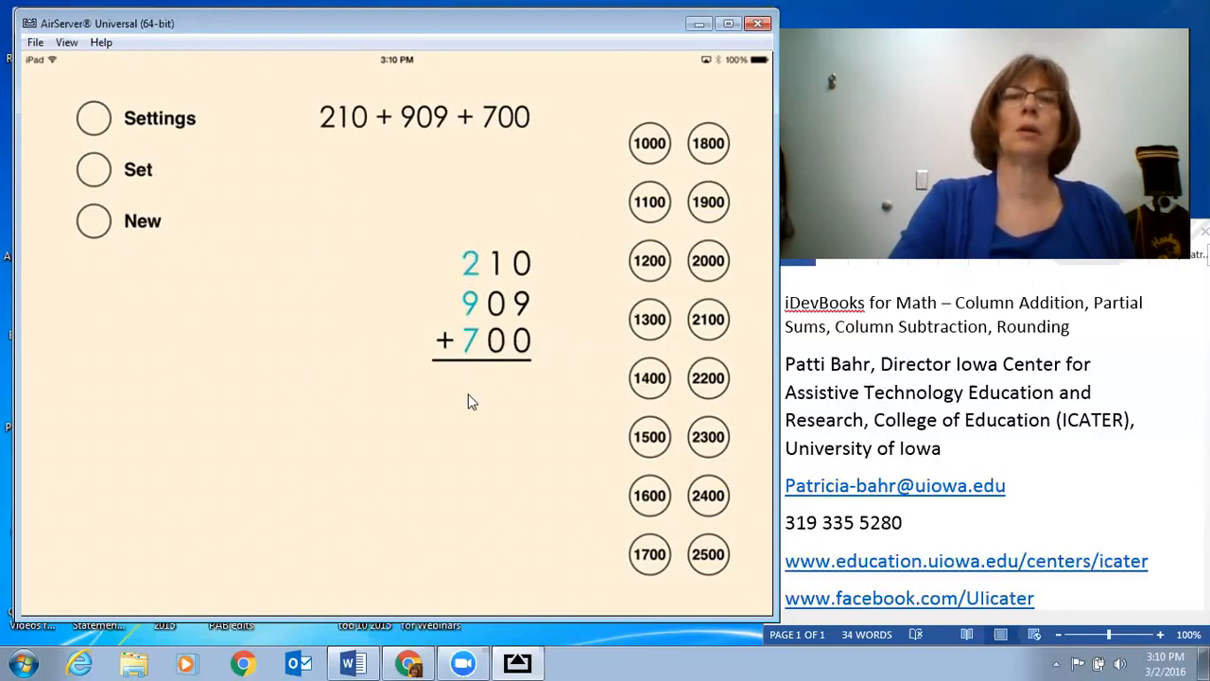
mouse_move(463, 354)
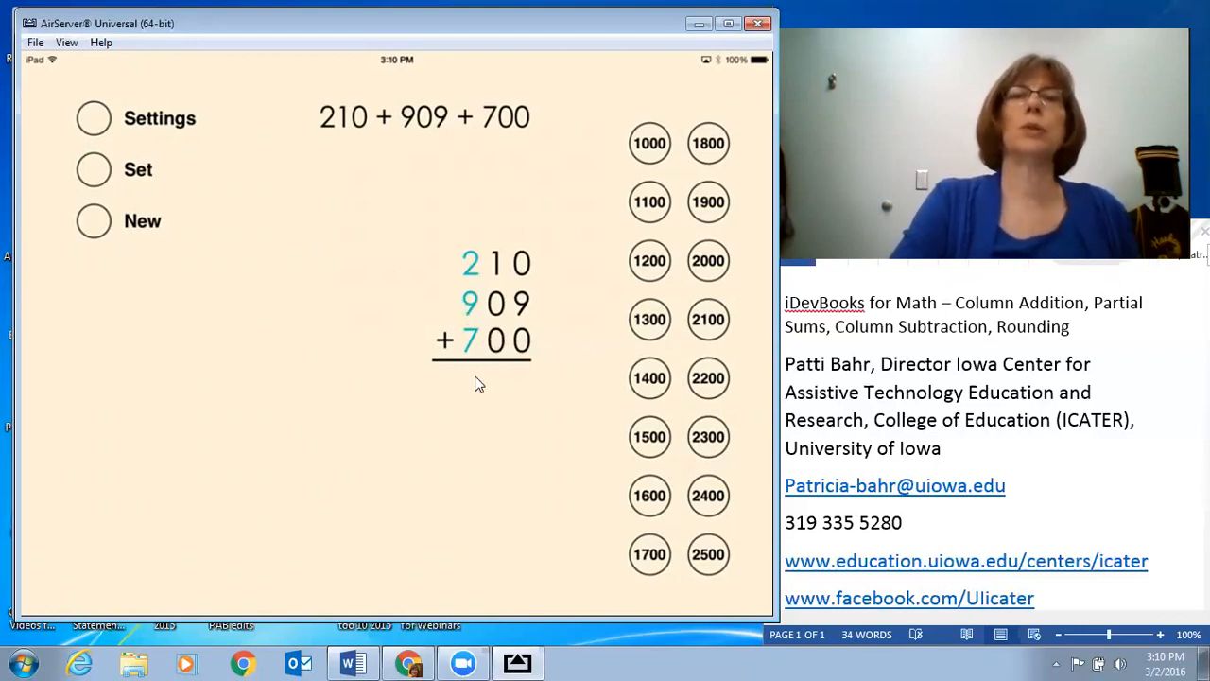
mouse_move(728, 418)
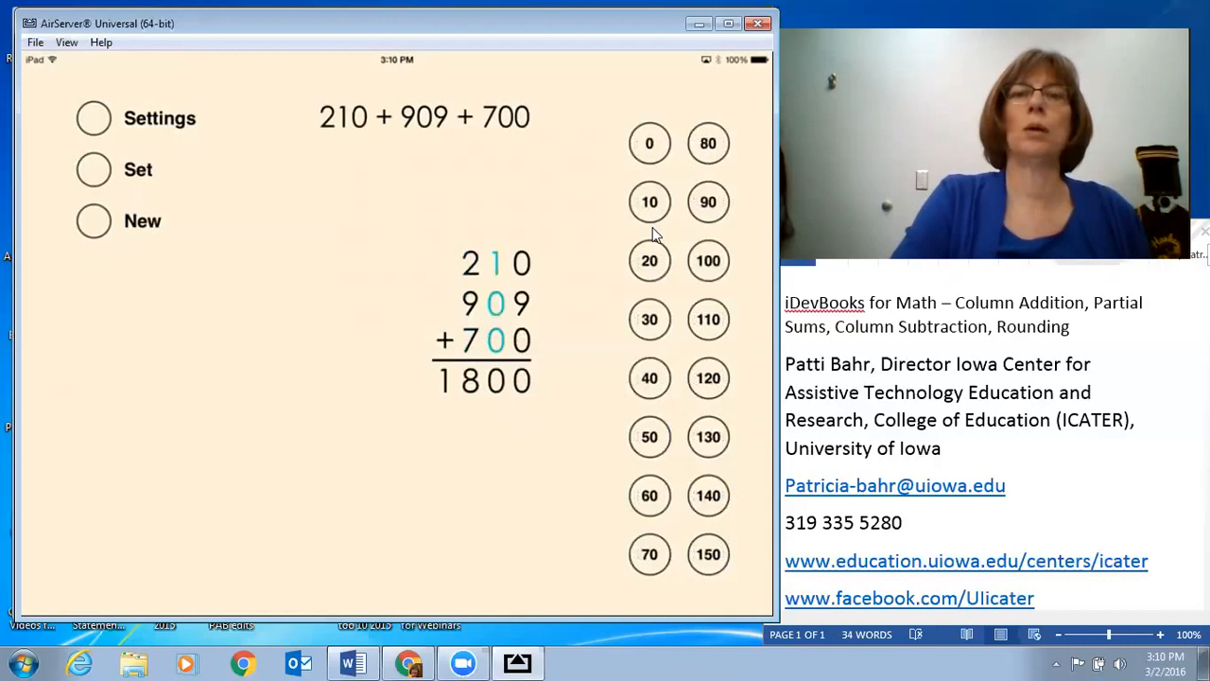
mouse_move(660, 220)
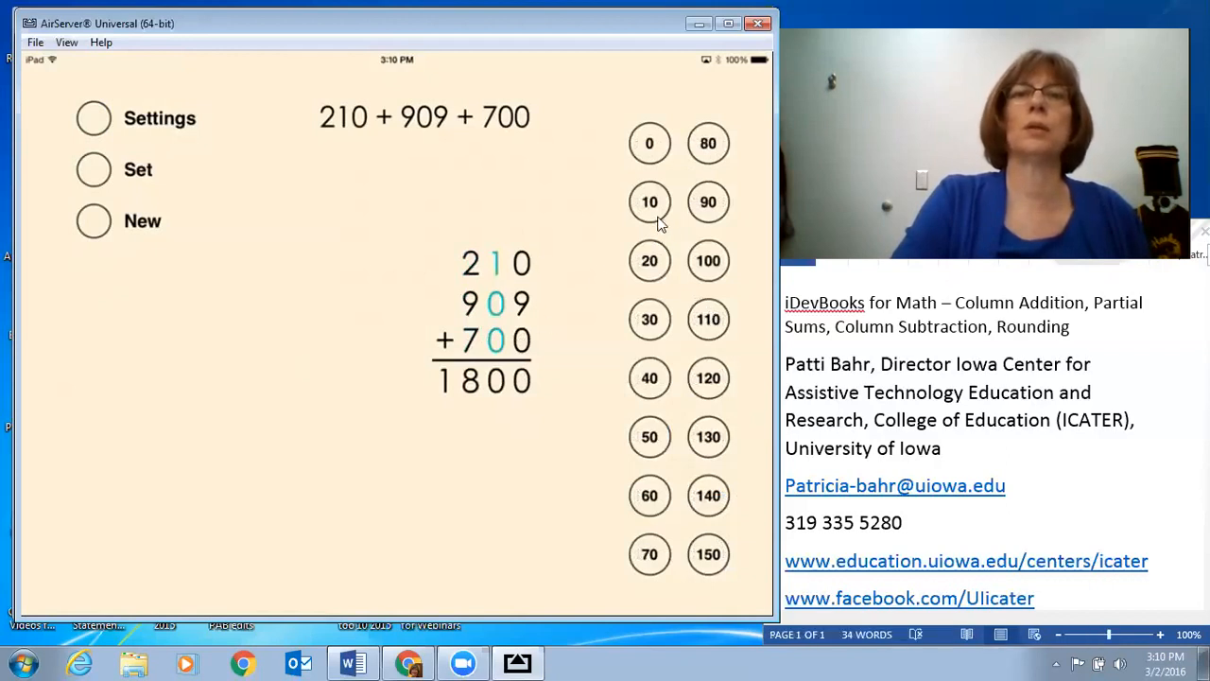
Enter partial sums 10 and 9, then the total 1819 for 210 + 909 + 700.
left_click(650, 202)
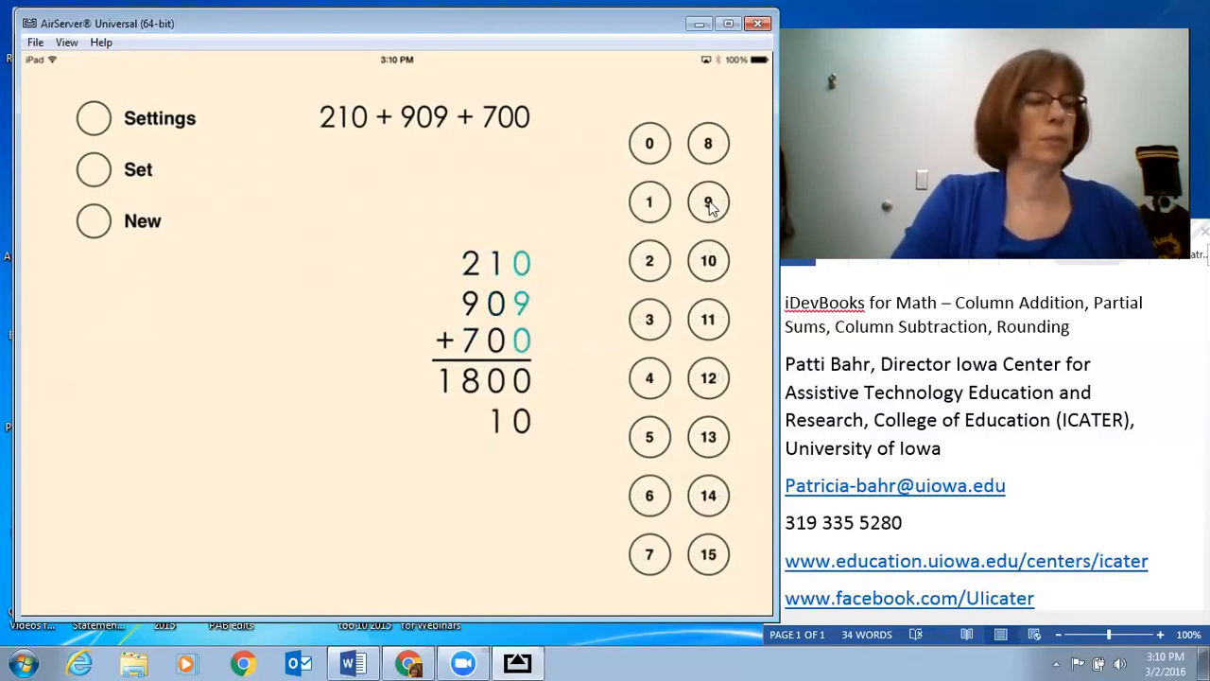
left_click(708, 202)
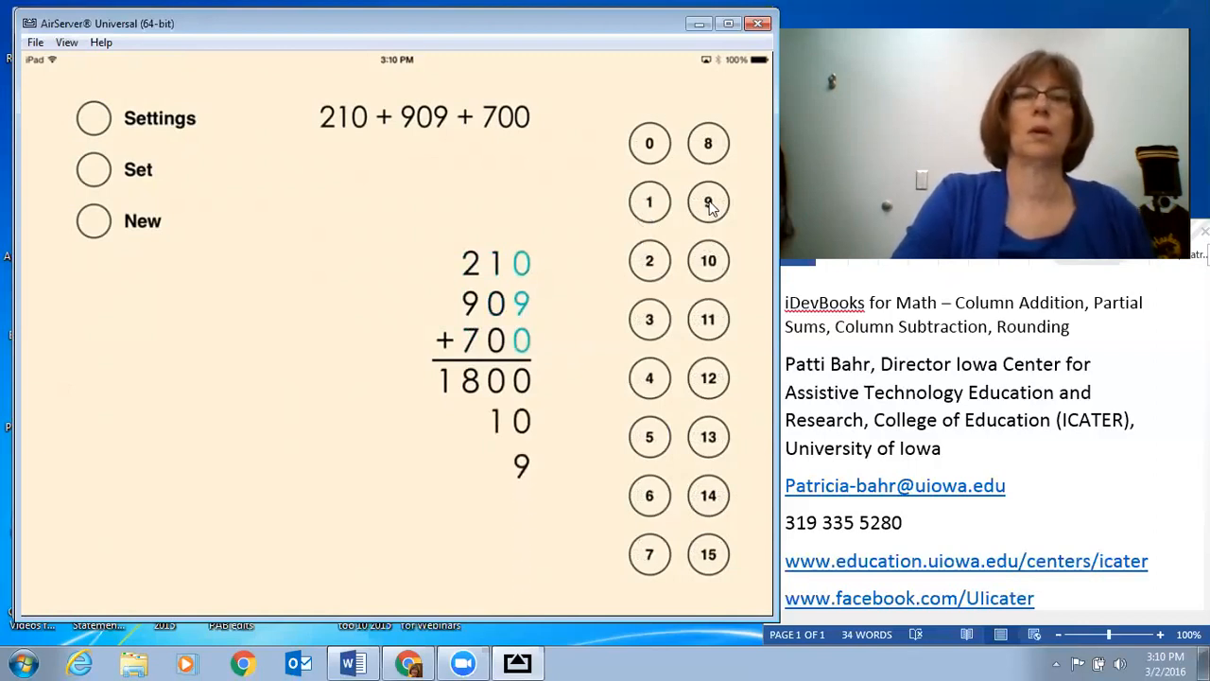
left_click(708, 201)
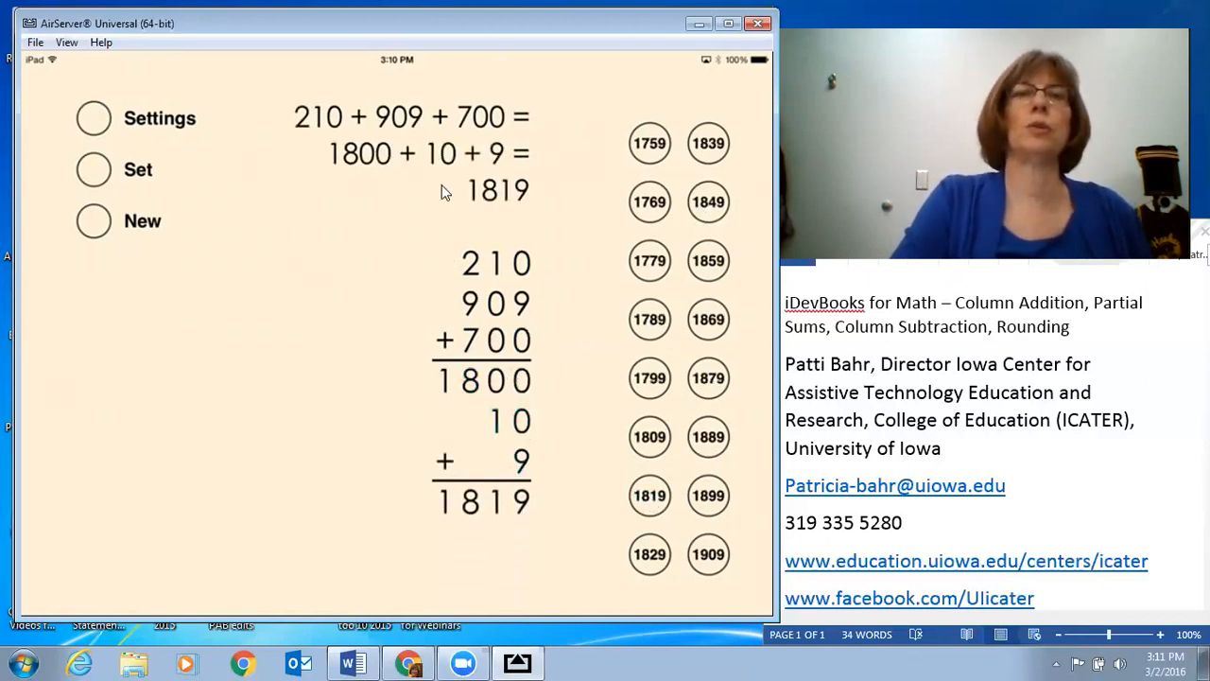
mouse_move(456, 177)
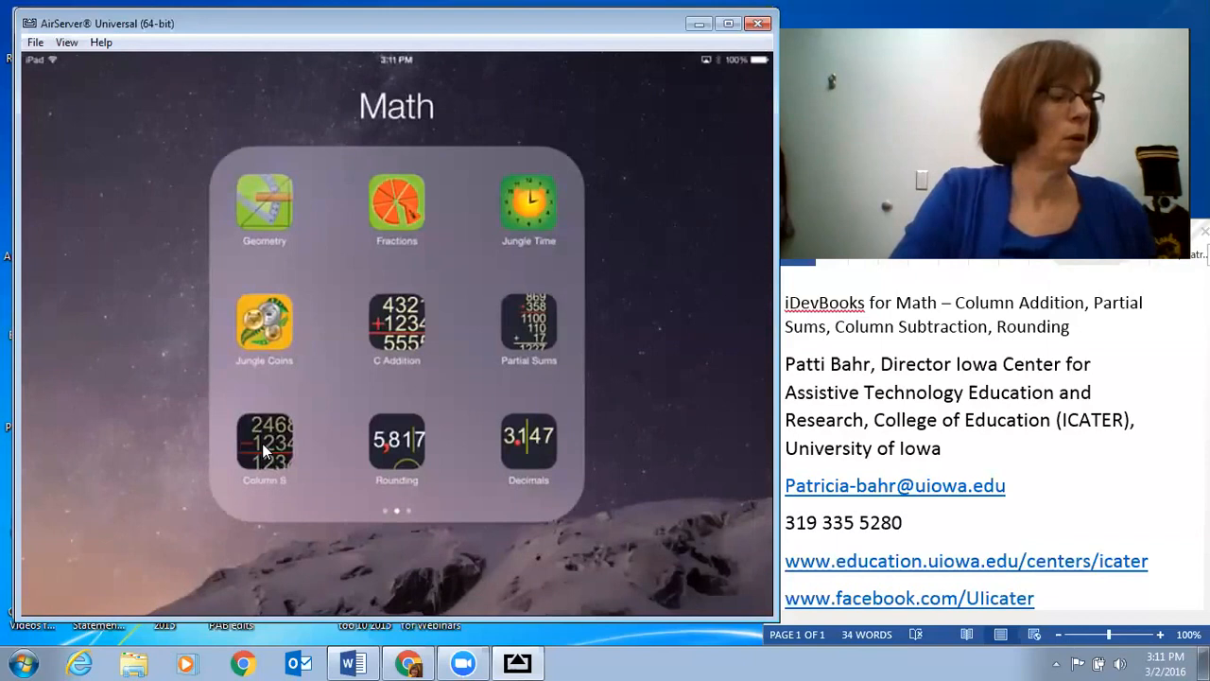
Launch Column Subtraction and bring up its Settings.
left_click(264, 444)
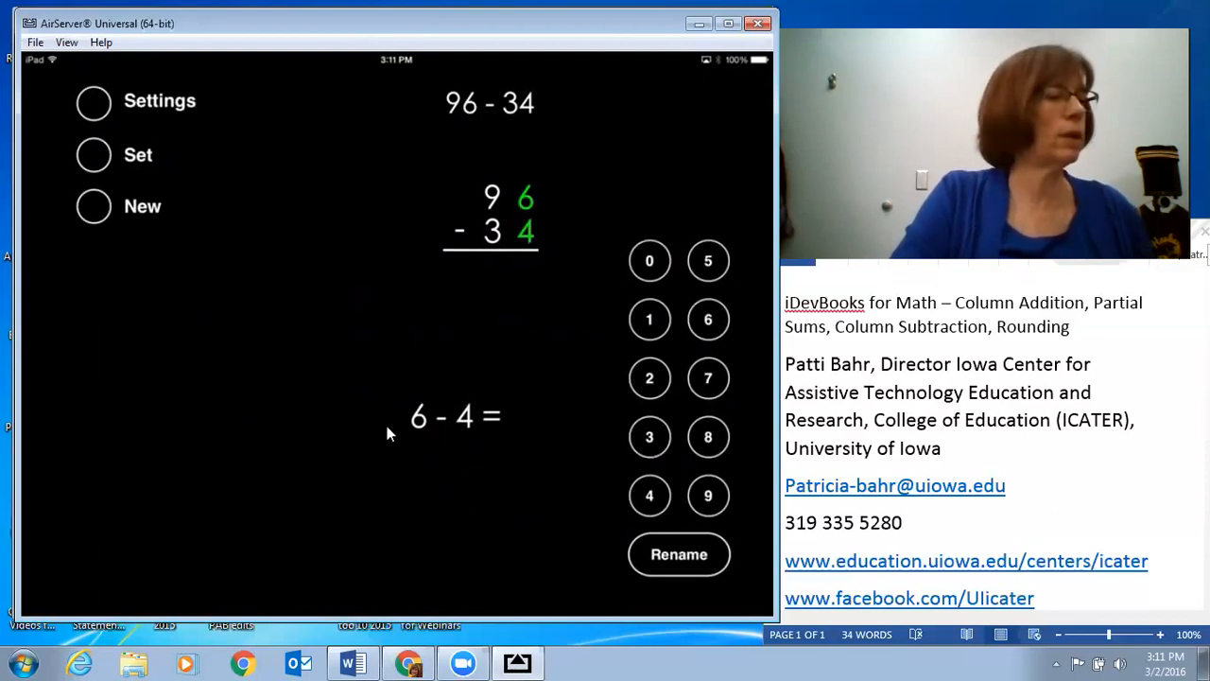
left_click(94, 101)
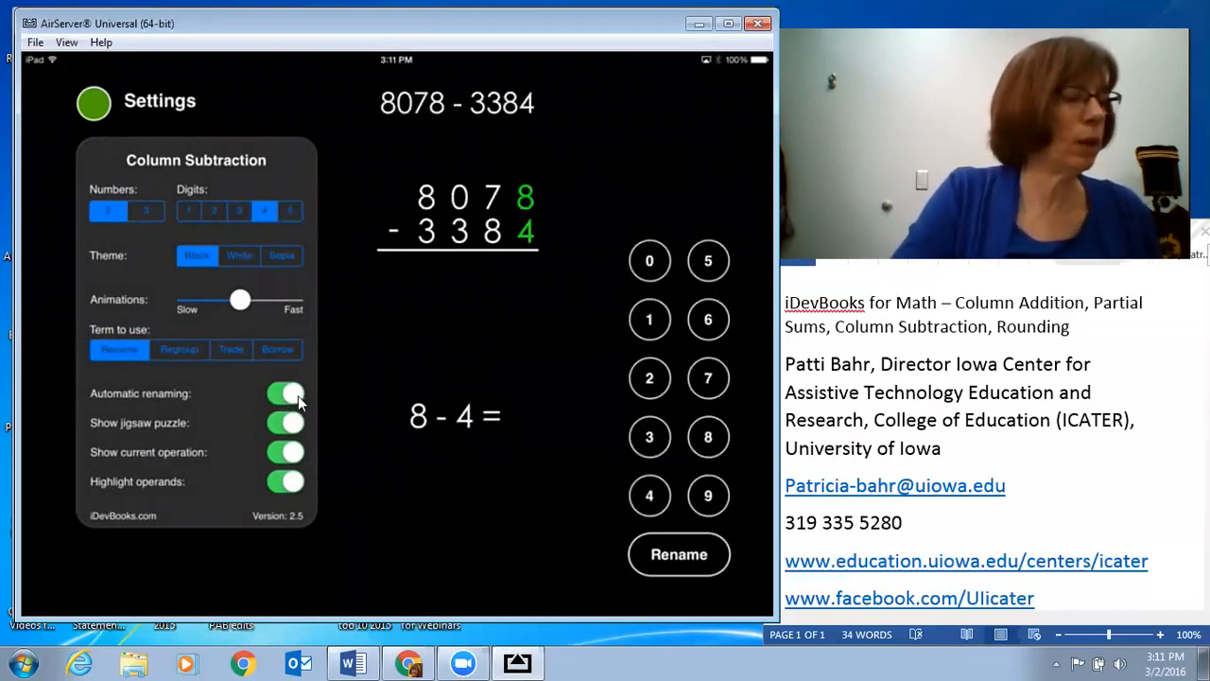
Toggle Automatic renaming off and on, enter 4 for 8 − 4, and start renaming for 7 − 8.
left_click(284, 392)
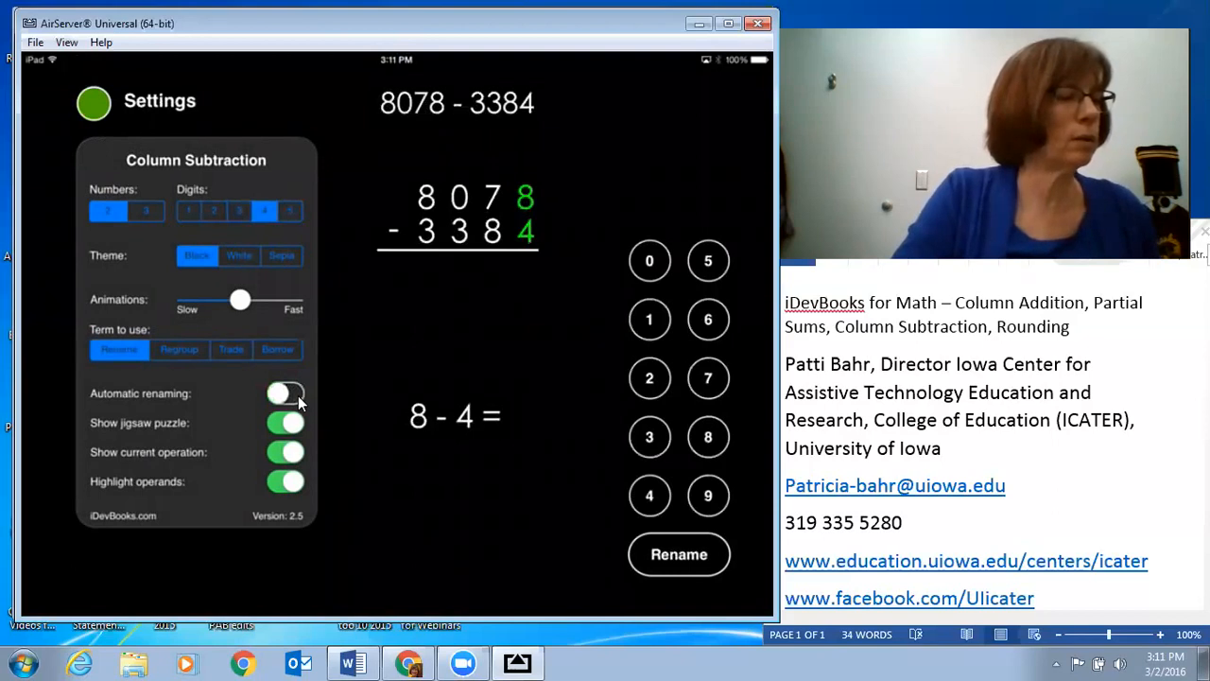
left_click(286, 392)
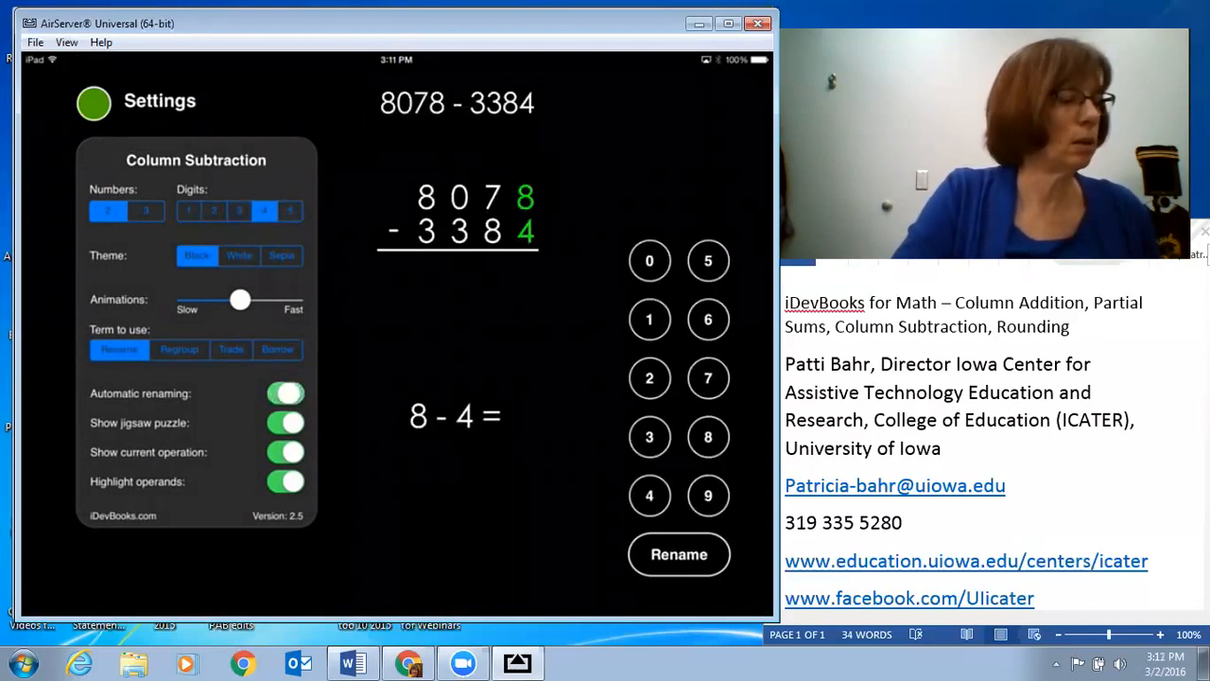
left_click(286, 392)
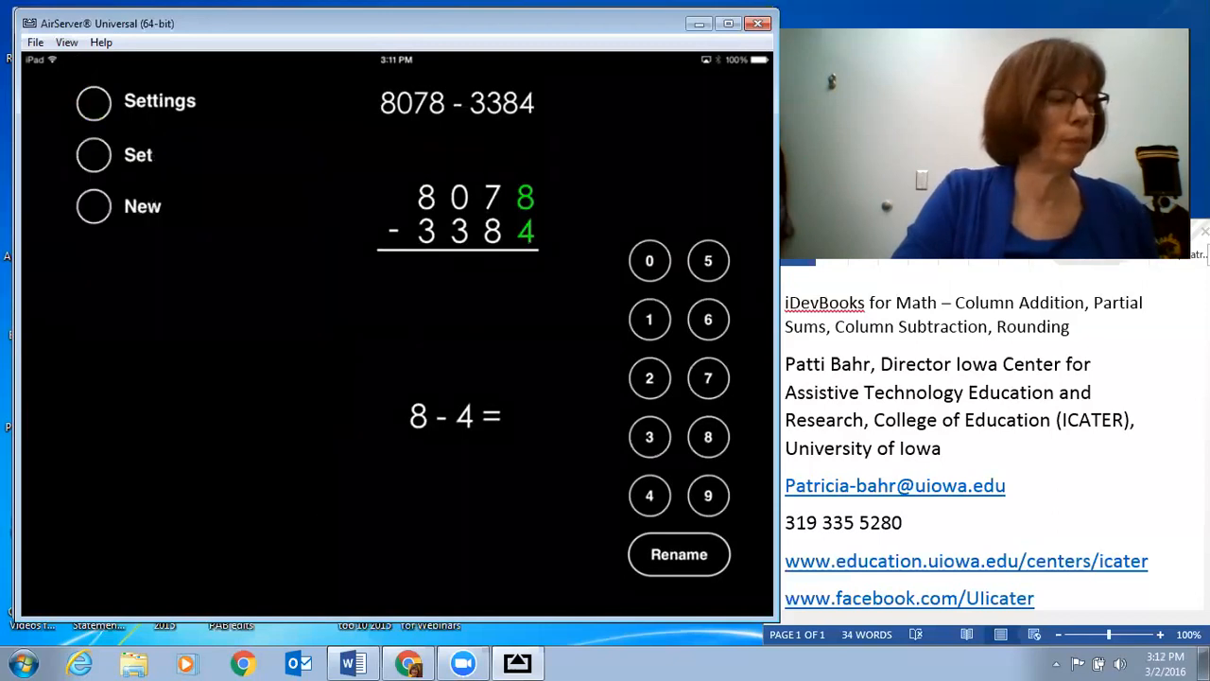
mouse_move(482, 397)
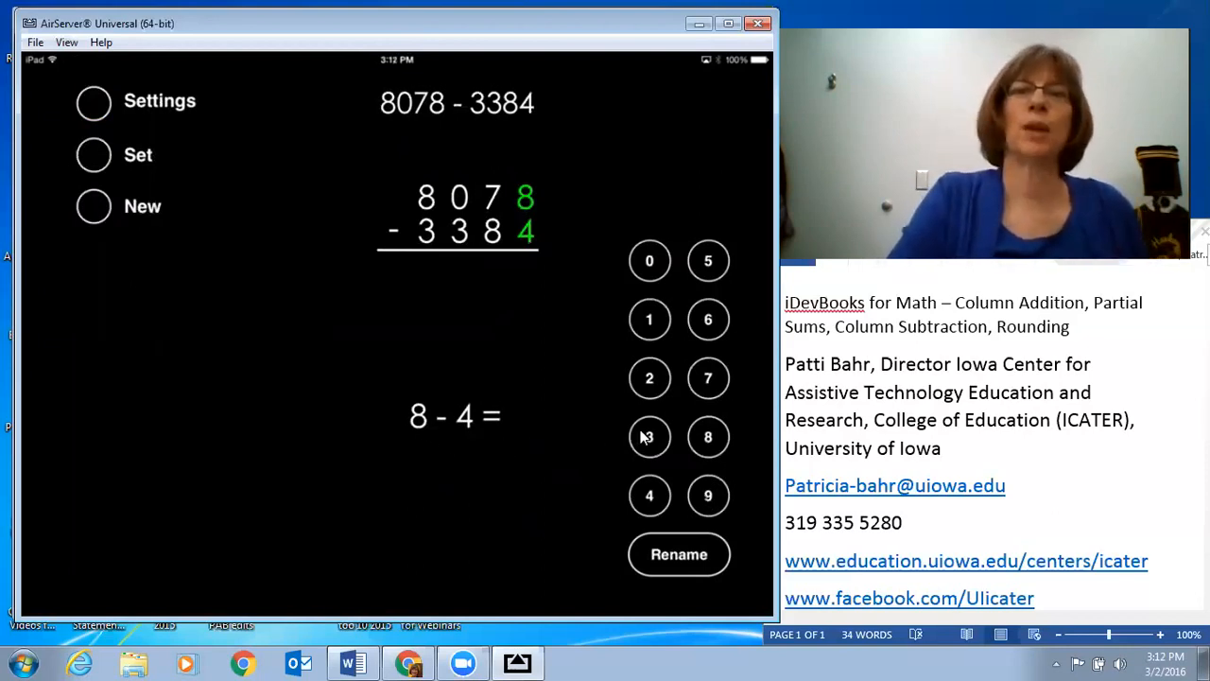
left_click(650, 495)
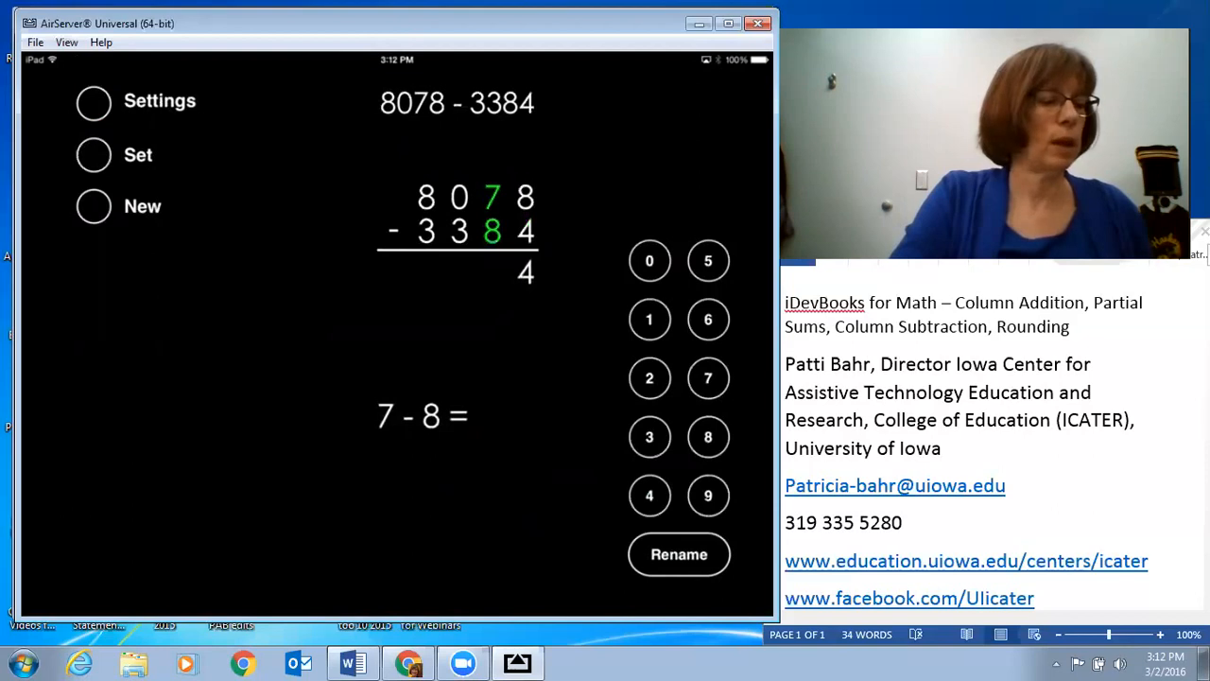
left_click(679, 554)
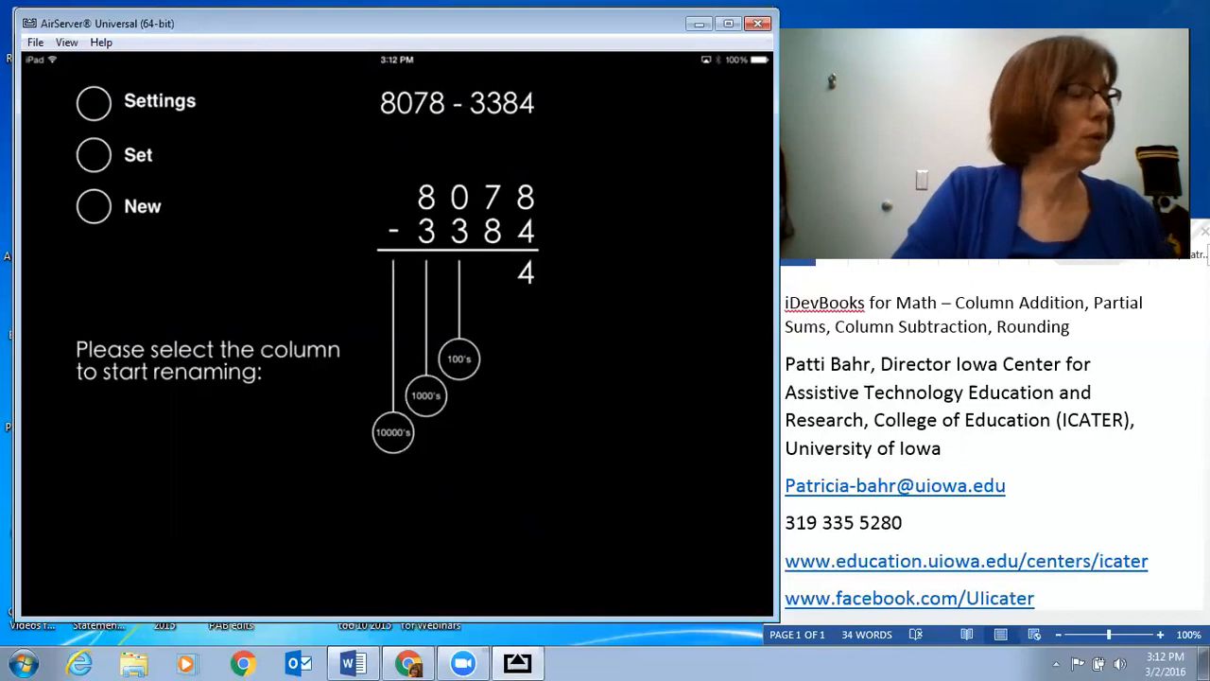
Open and close the subtraction settings, then enter set-problem mode for 8078 − 3384.
left_click(93, 102)
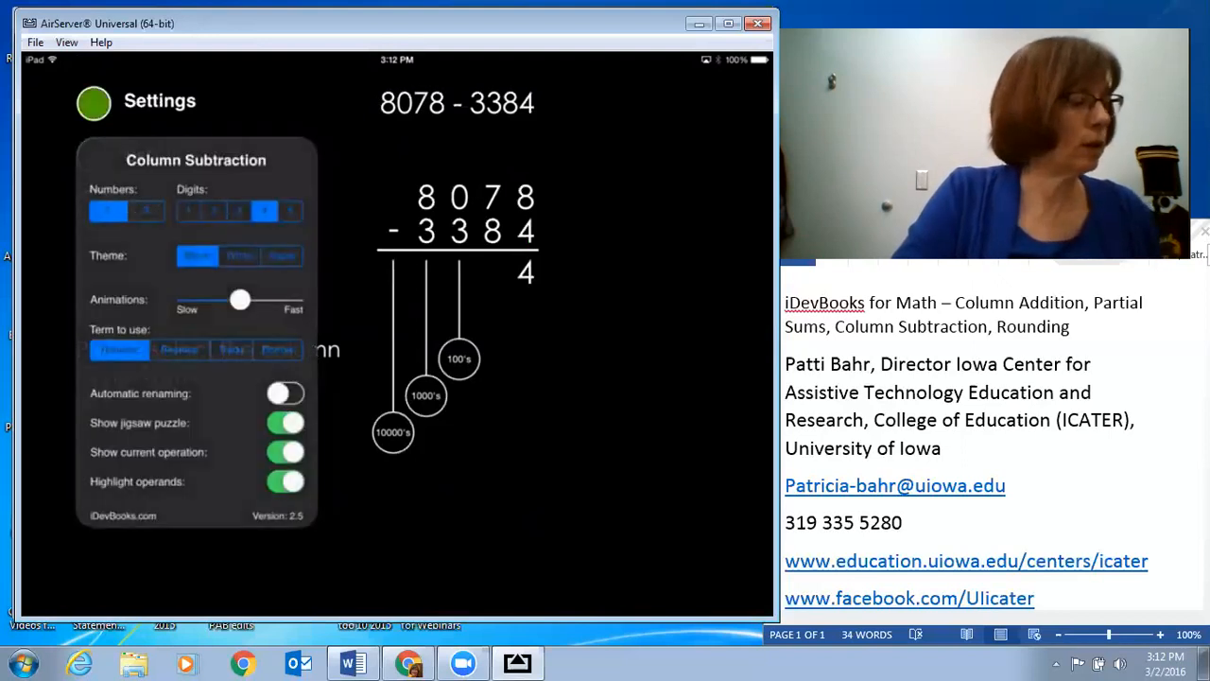
left_click(284, 393)
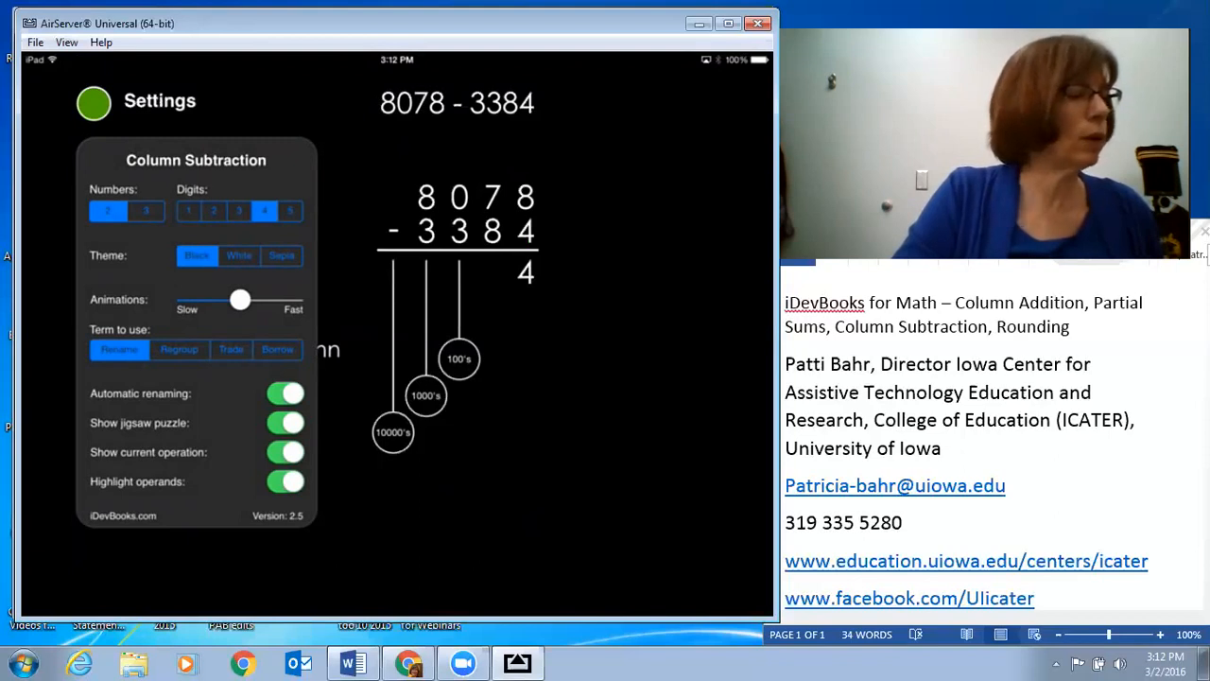
left_click(93, 102)
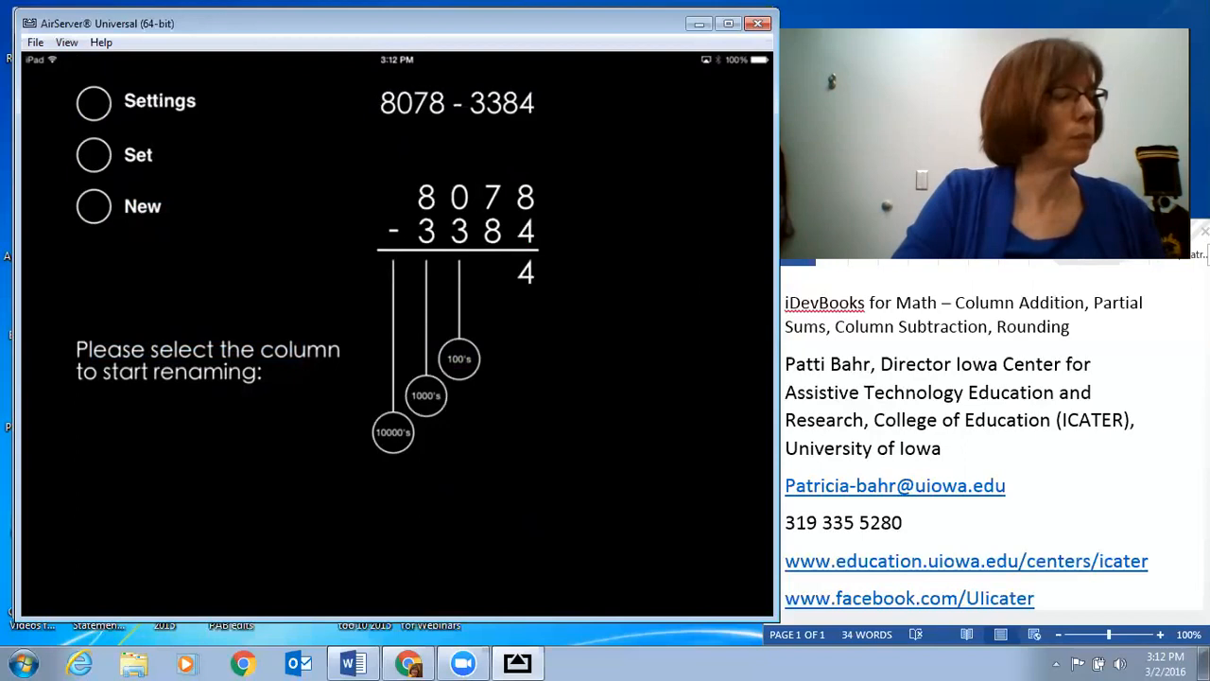
left_click(94, 101)
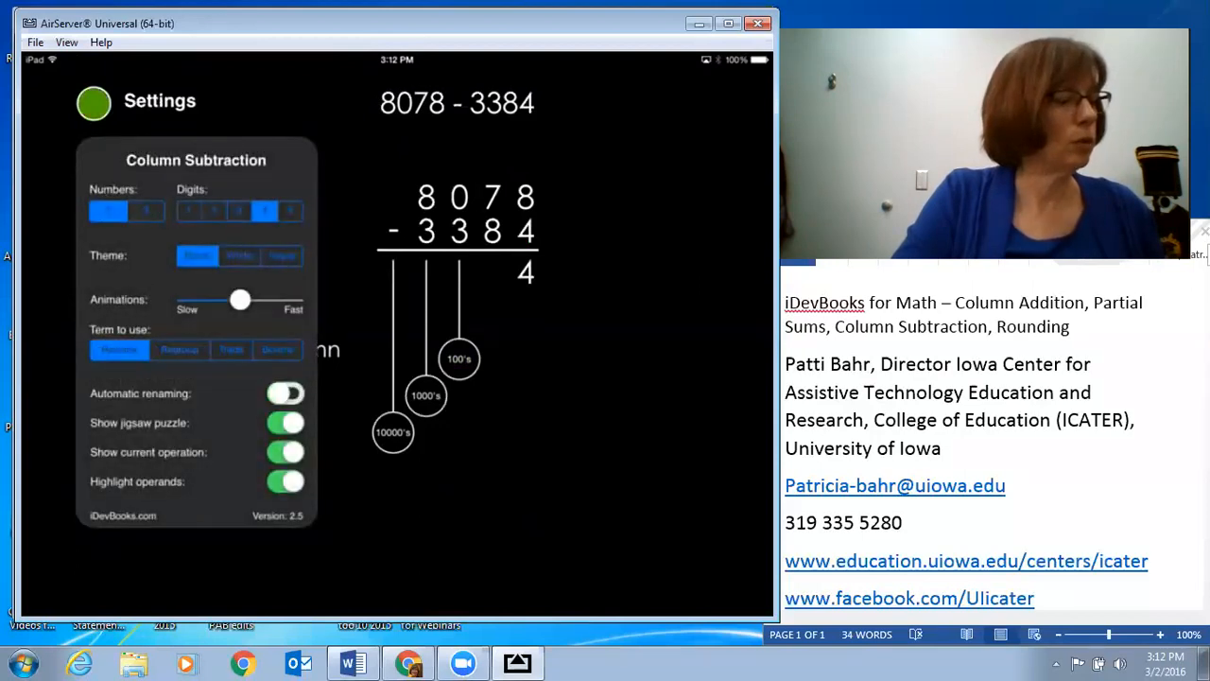
left_click(285, 393)
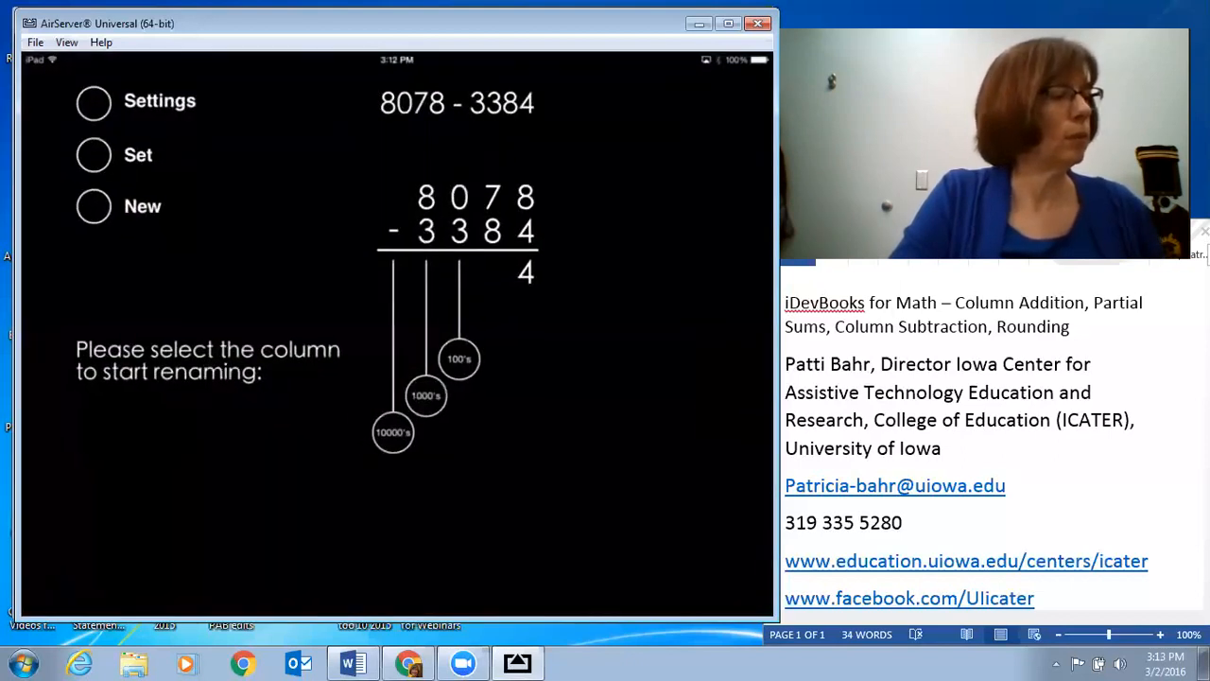
left_click(93, 154)
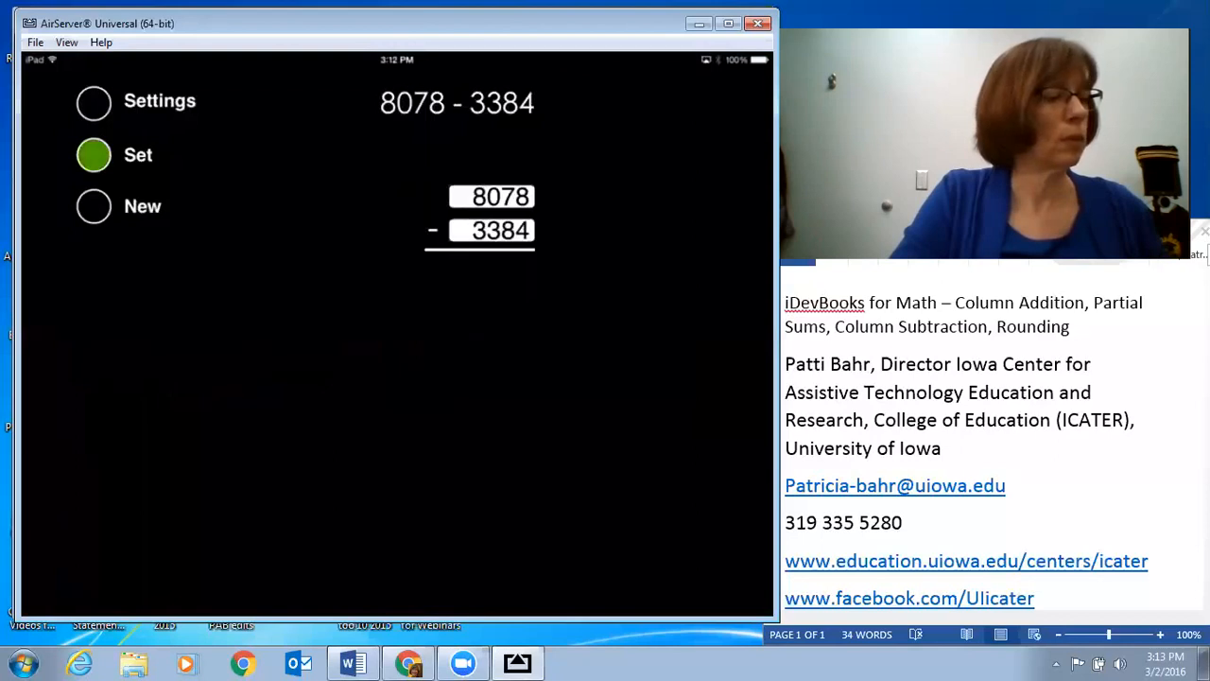
Start a new subtraction and solve 6377 − 3484 with renaming to get 2893, then move on.
left_click(92, 154)
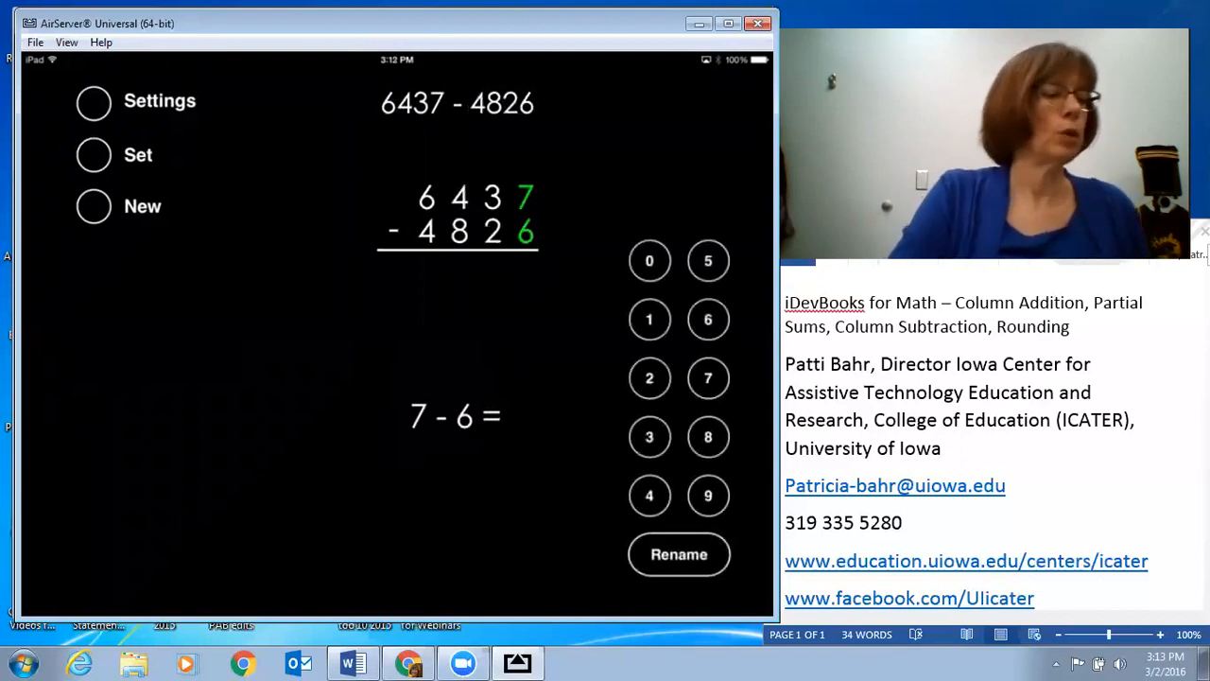
left_click(649, 319)
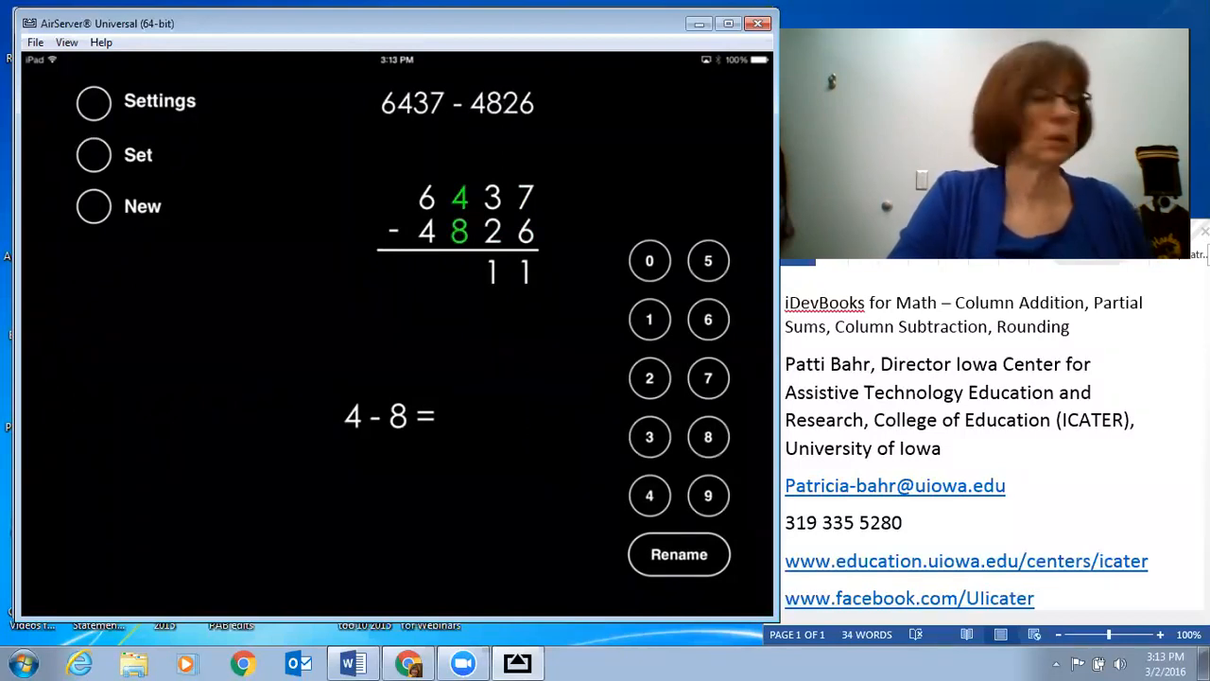
left_click(708, 319)
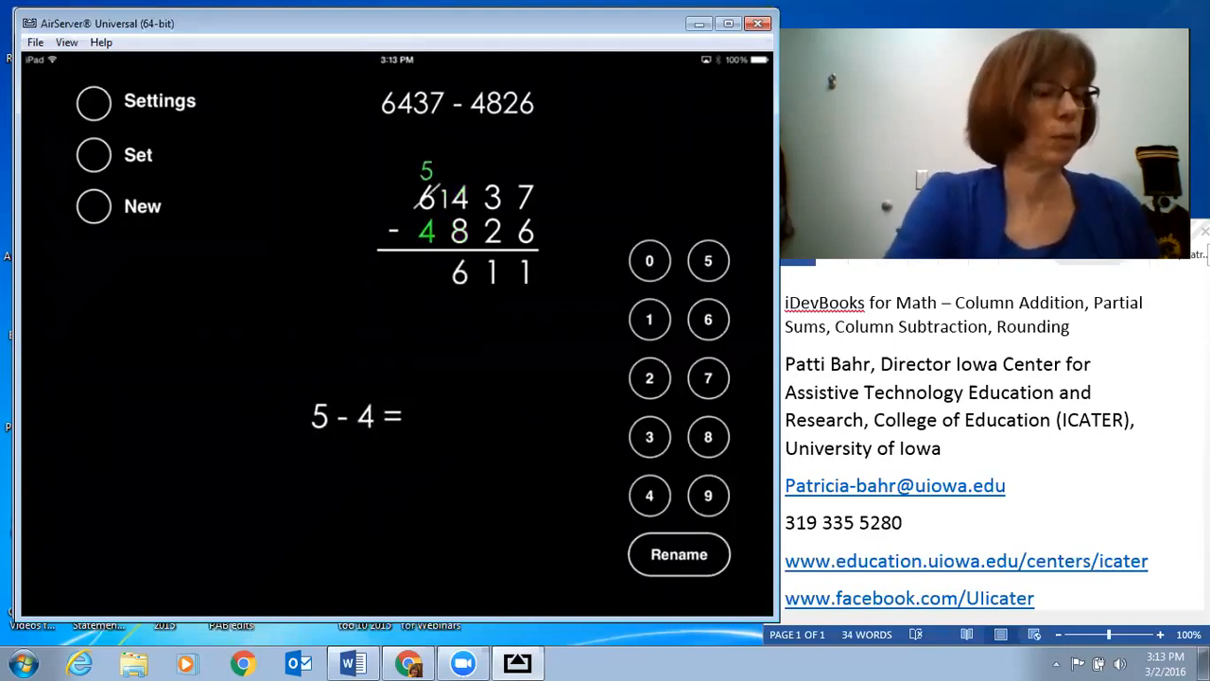
left_click(650, 319)
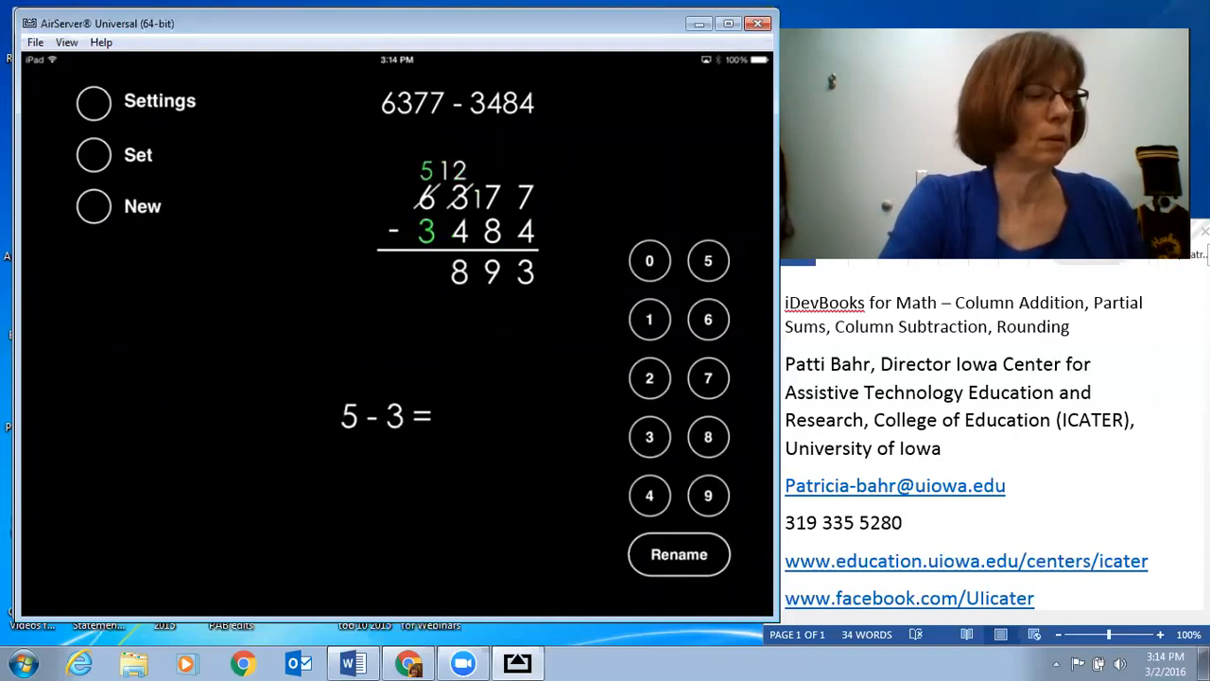
left_click(649, 377)
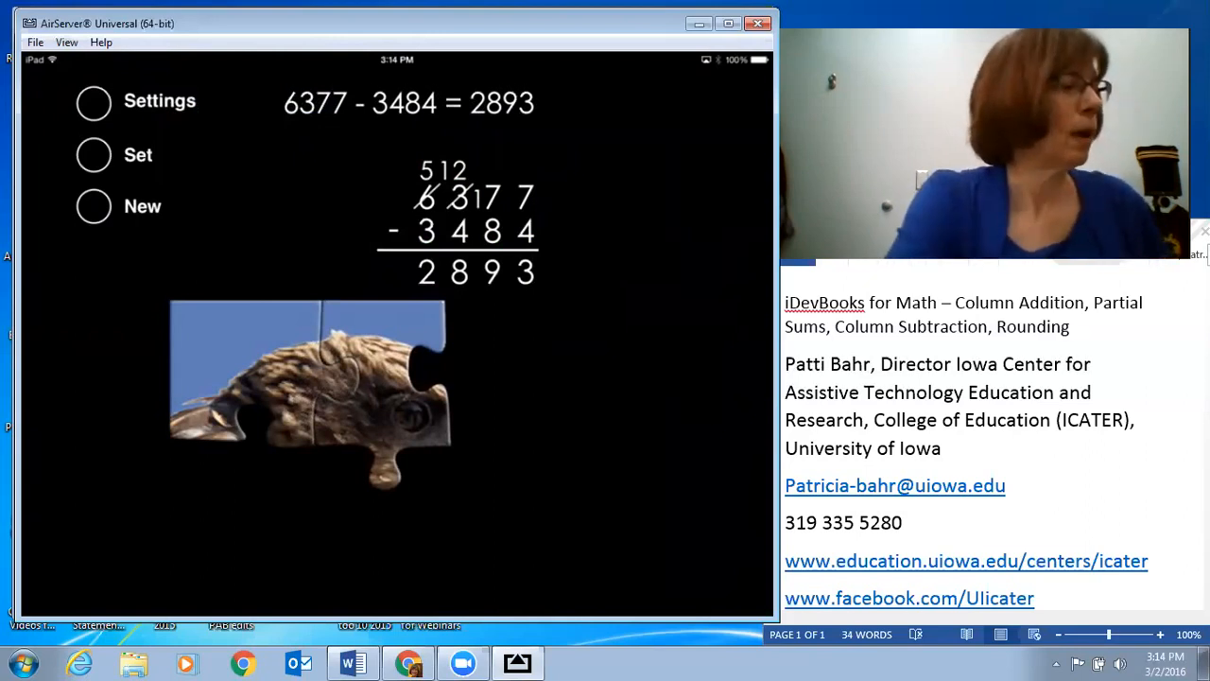
left_click(93, 101)
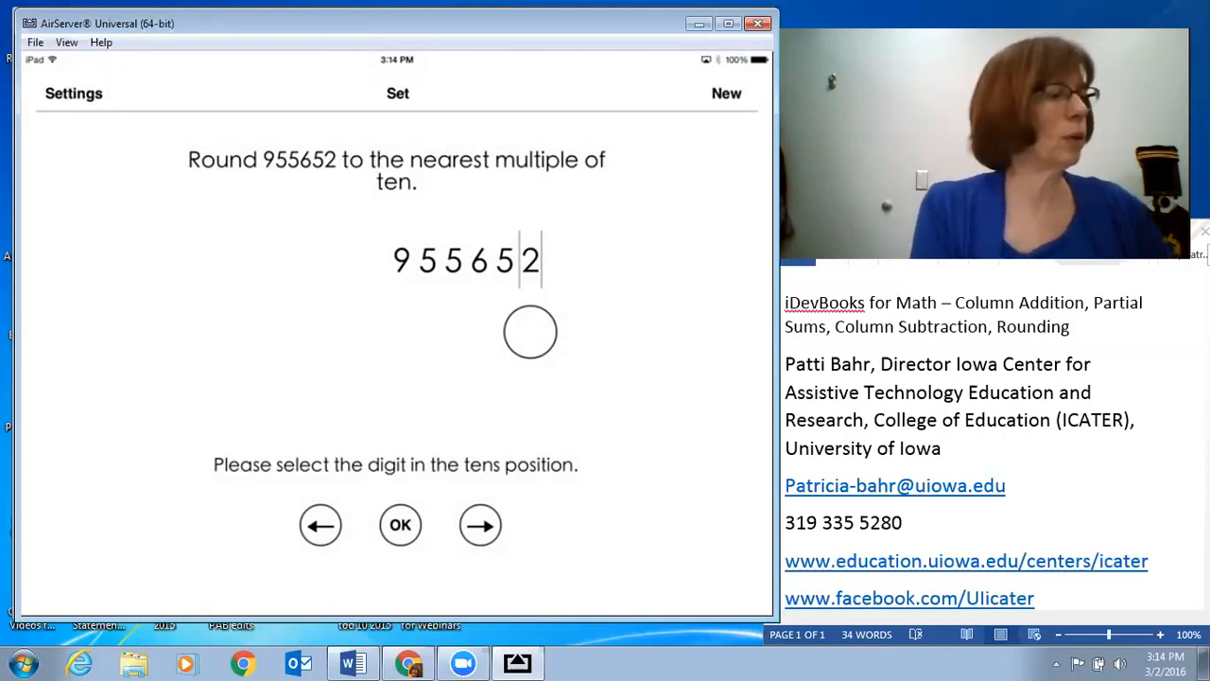
Set Number of digits to 4 then 6, cycle Theme to end on Black, and close settings.
left_click(73, 92)
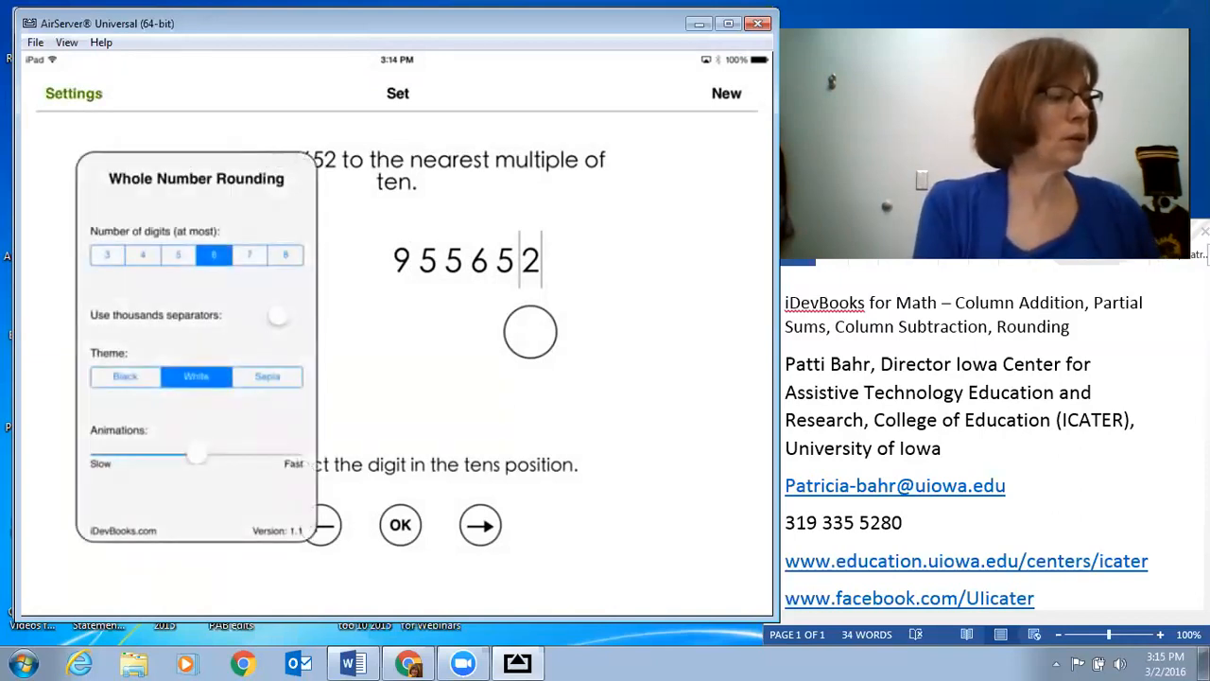
left_click(142, 254)
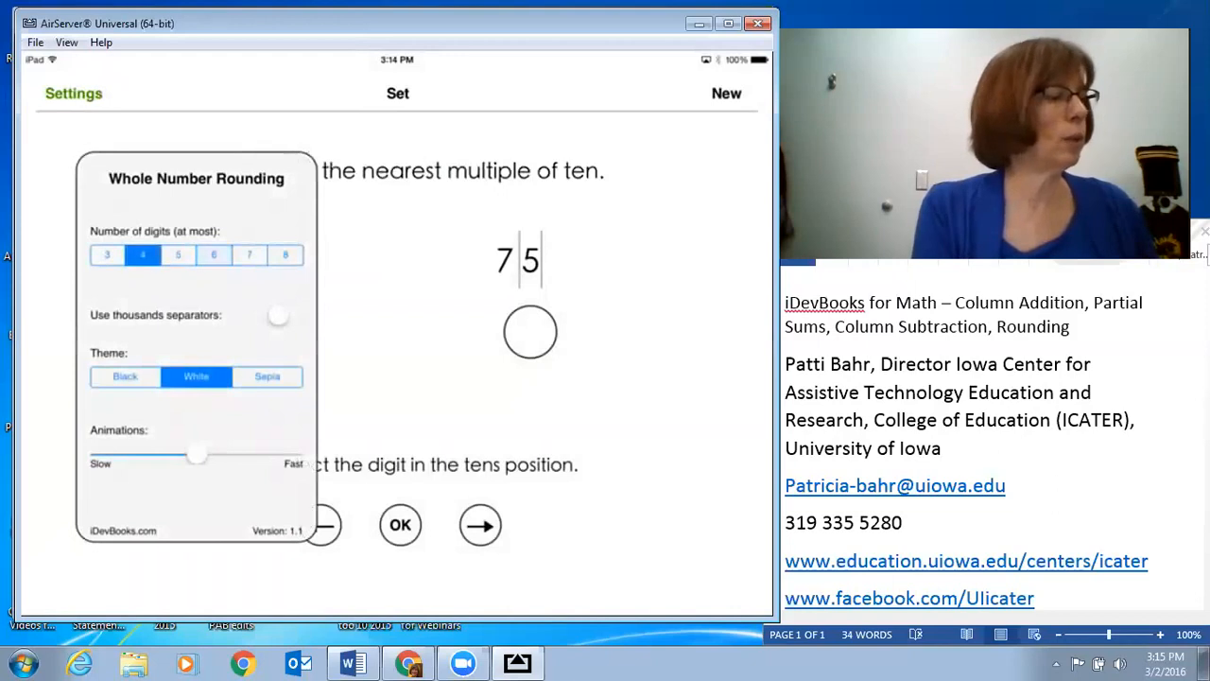
left_click(214, 254)
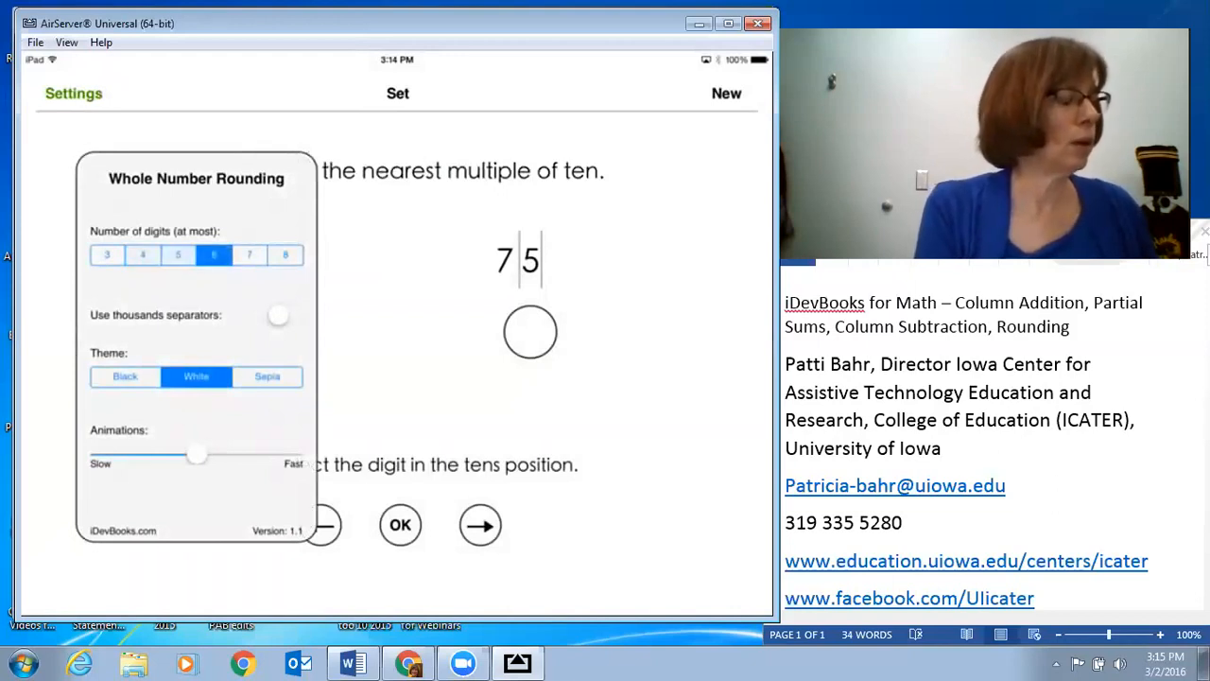
left_click(124, 377)
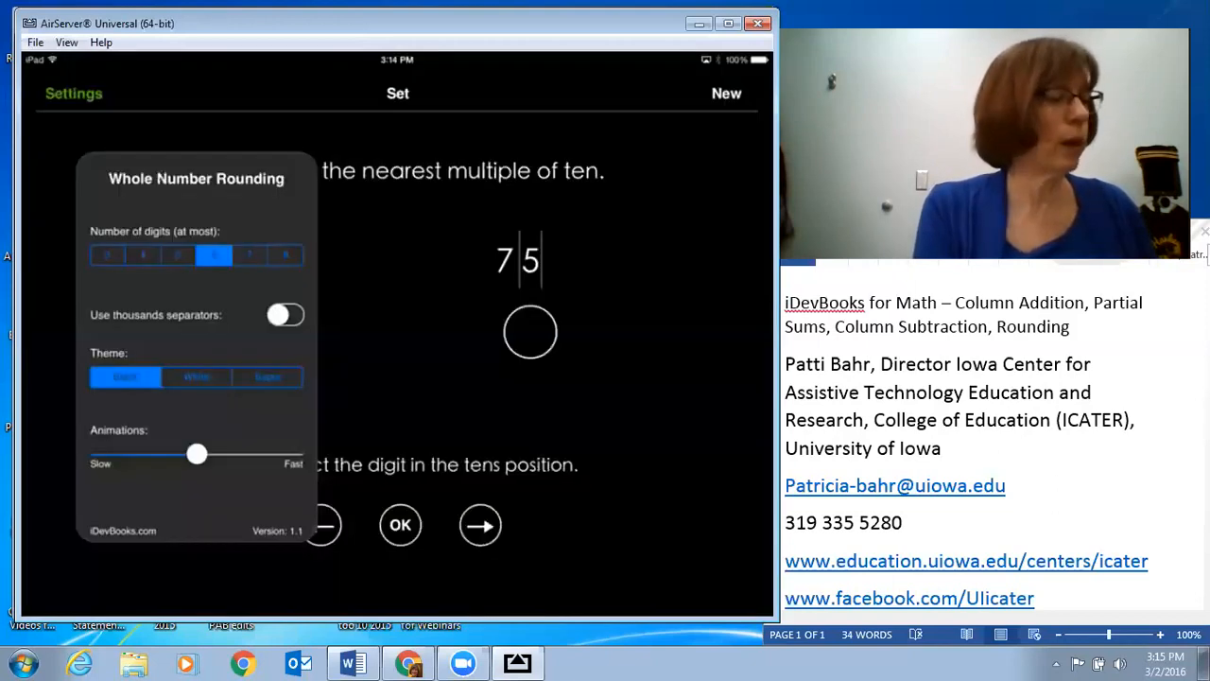
left_click(267, 376)
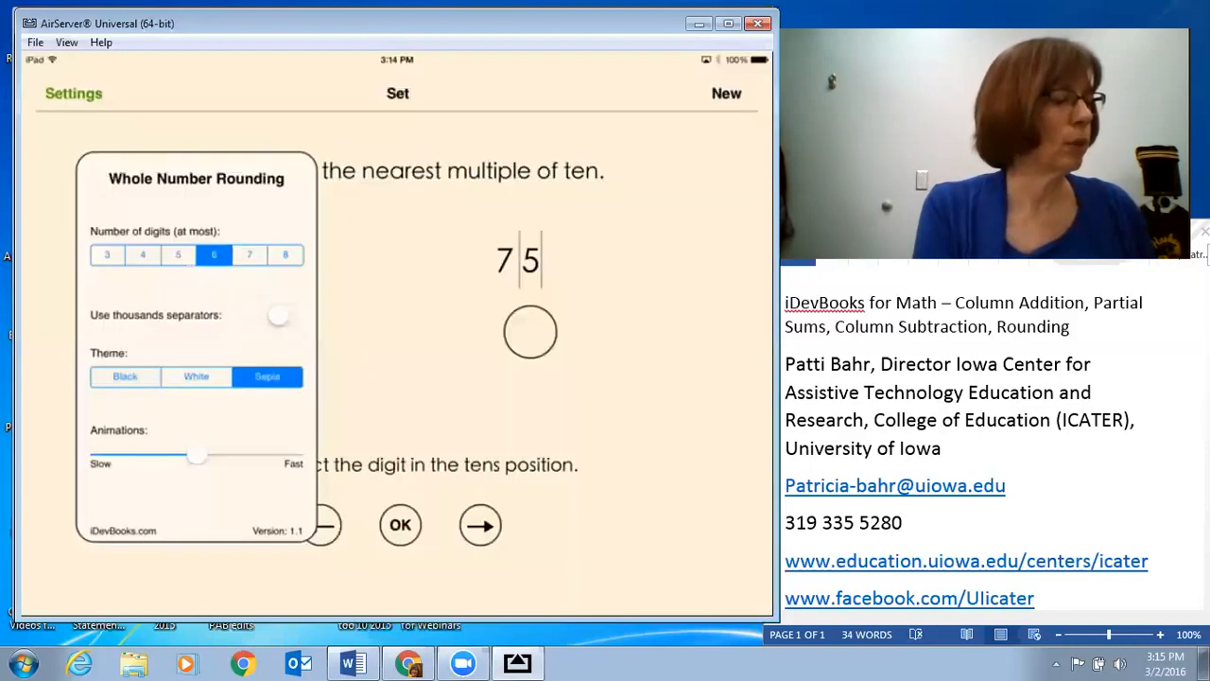
left_click(196, 376)
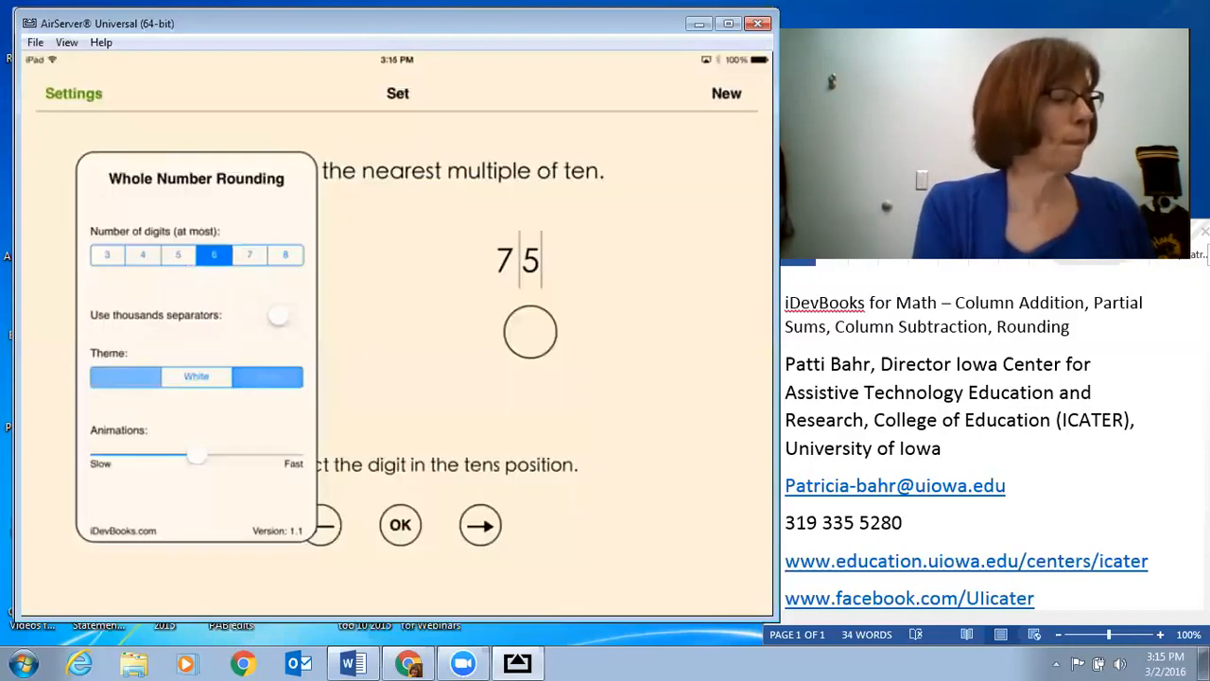
left_click(124, 376)
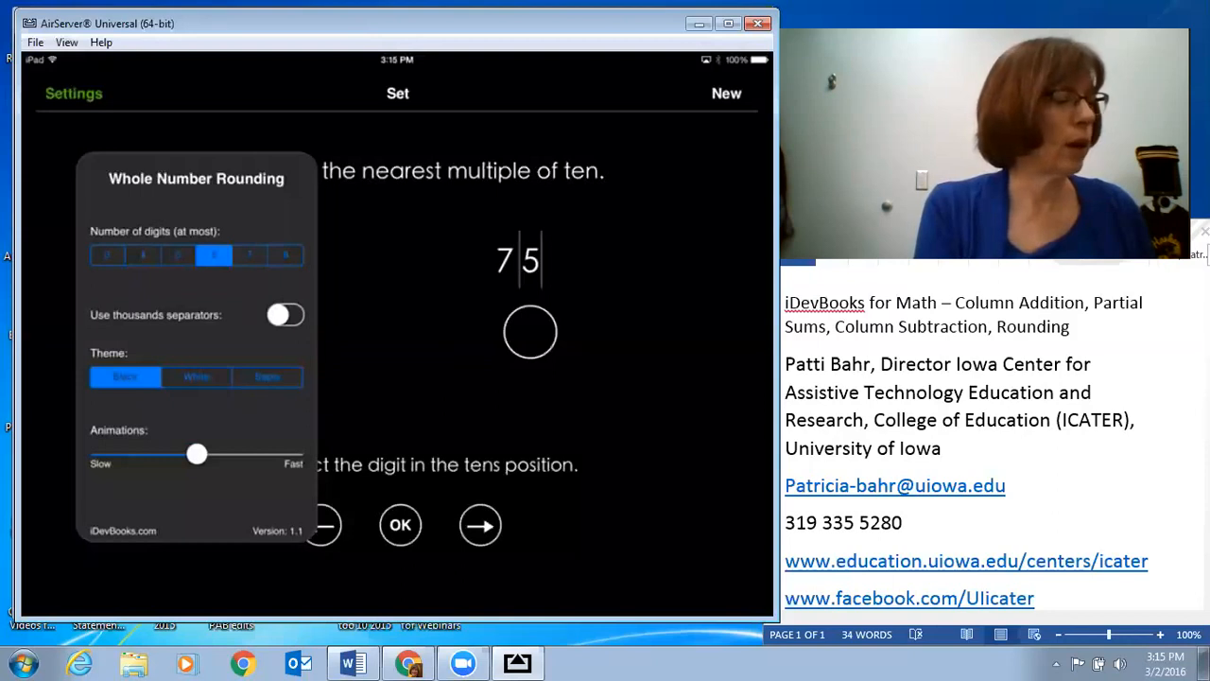
left_click_drag(196, 454, 209, 454)
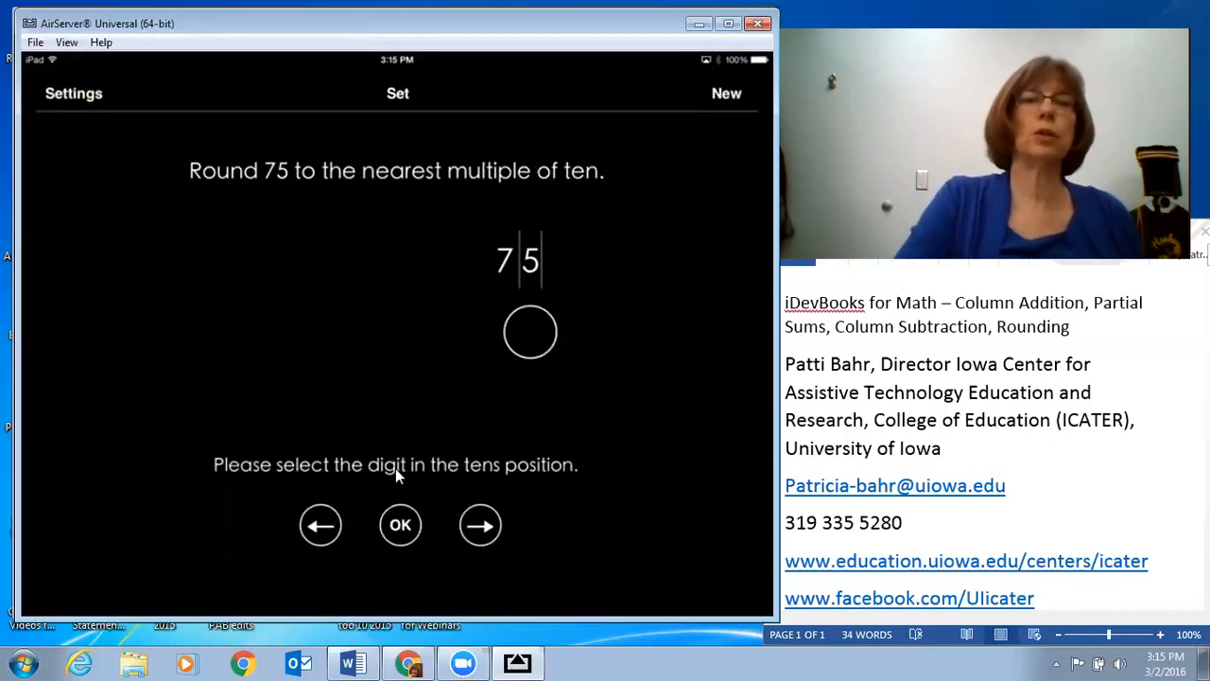
mouse_move(529, 475)
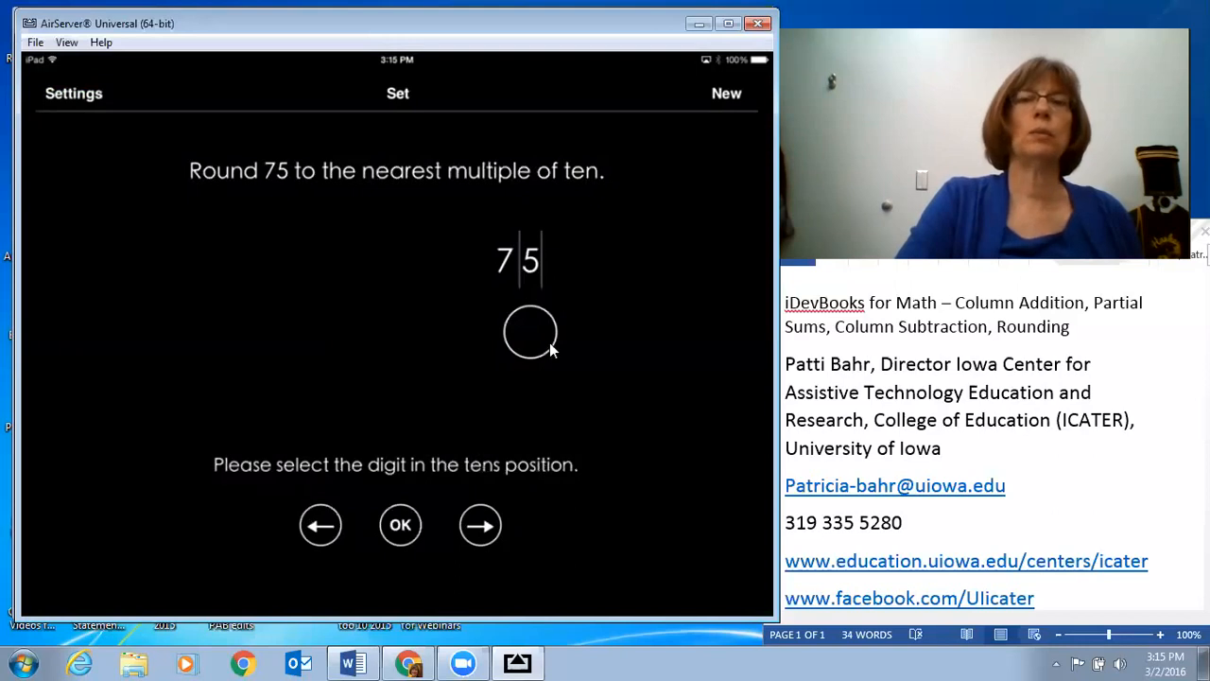
mouse_move(510, 267)
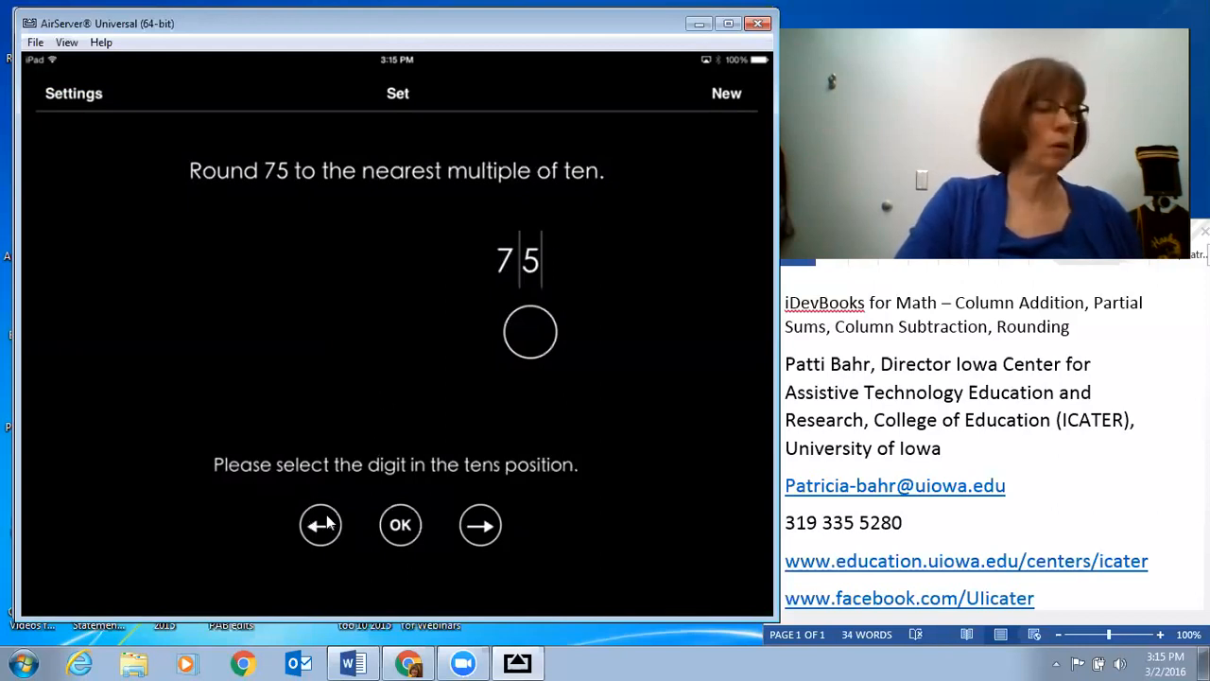
Mark the 7 as tens digit, answer NO to 5 < 5, and choose 80.
left_click(320, 525)
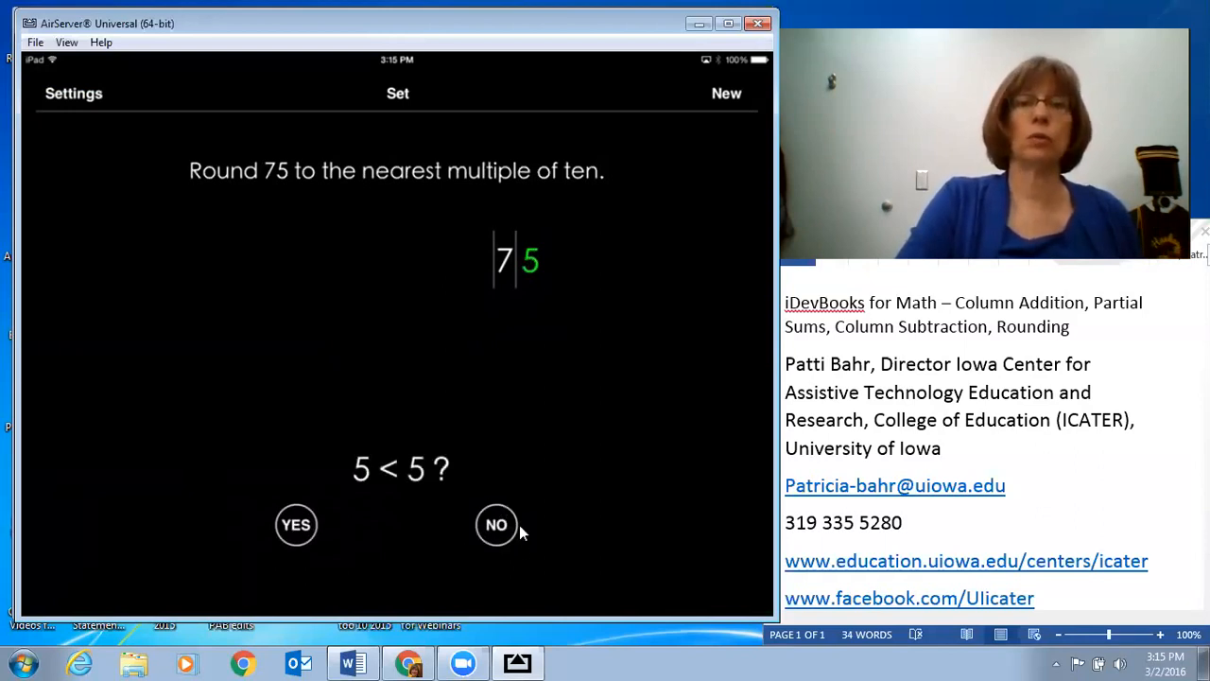
left_click(496, 525)
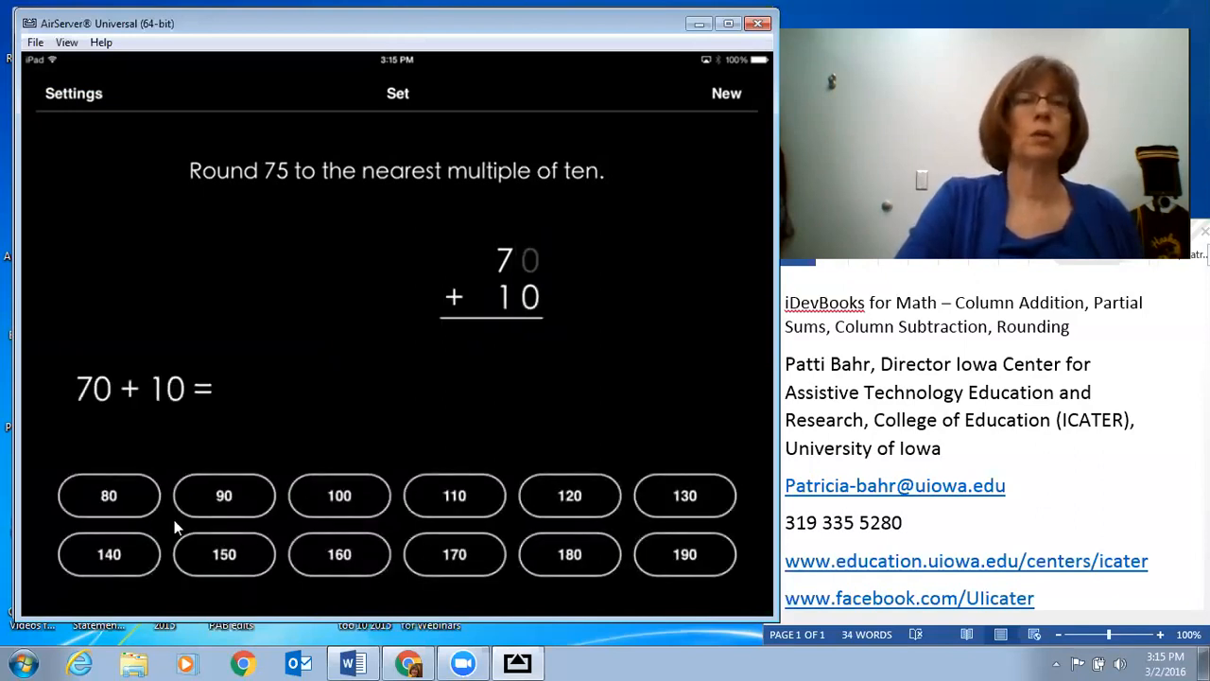
left_click(109, 495)
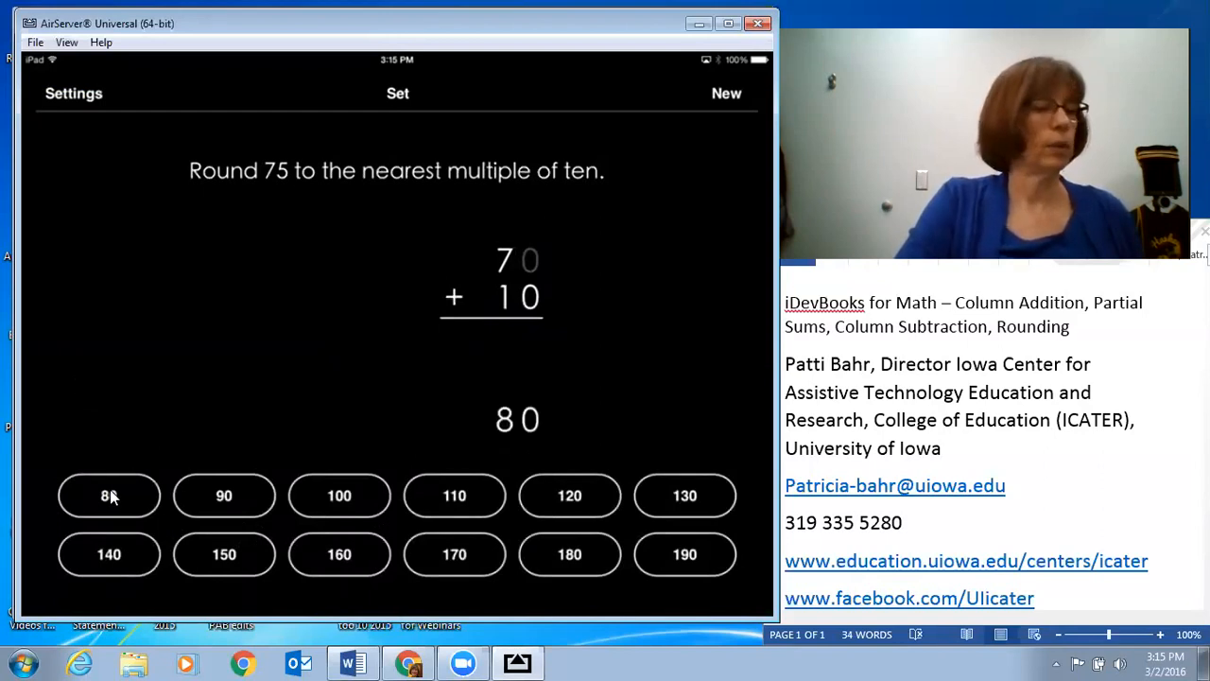
left_click(108, 495)
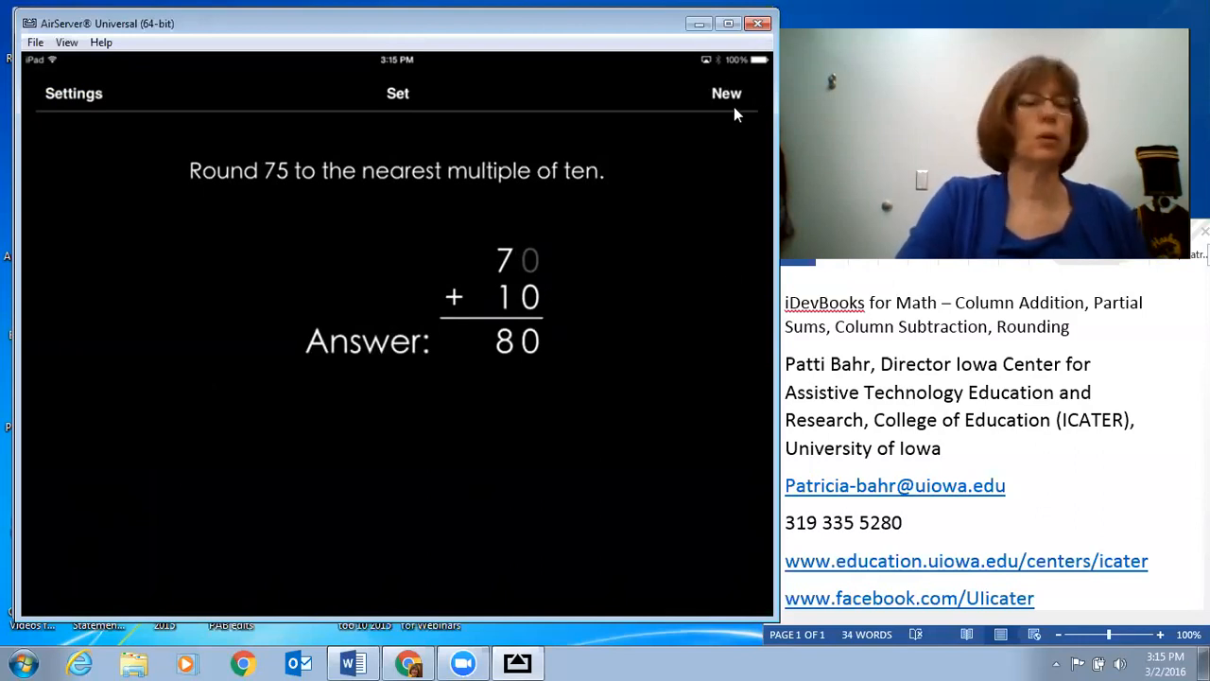
Generate 28315, select its tens digit, answer NO to 5 < 5, and pick 28320.
left_click(726, 93)
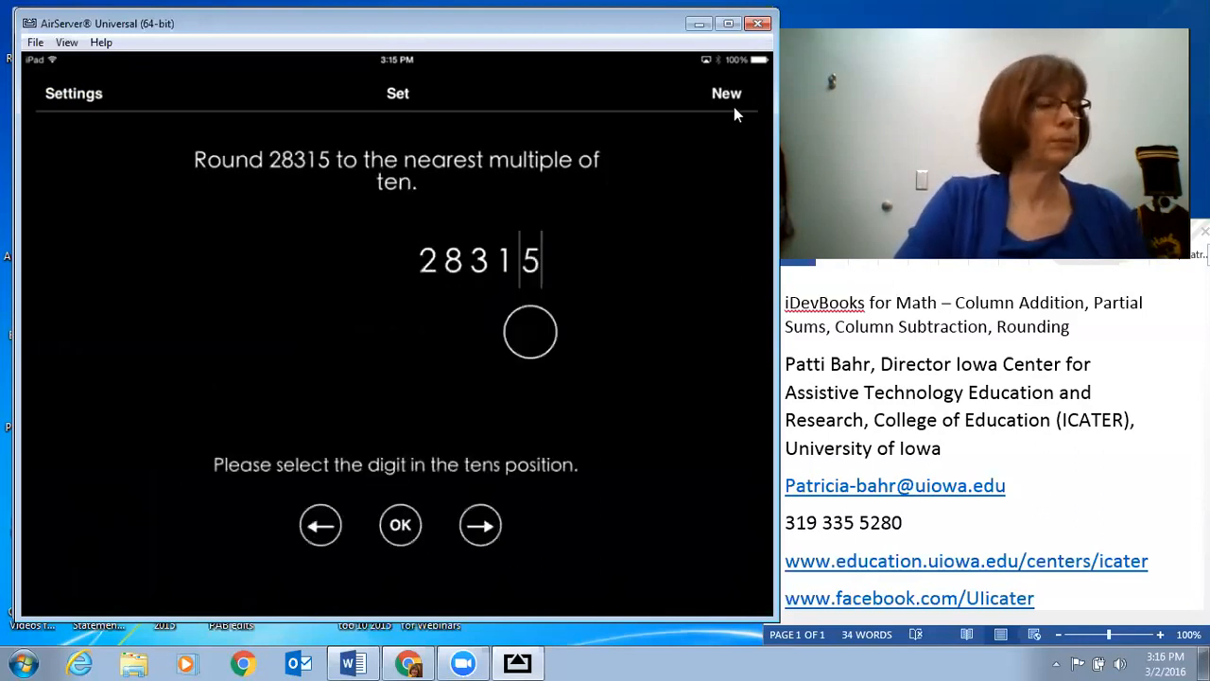
mouse_move(647, 109)
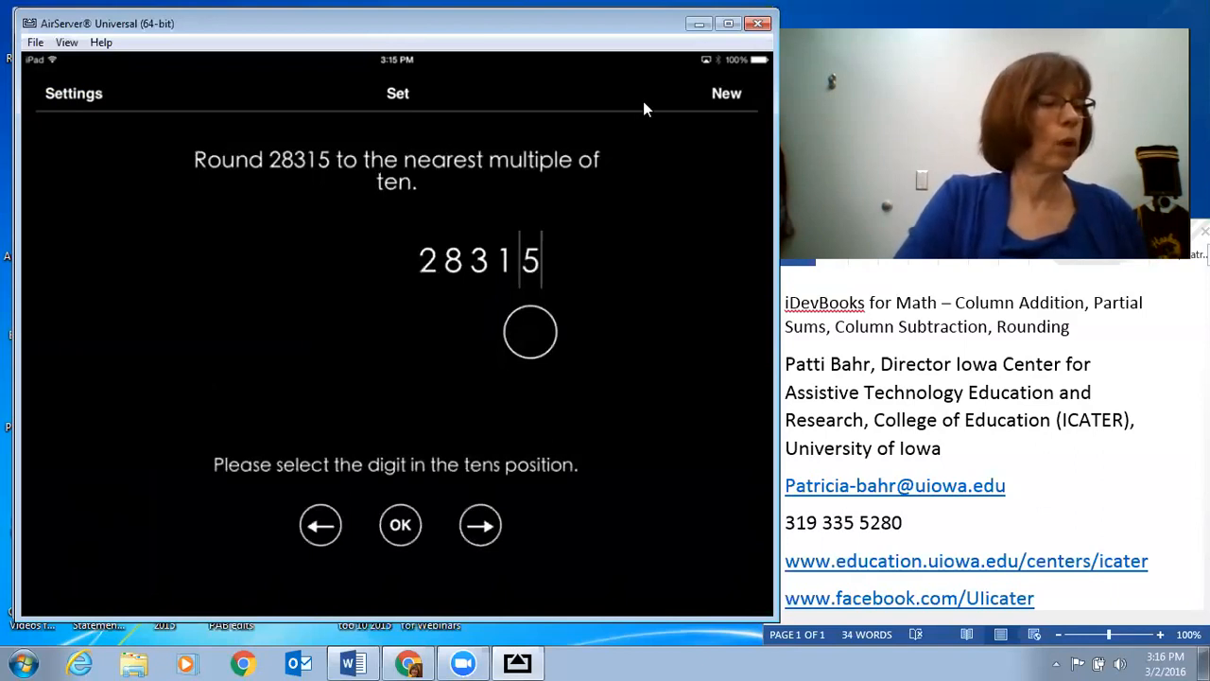
mouse_move(692, 112)
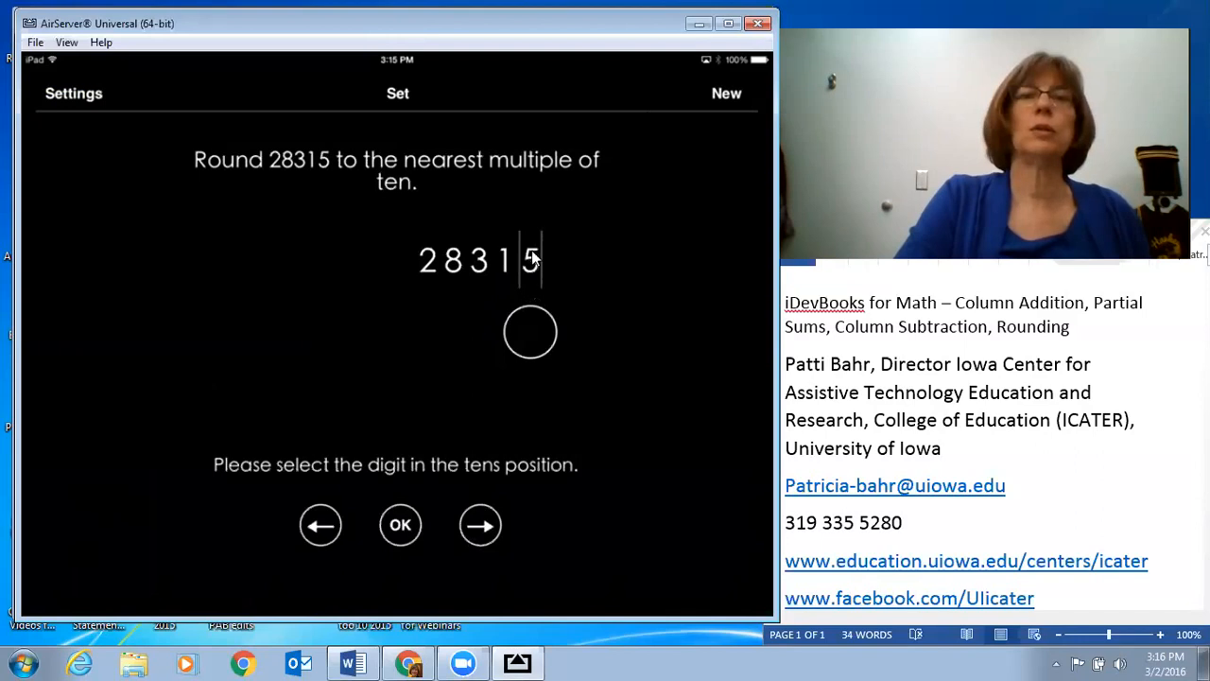
mouse_move(481, 419)
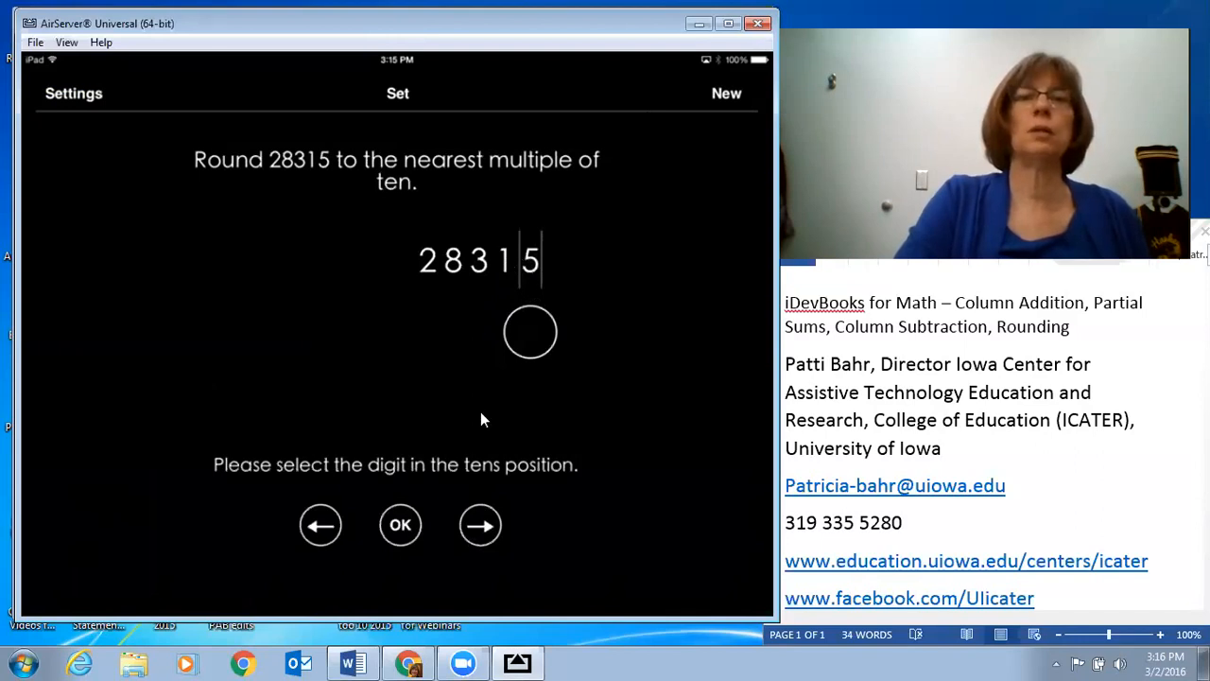
mouse_move(546, 478)
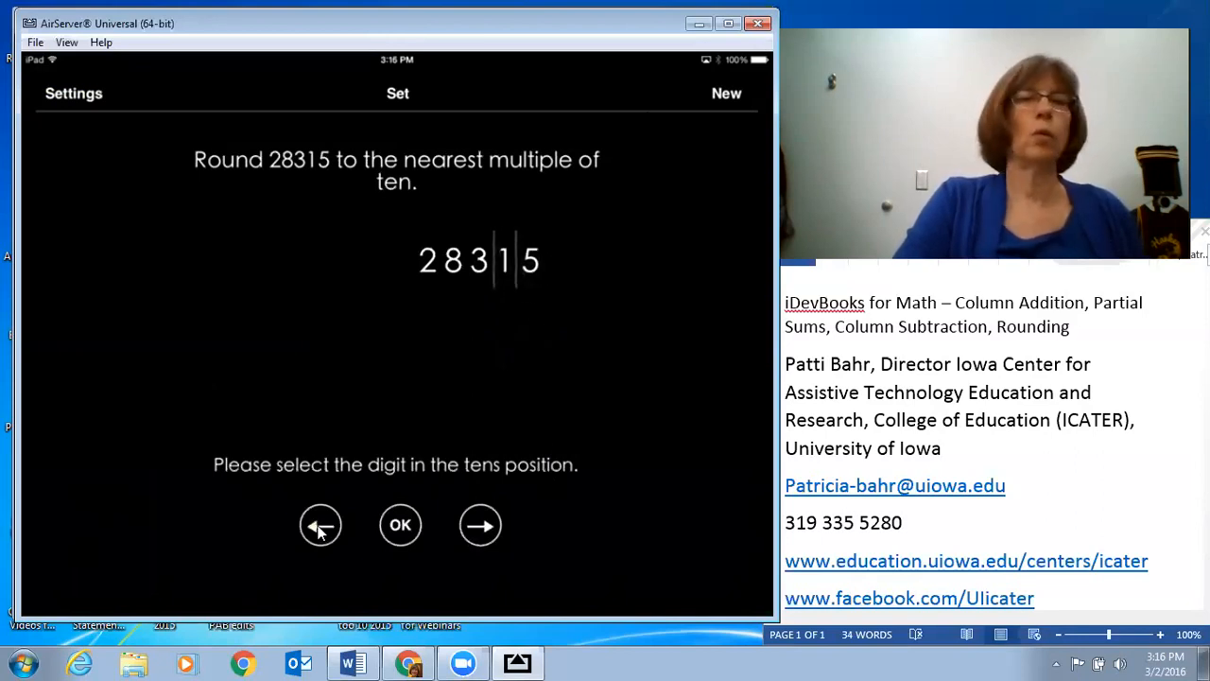
left_click(321, 525)
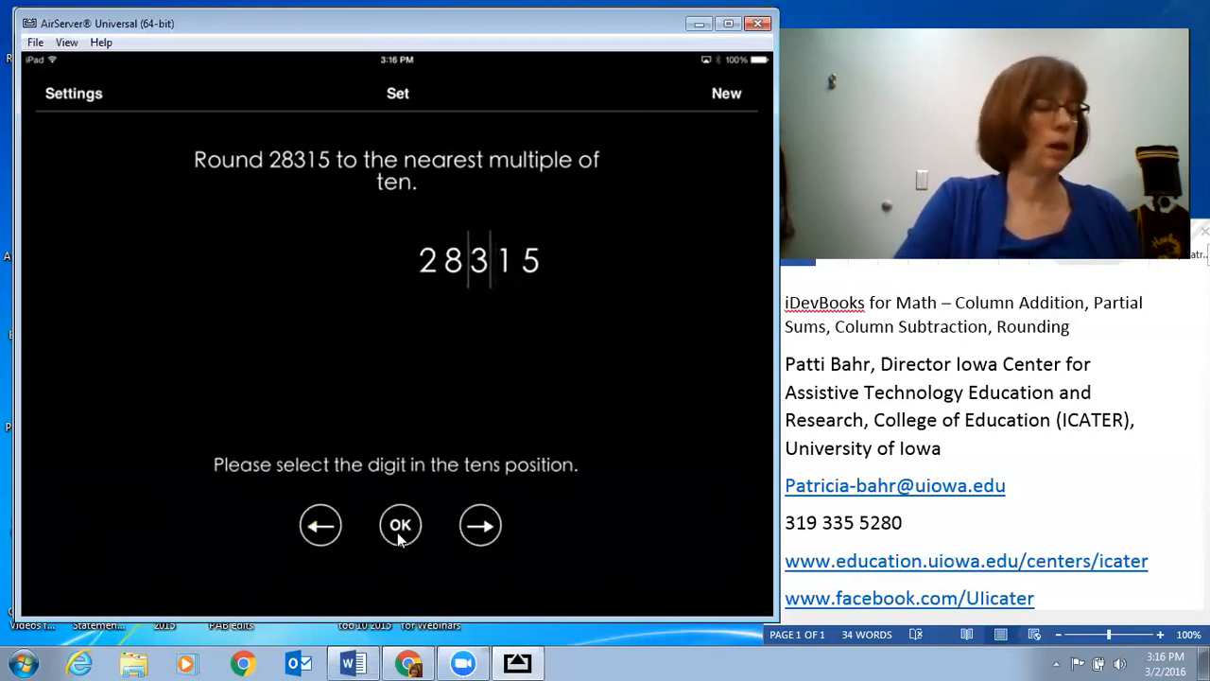
left_click(400, 525)
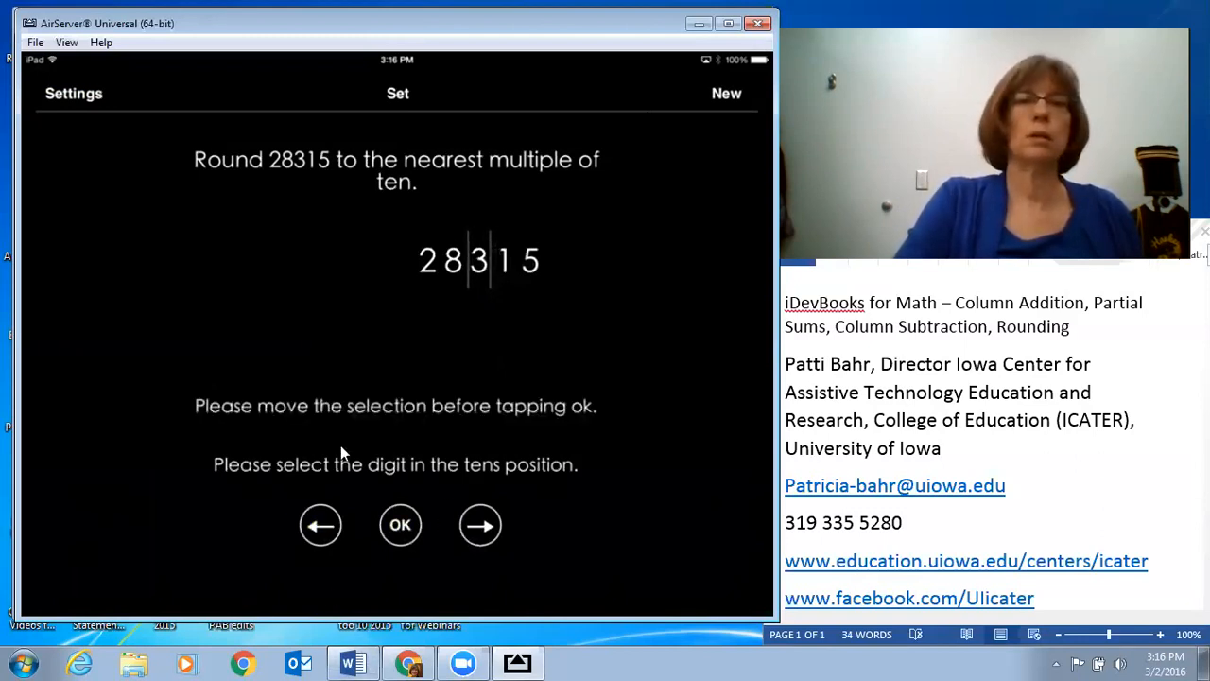
mouse_move(612, 422)
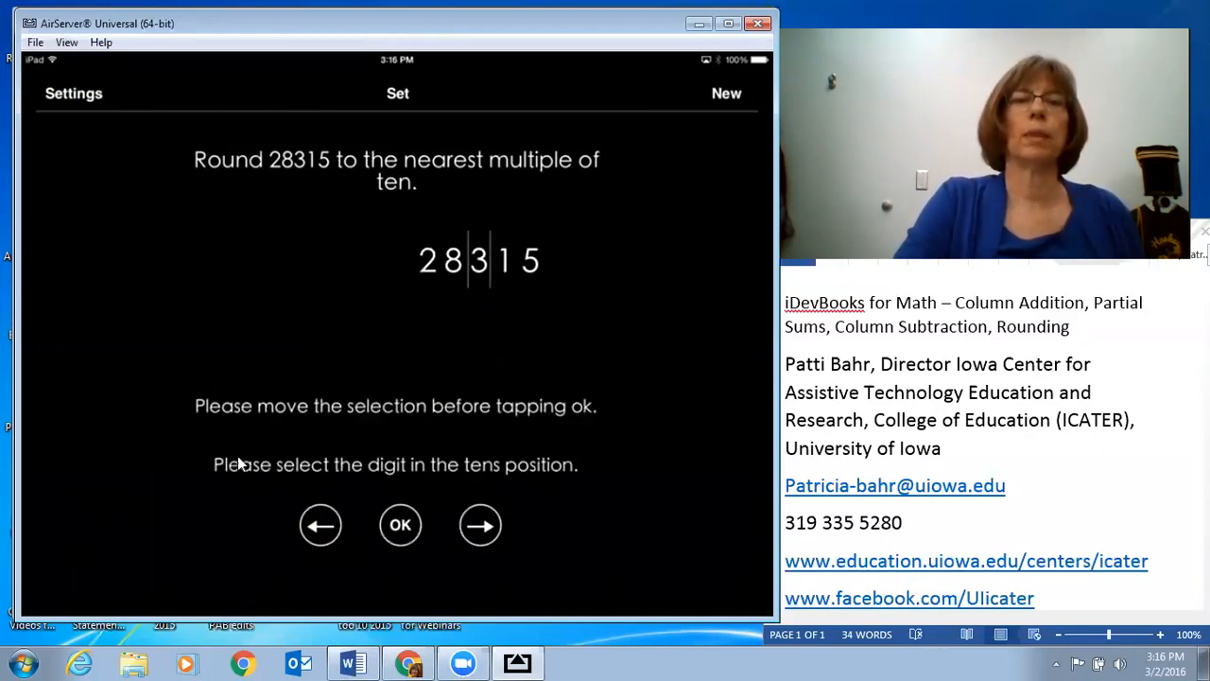
mouse_move(511, 345)
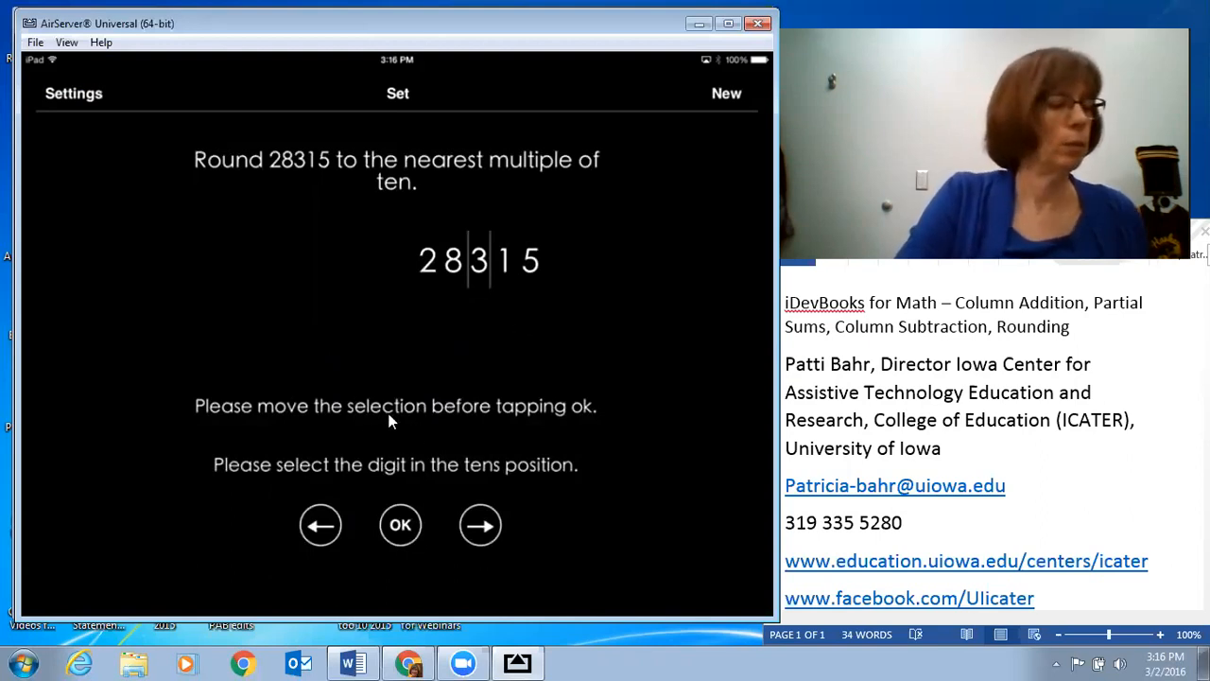
left_click(480, 525)
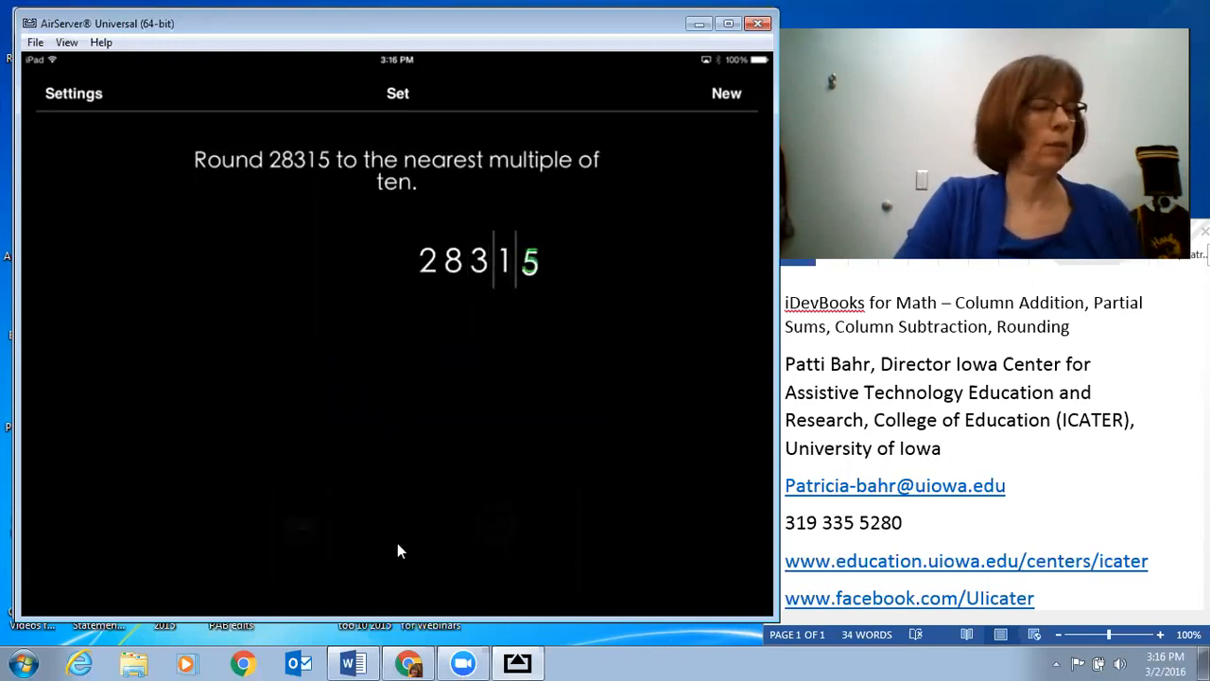
left_click(534, 260)
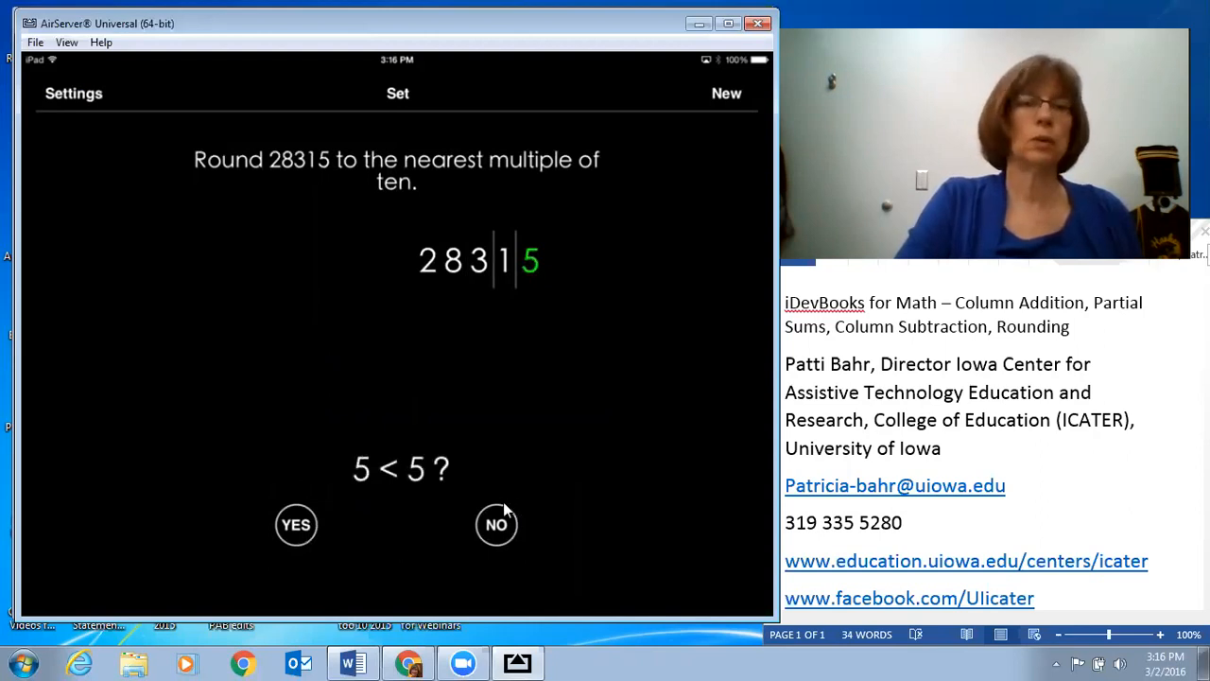
left_click(496, 525)
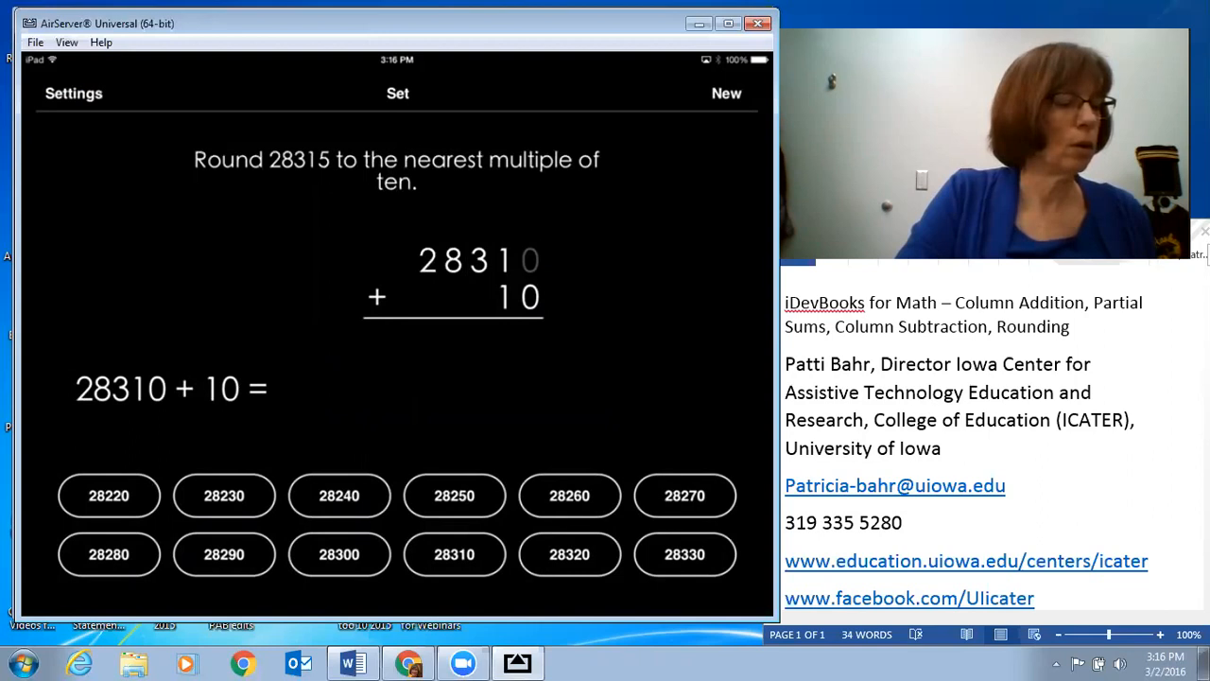
left_click(224, 495)
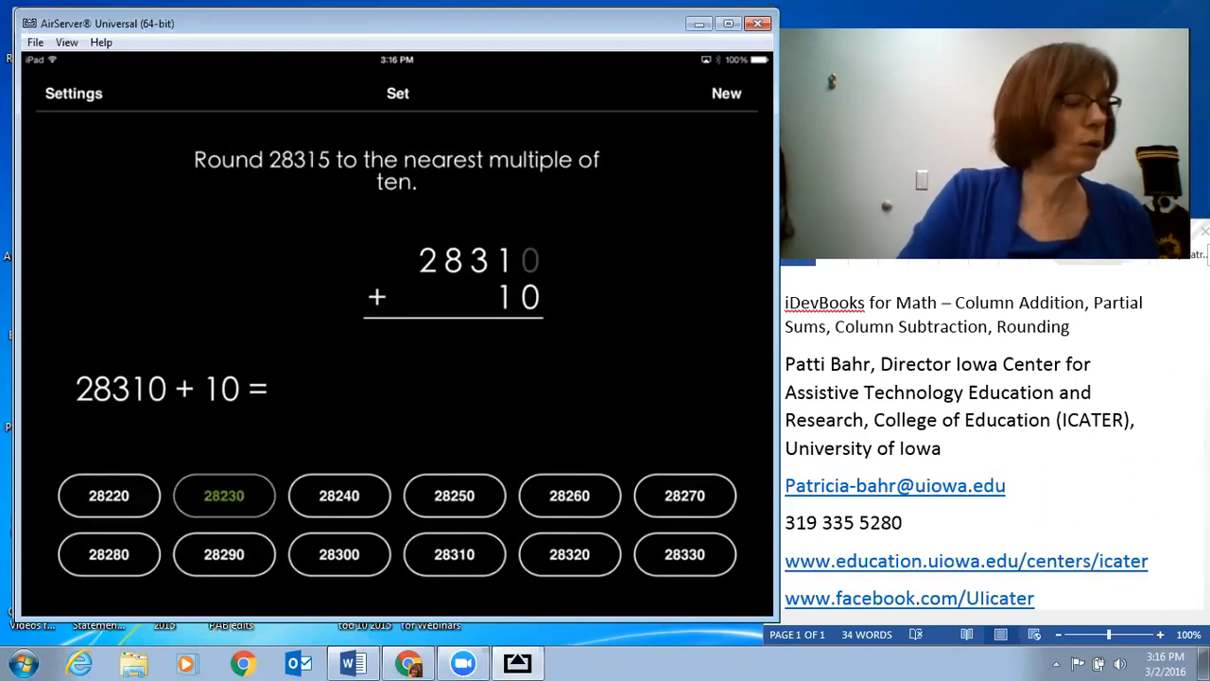
left_click(224, 496)
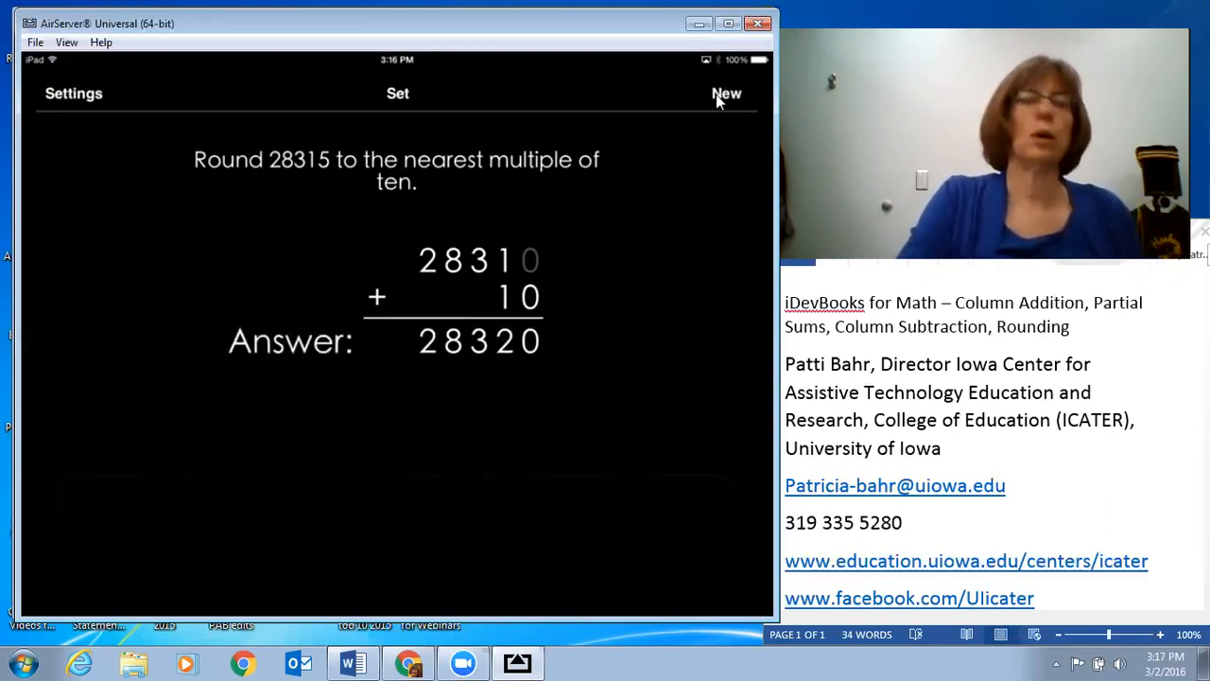
Get a new problem, then enable thousands separators and lower Number of digits in settings.
left_click(726, 93)
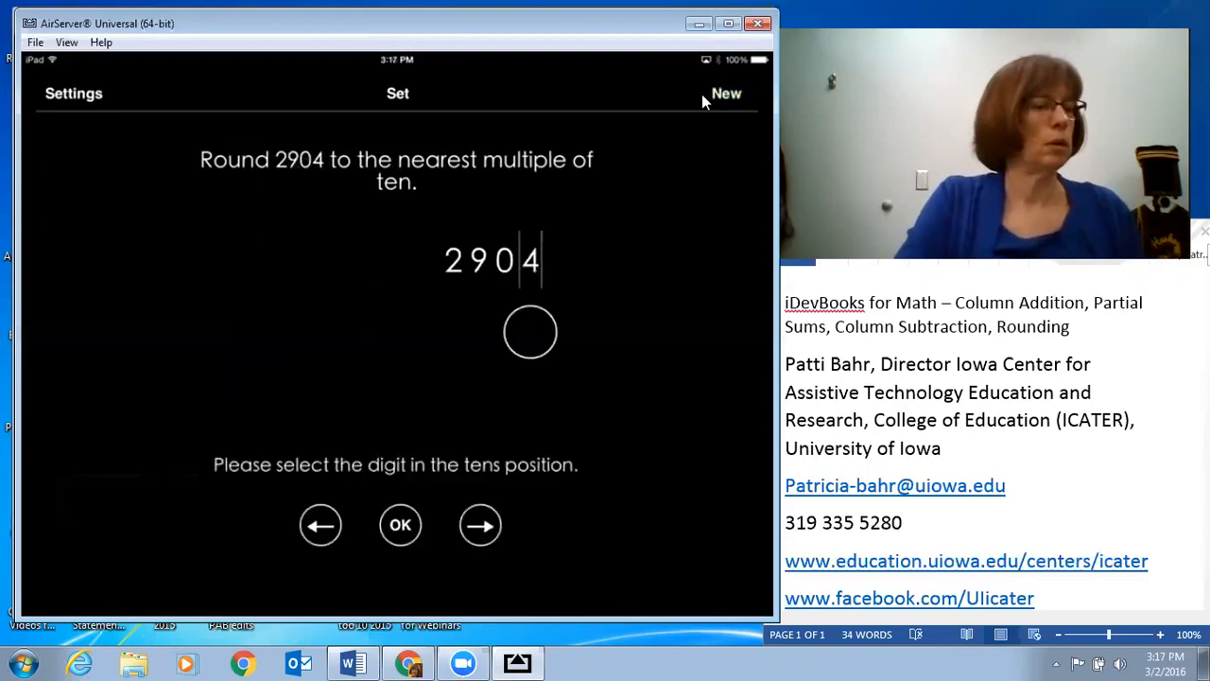
mouse_move(355, 81)
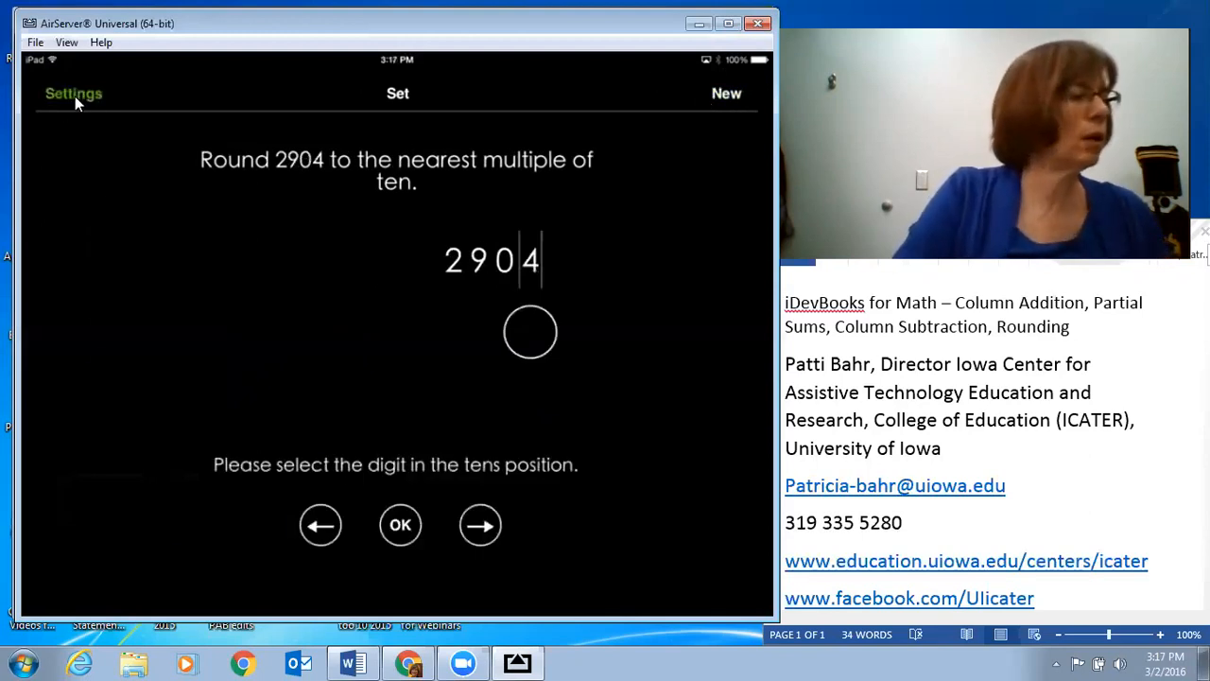
left_click(73, 93)
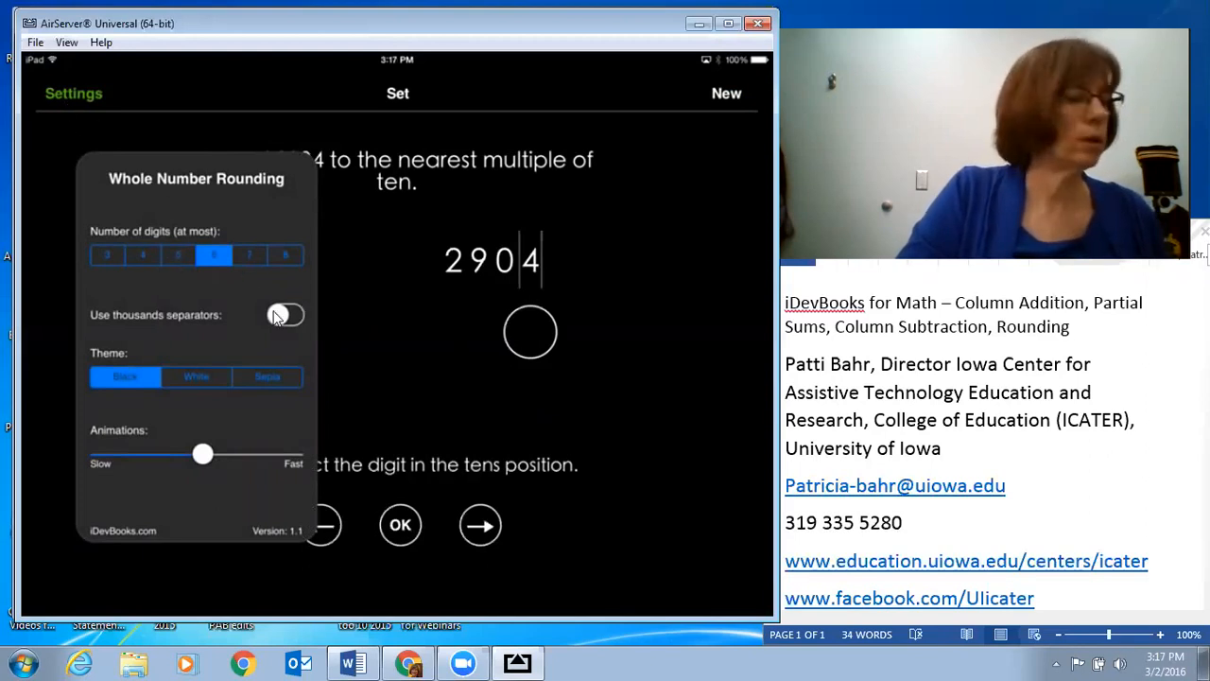
left_click(285, 315)
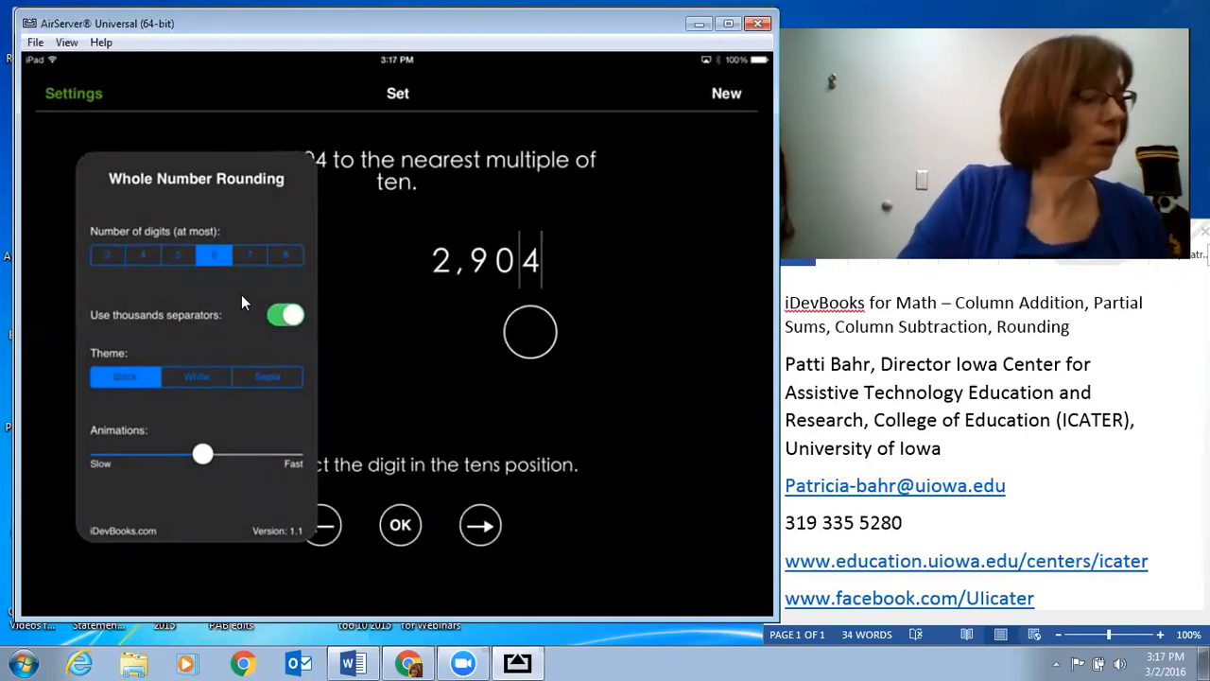
left_click(177, 255)
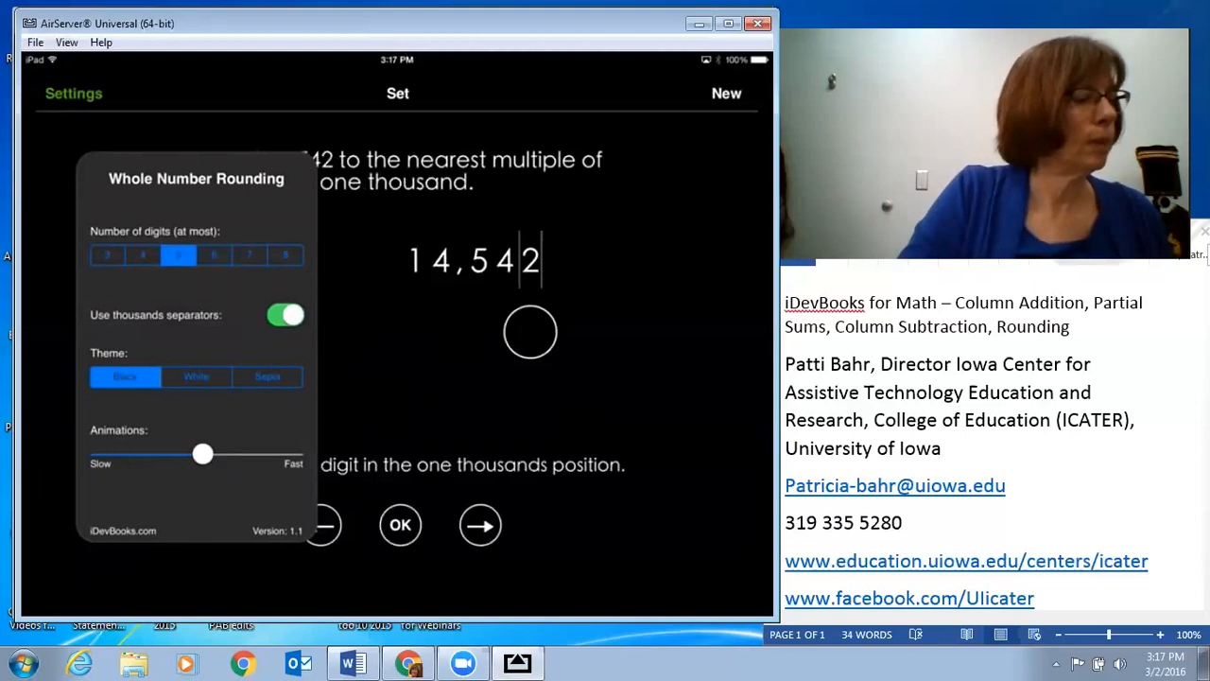
left_click(143, 254)
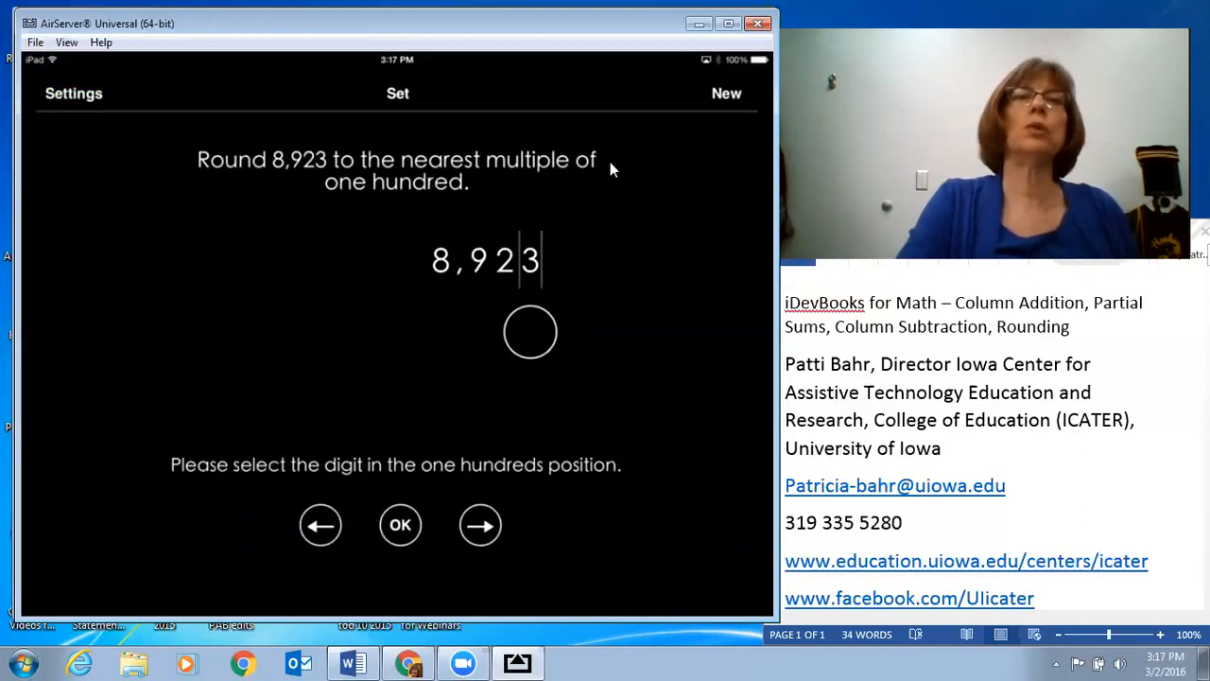
mouse_move(370, 222)
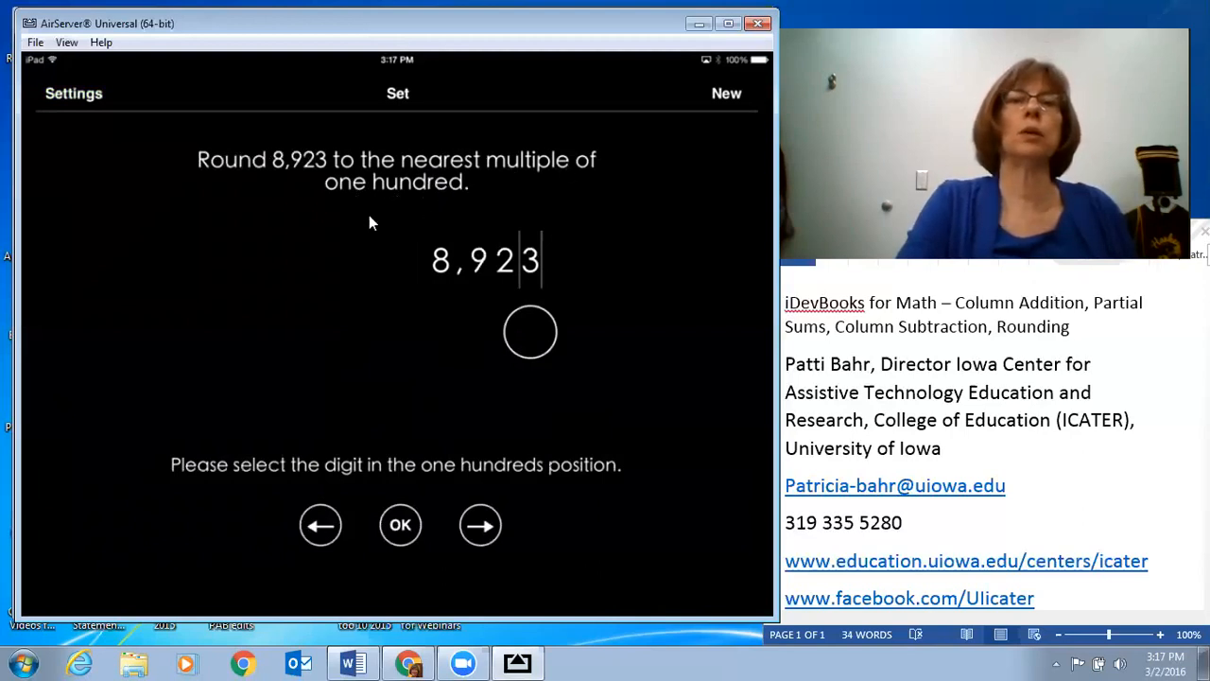
mouse_move(520, 350)
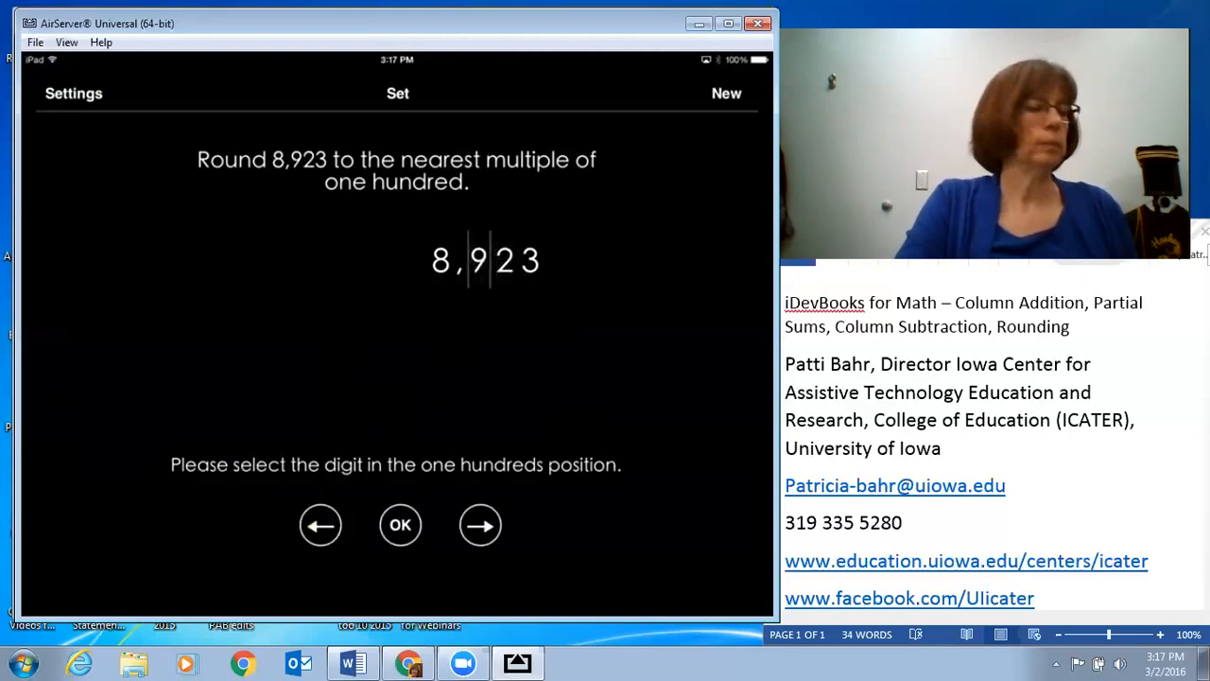
Confirm the hundreds digit, answer YES to 2 < 5 for 8,900, and get a new problem.
left_click(504, 260)
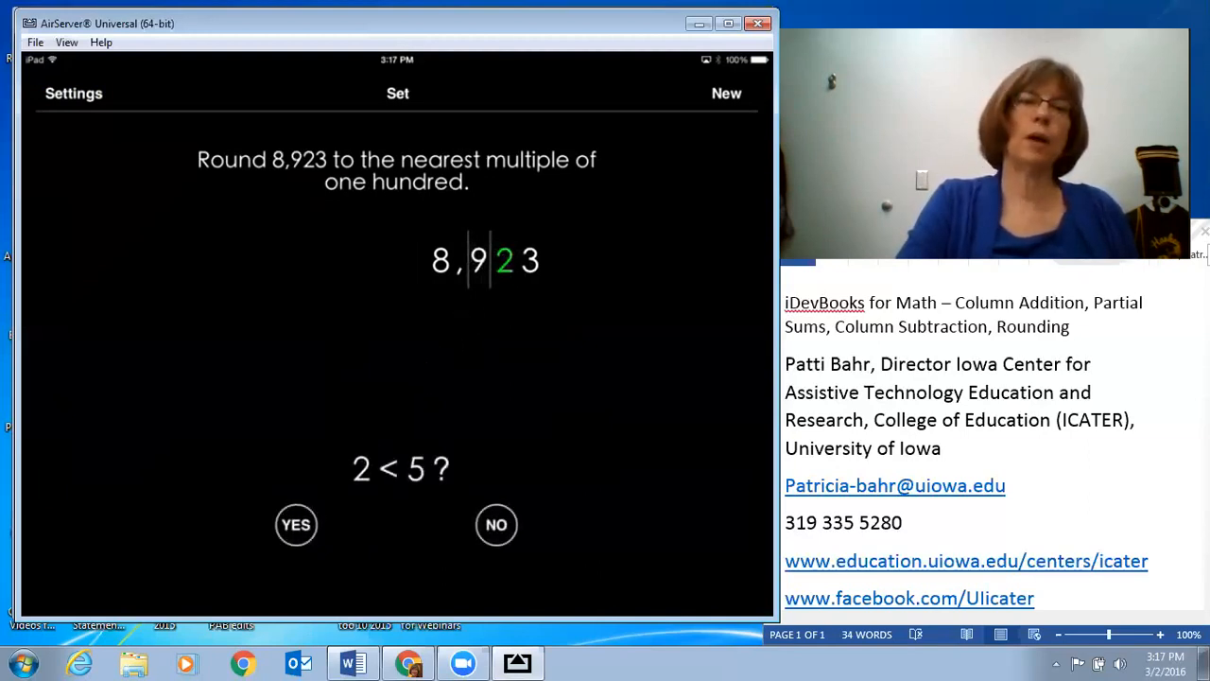
left_click(296, 524)
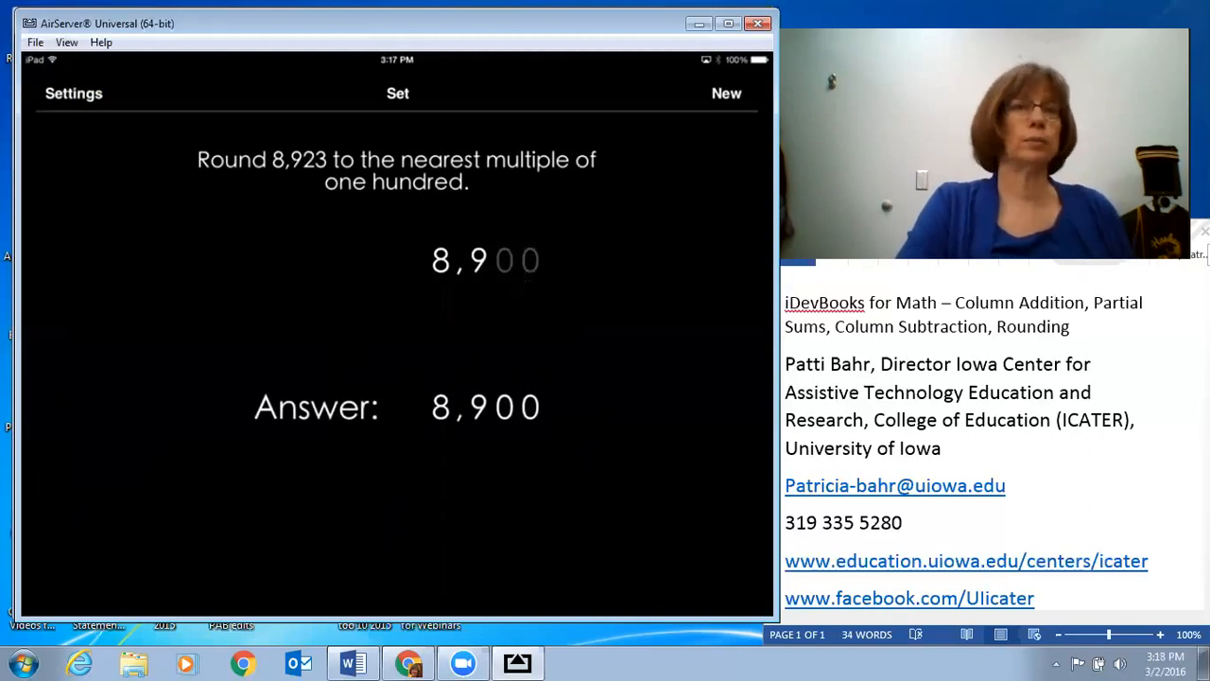
left_click(726, 92)
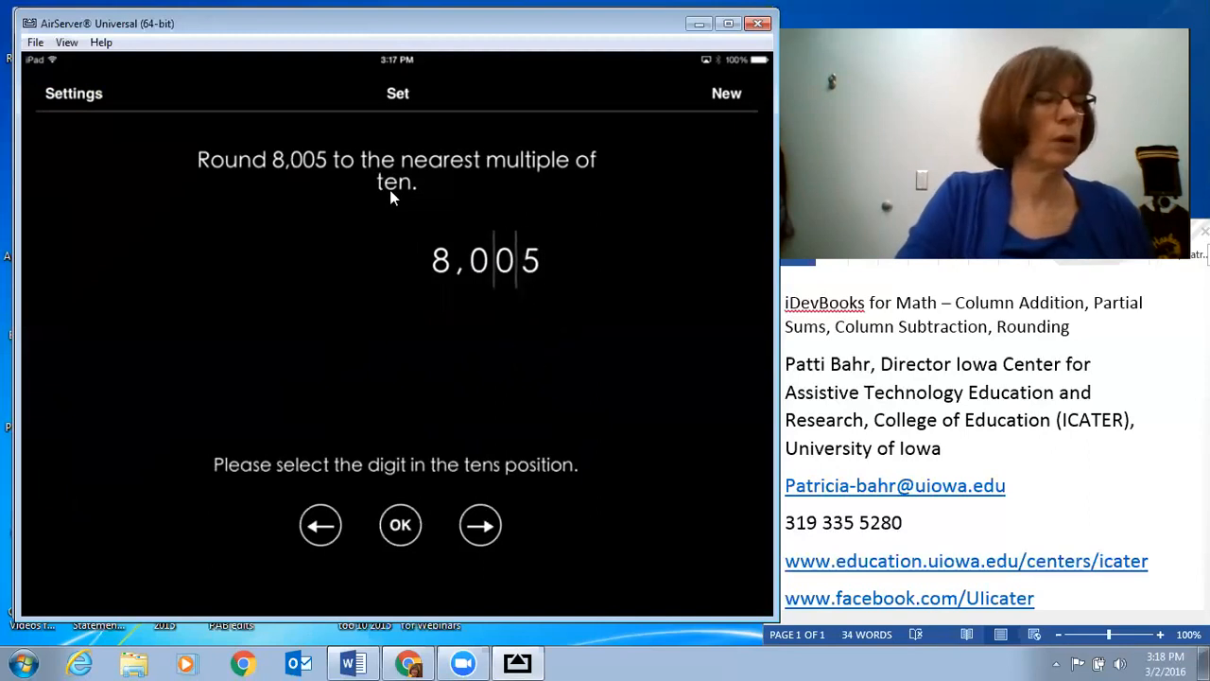
Confirm the tens digit of 8,005 and choose 8,010 as 8,000 + 10.
left_click(400, 524)
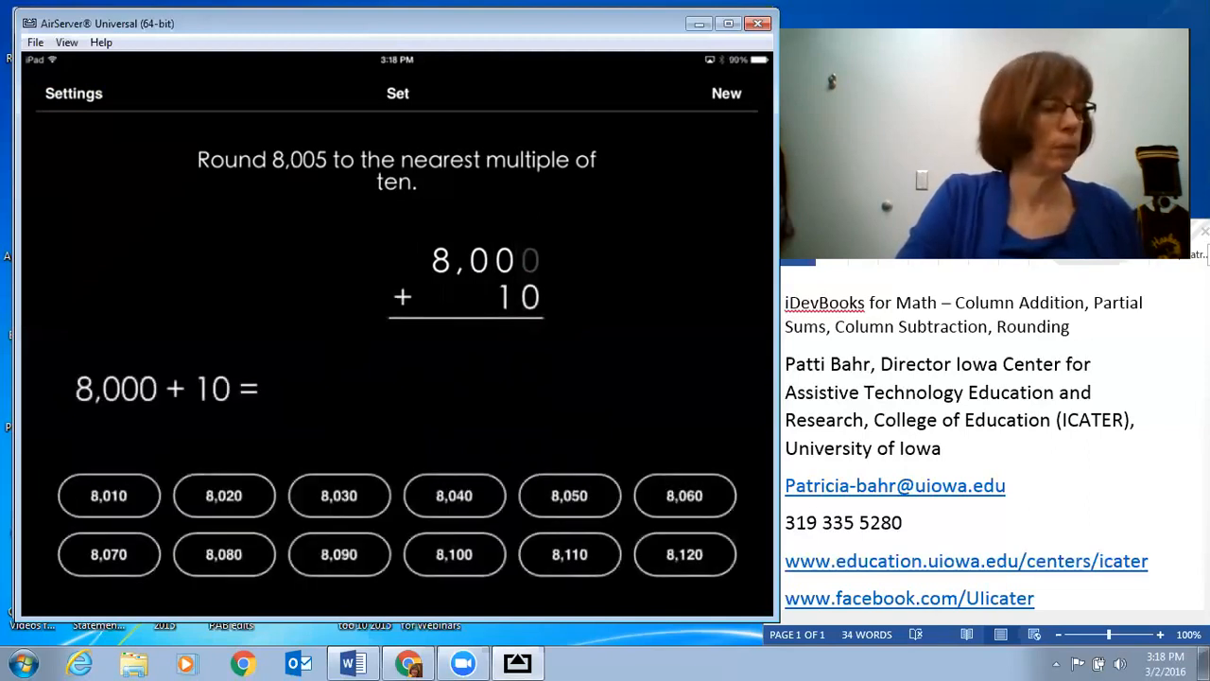
left_click(108, 496)
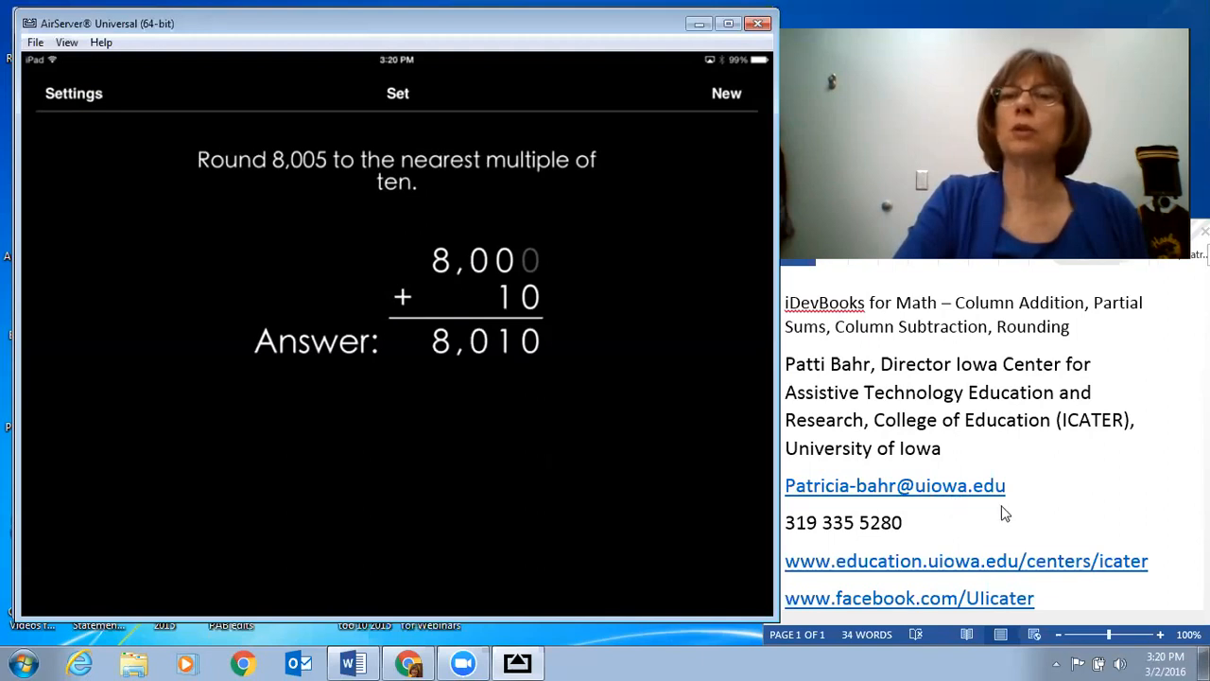
mouse_move(1156, 580)
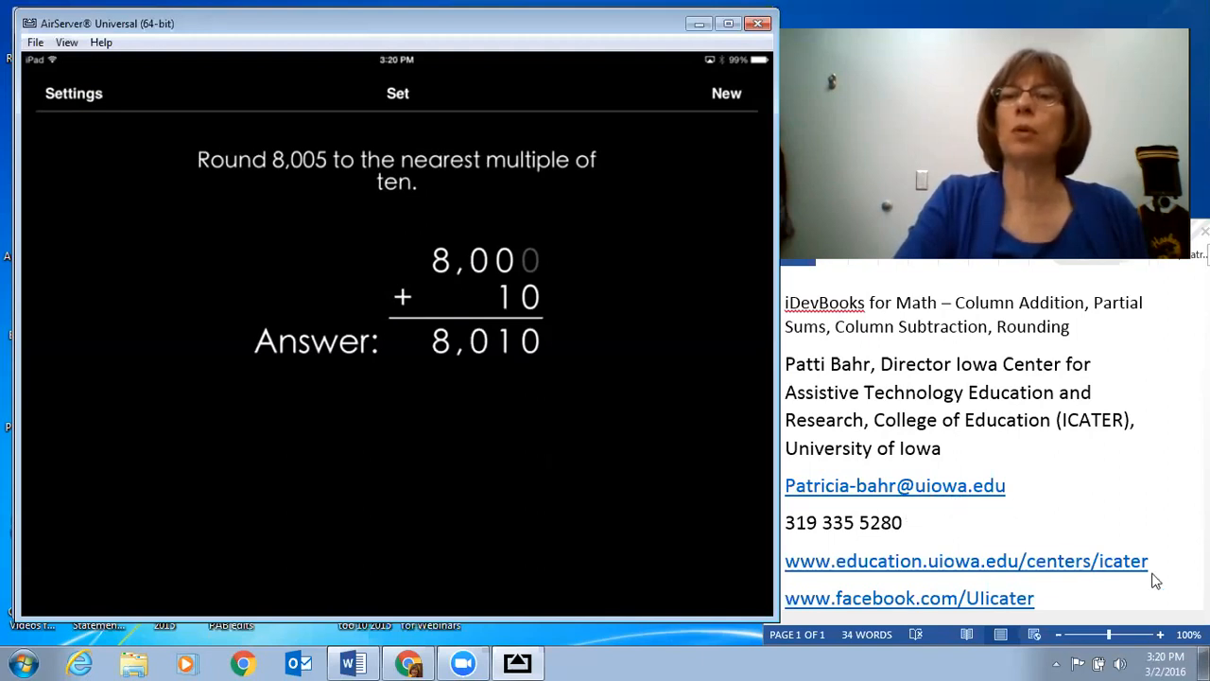
mouse_move(1174, 563)
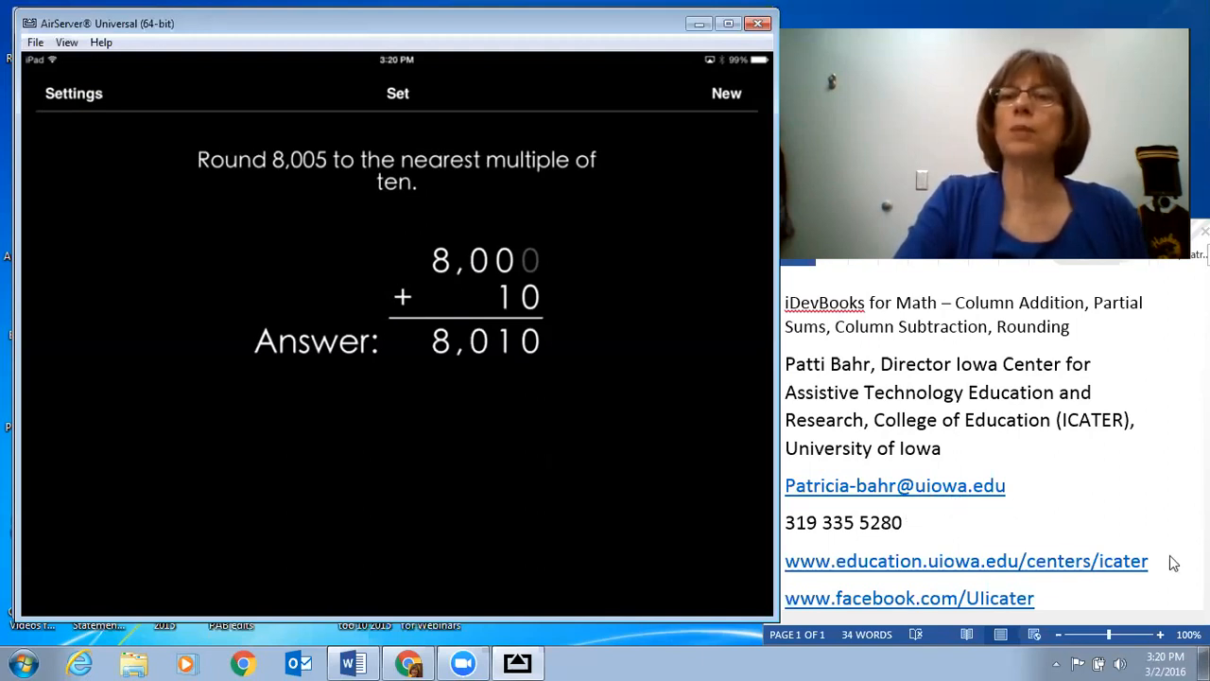
mouse_move(1054, 605)
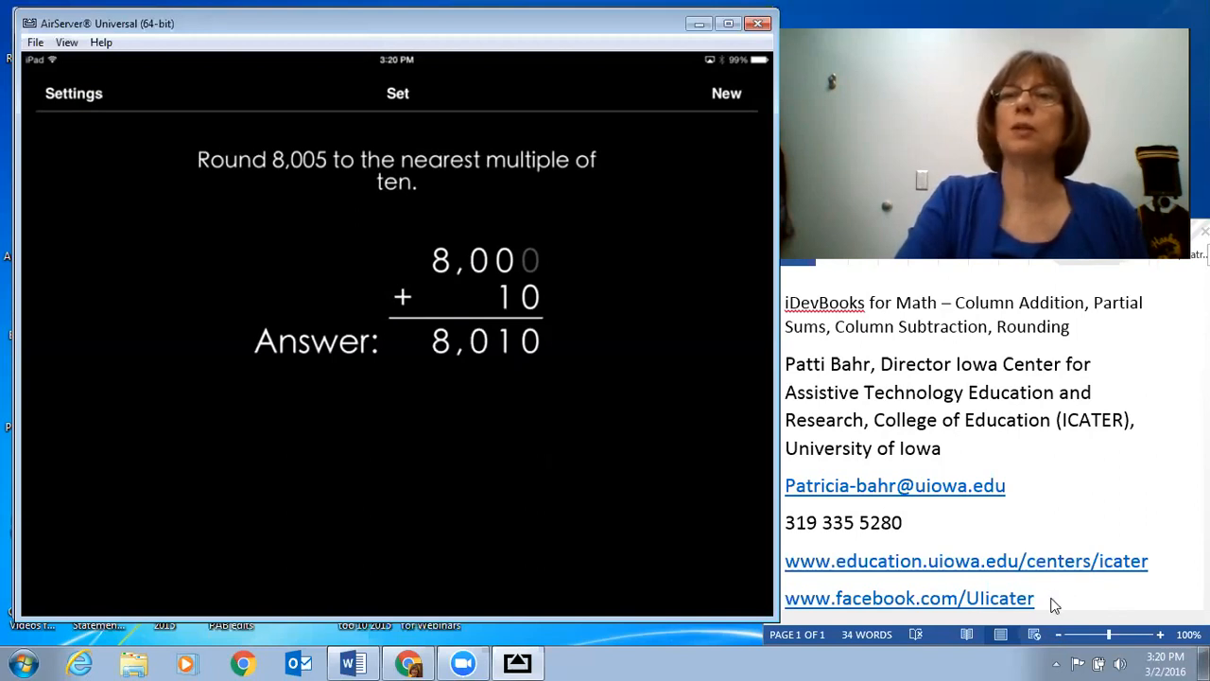